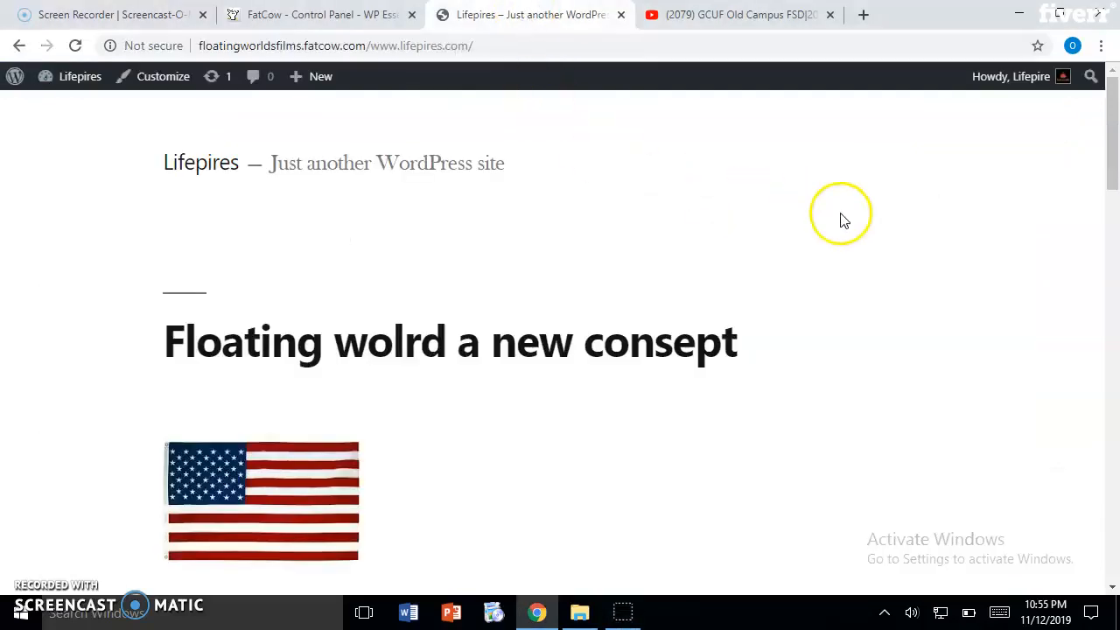
mouse_move(1084, 165)
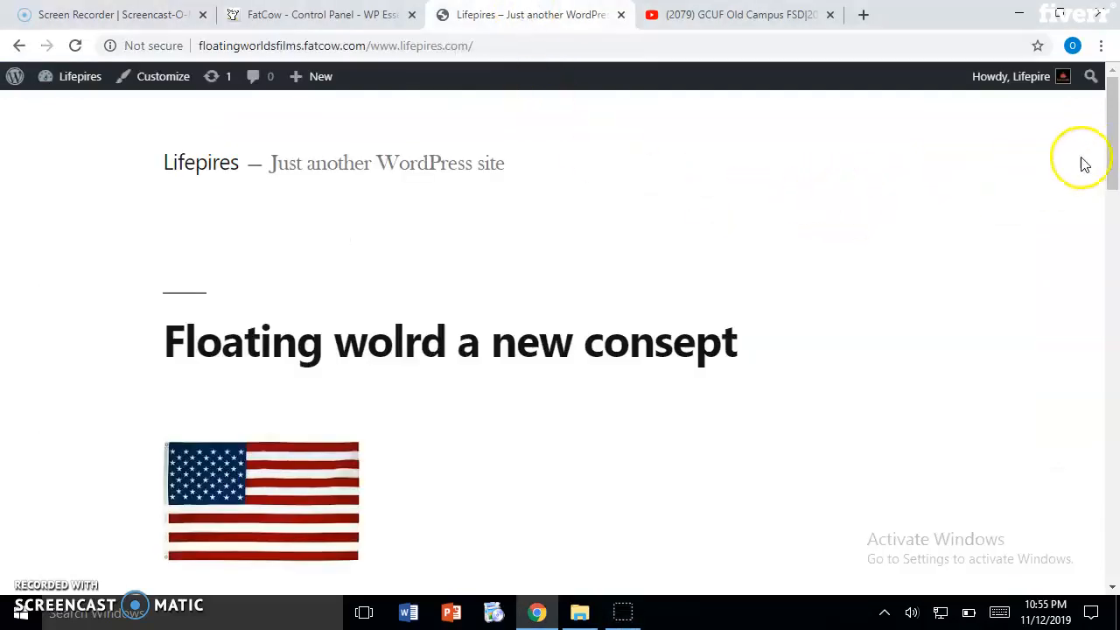
mouse_move(1008, 200)
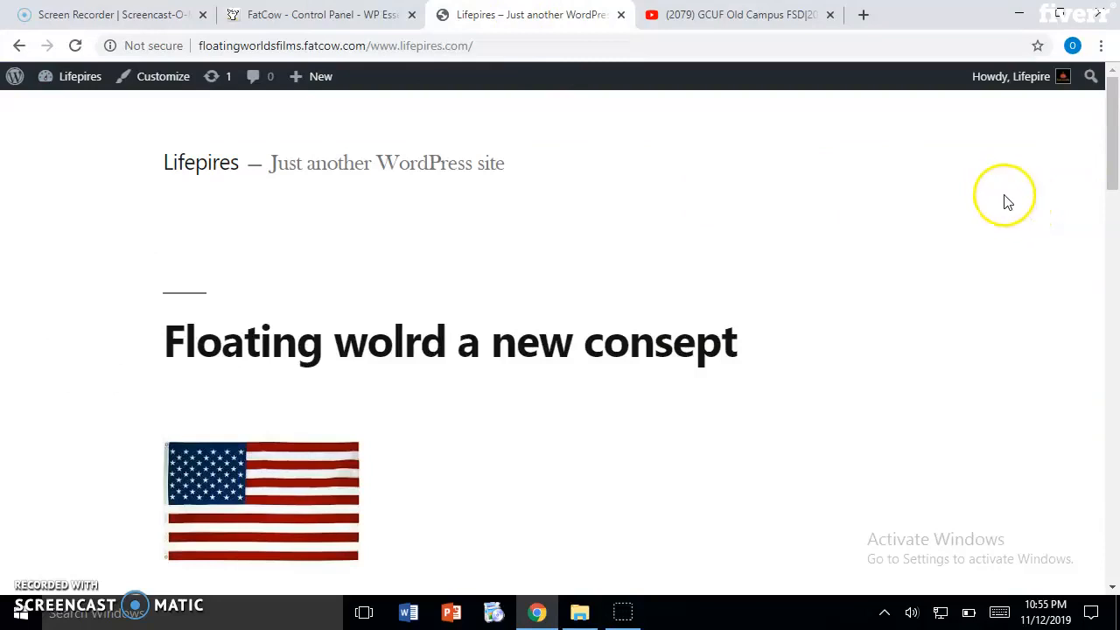
mouse_move(464, 149)
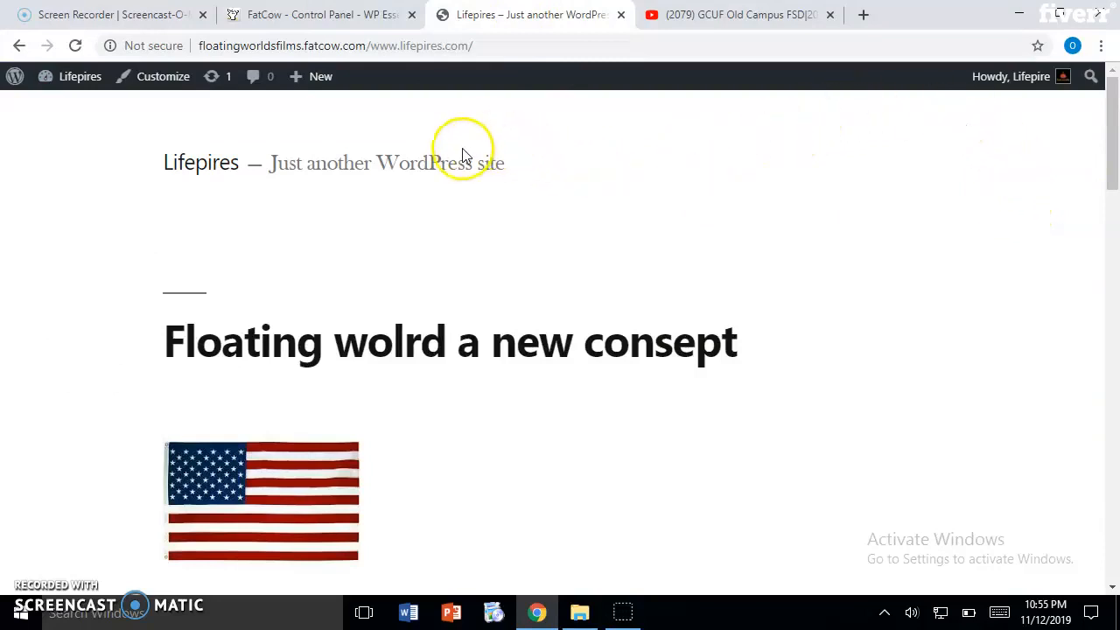
mouse_move(1042, 210)
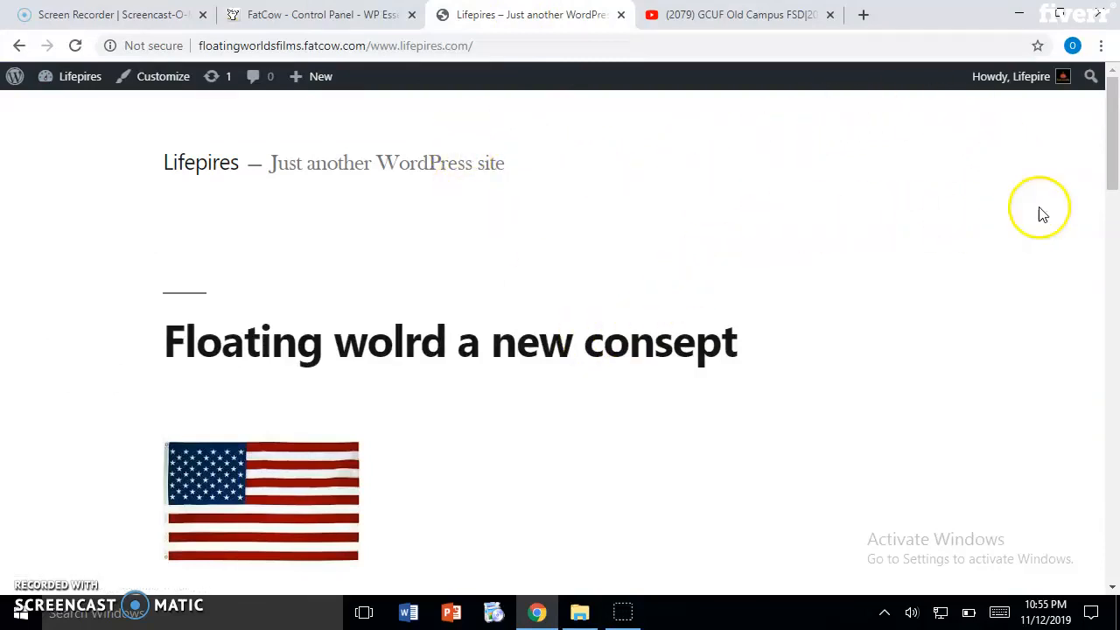
mouse_move(1109, 142)
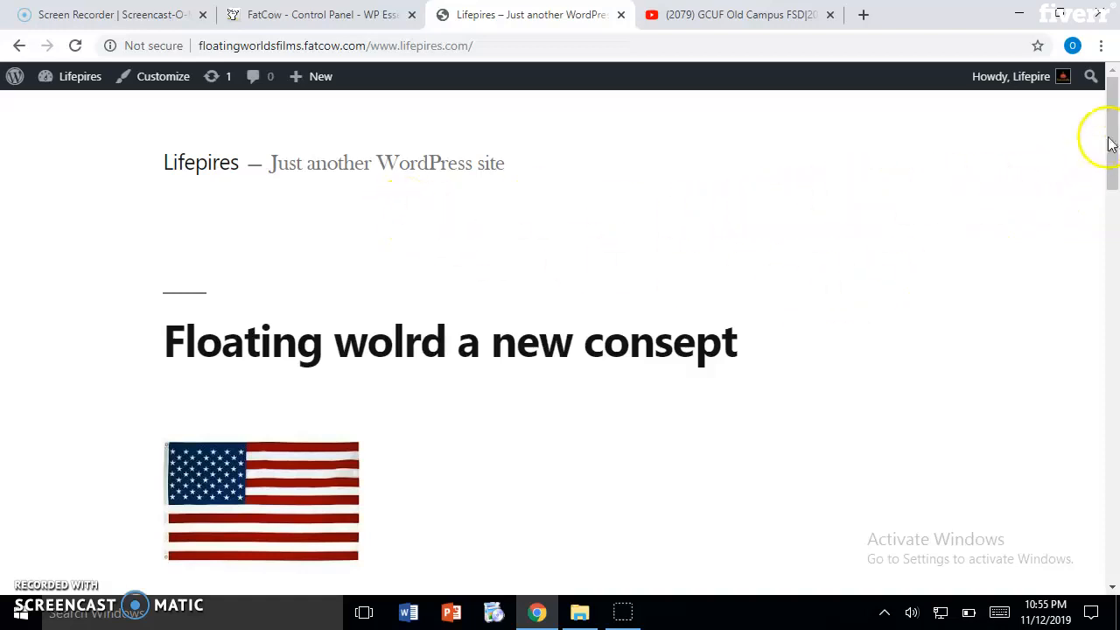
Leave the homepage for the Lifepires dashboard and reach Appearance > Themes, listing seven themes
scroll("down", 3)
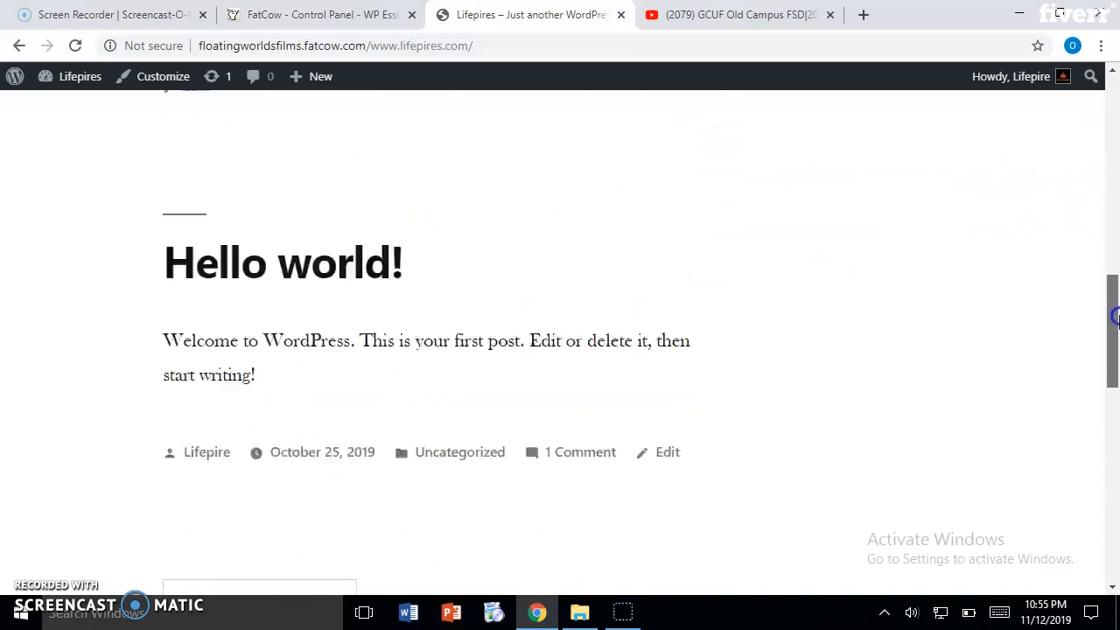
scroll("down", 3)
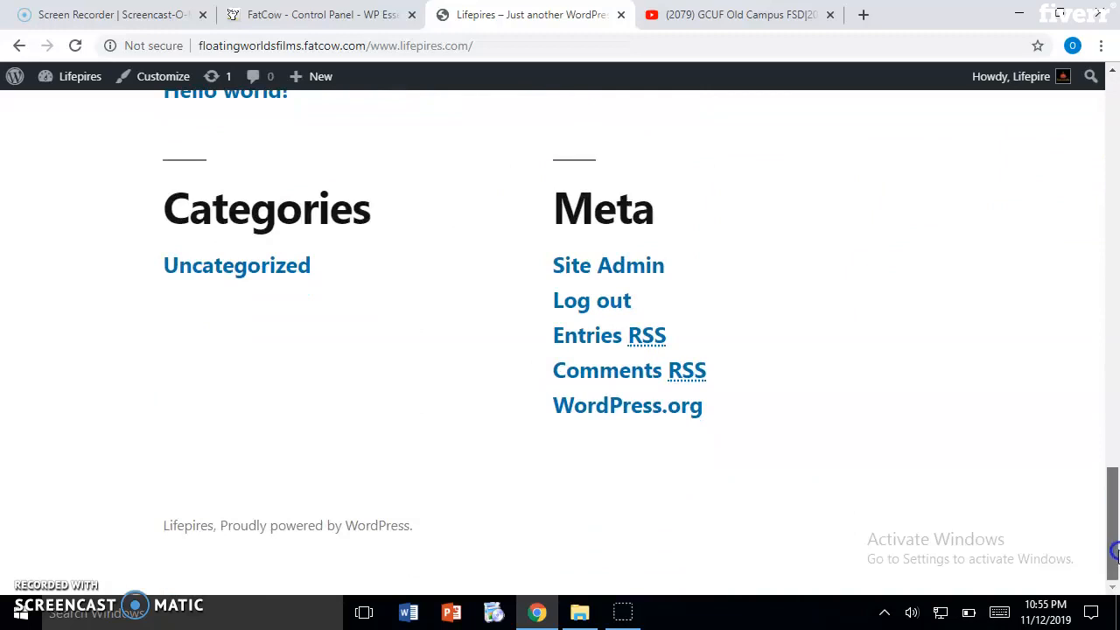
scroll("up", 3)
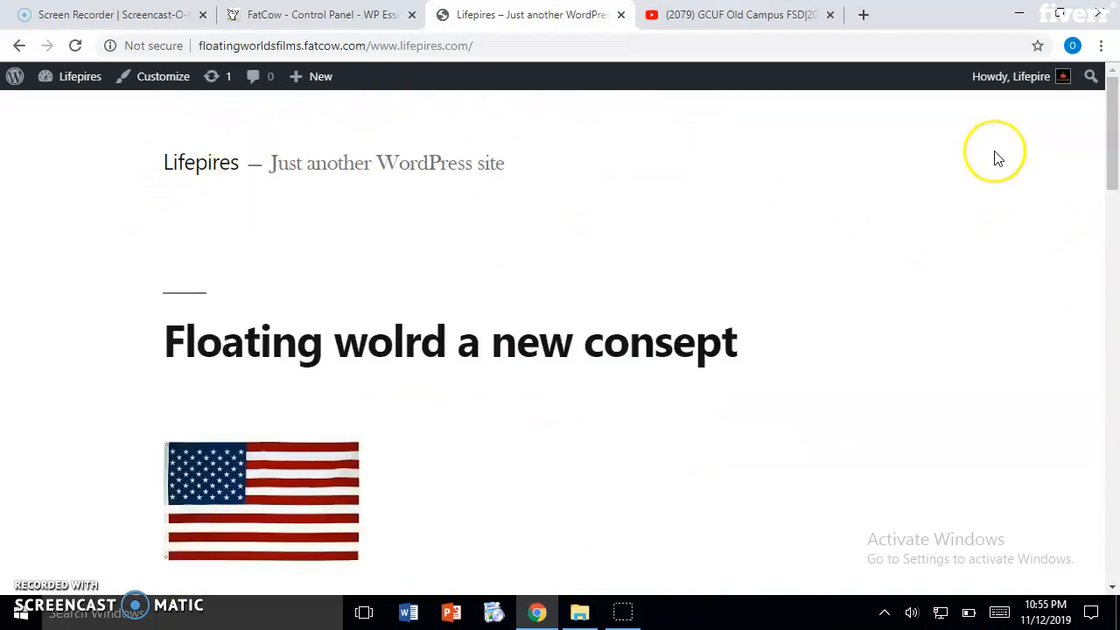
mouse_move(409, 276)
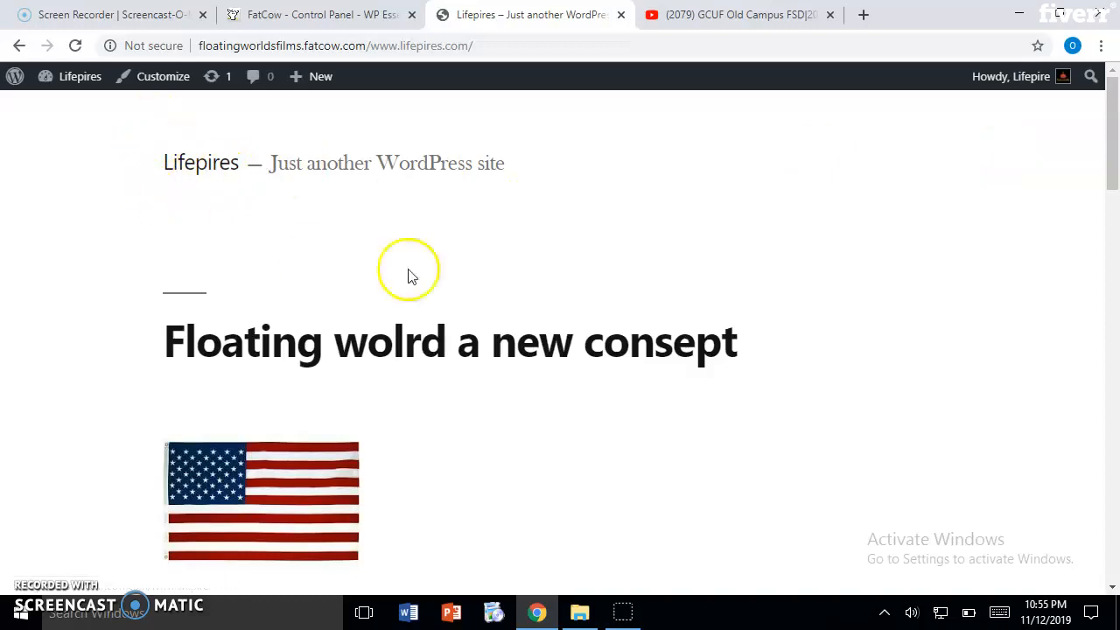
mouse_move(173, 134)
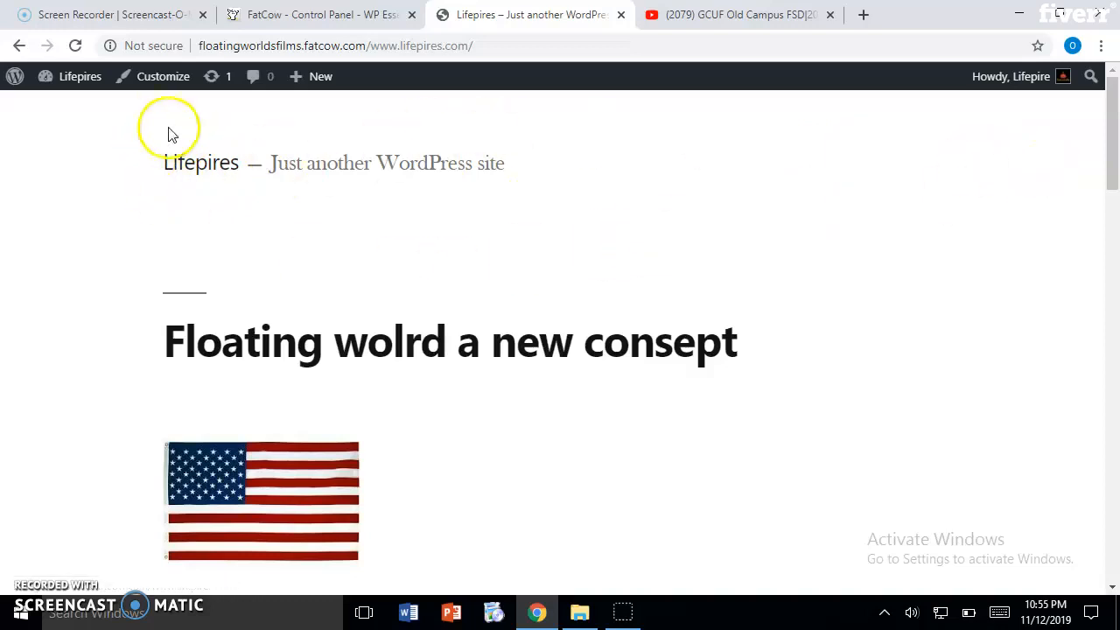
mouse_move(77, 94)
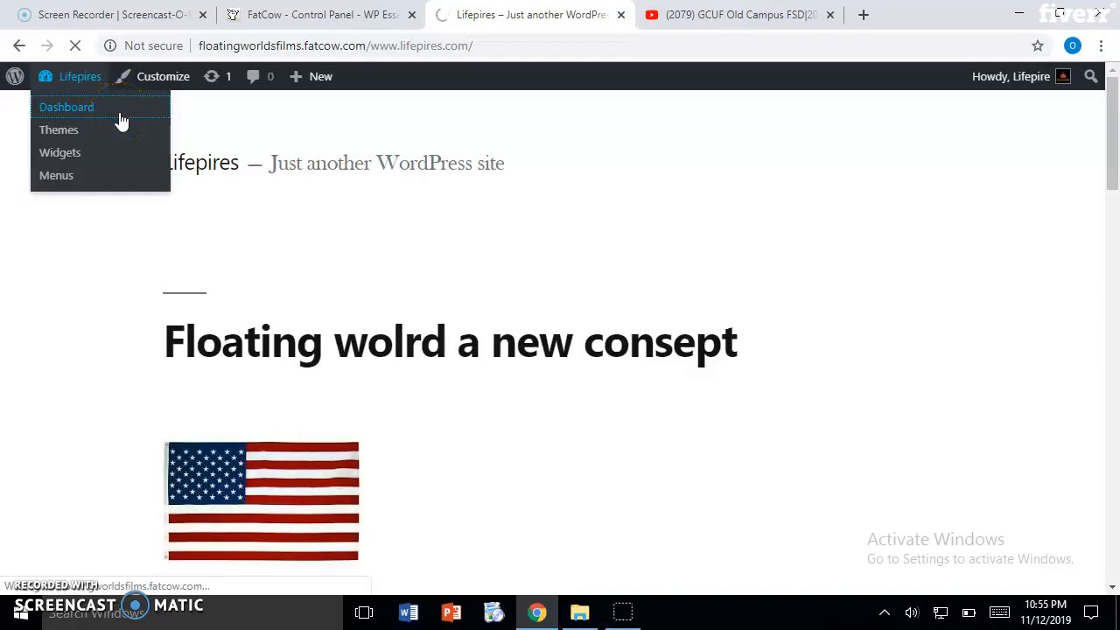
left_click(66, 107)
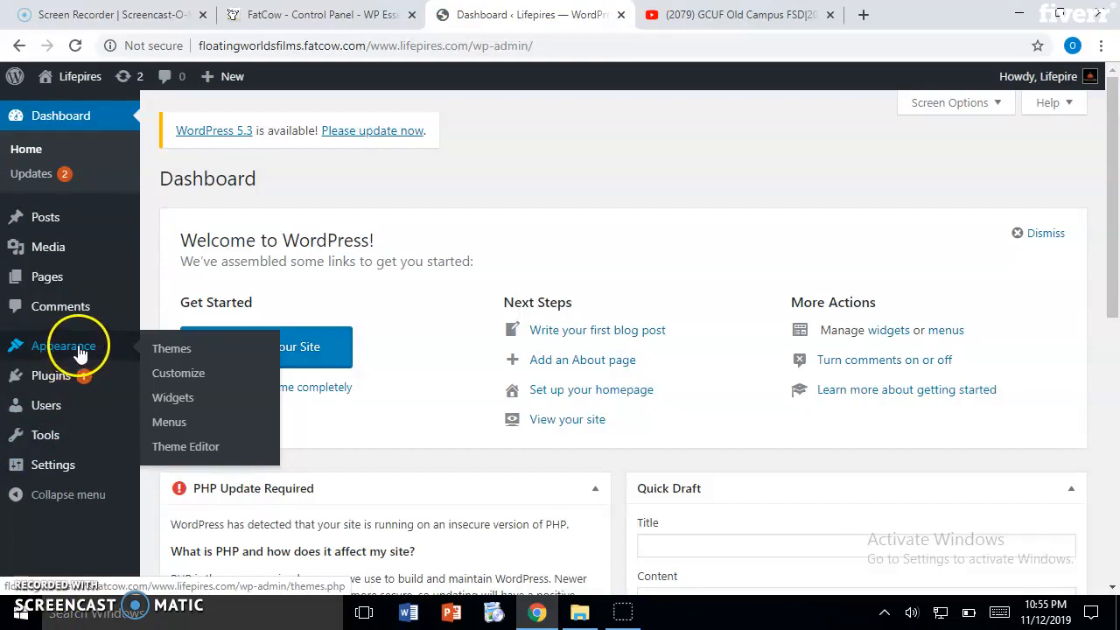
left_click(184, 348)
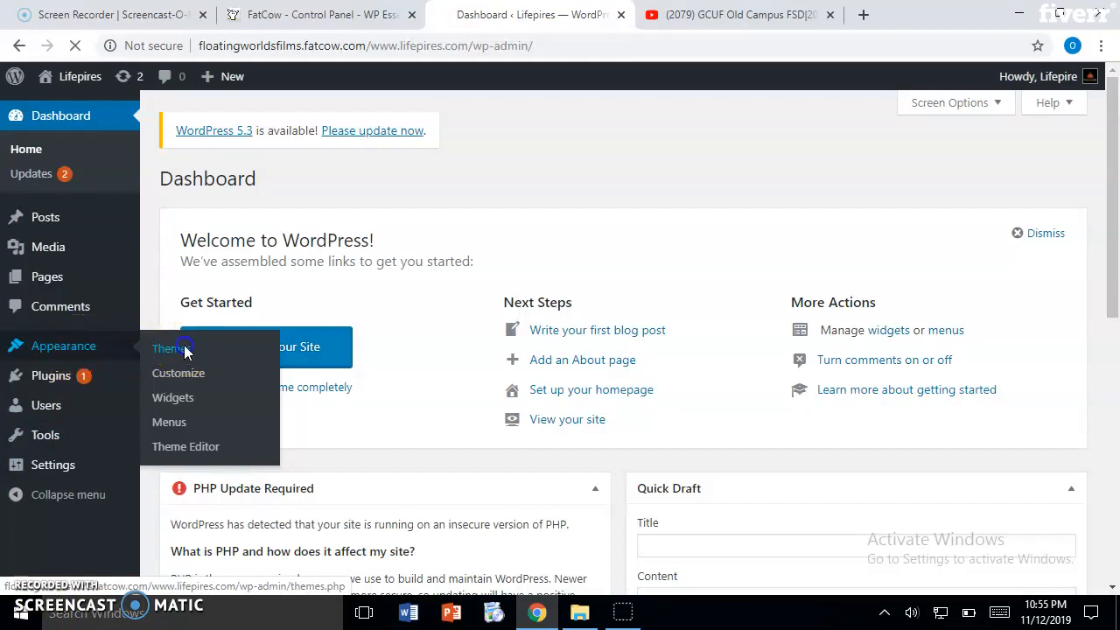
left_click(172, 349)
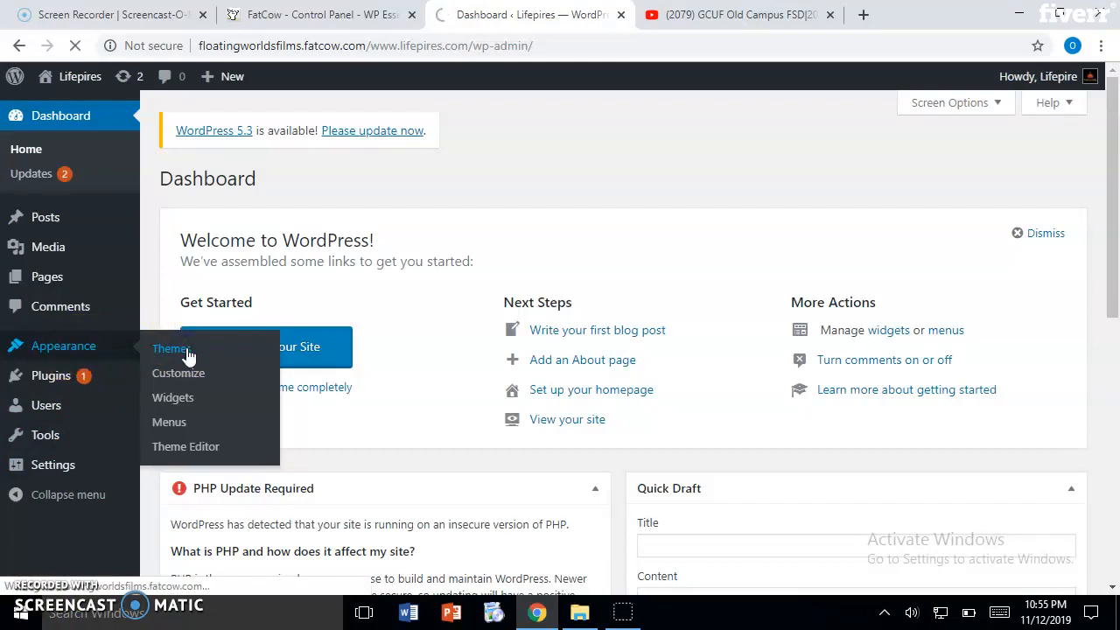
left_click(169, 349)
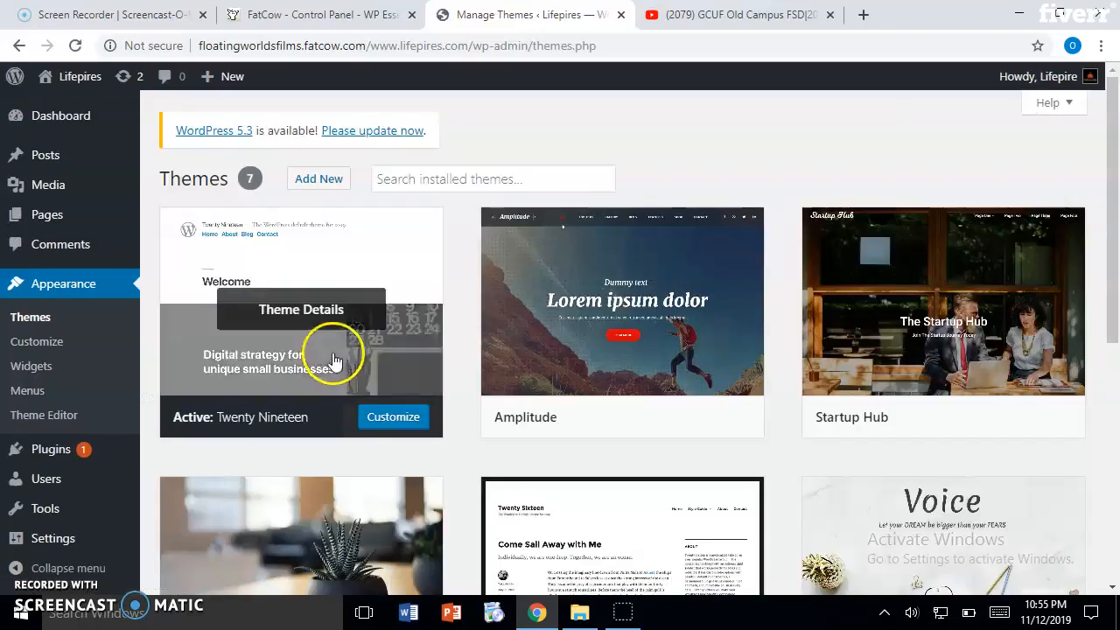
mouse_move(653, 506)
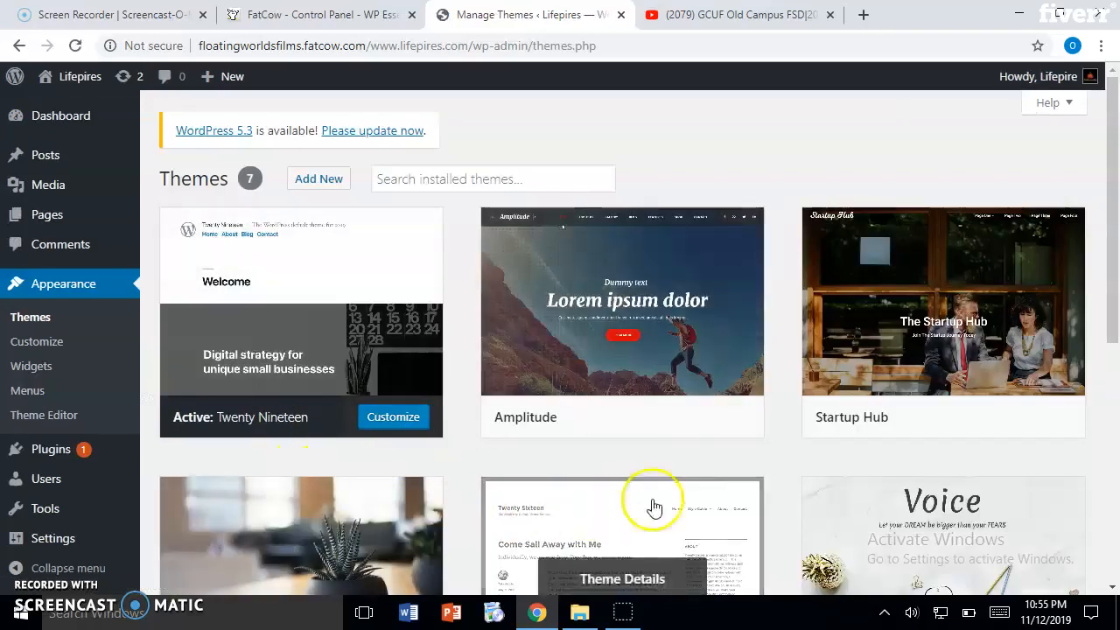
mouse_move(583, 484)
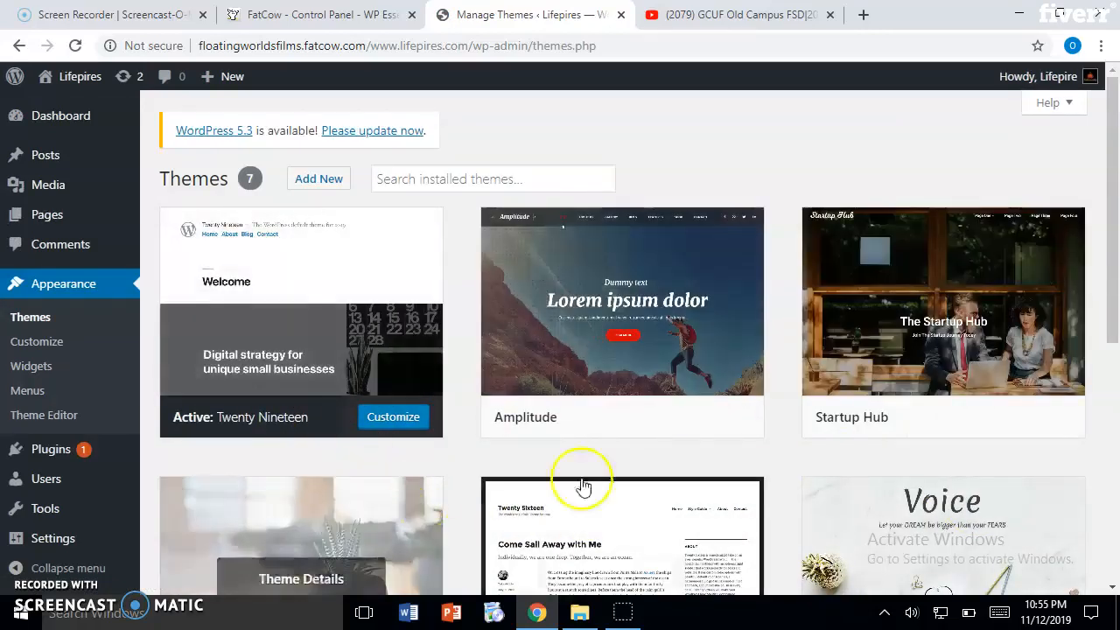
scroll("down", 3)
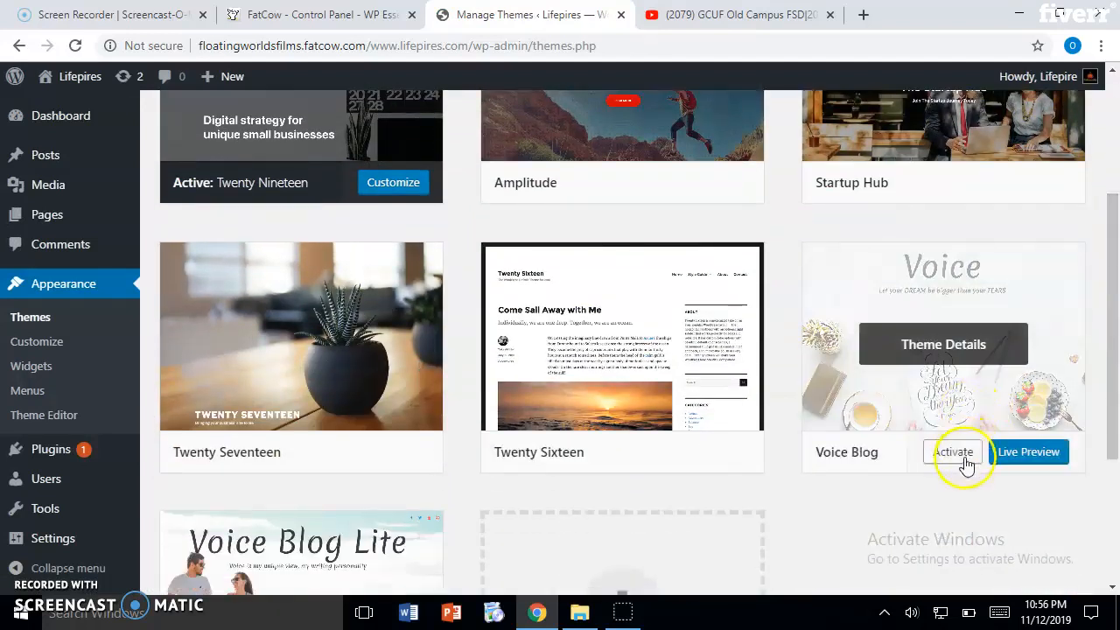
mouse_move(336, 459)
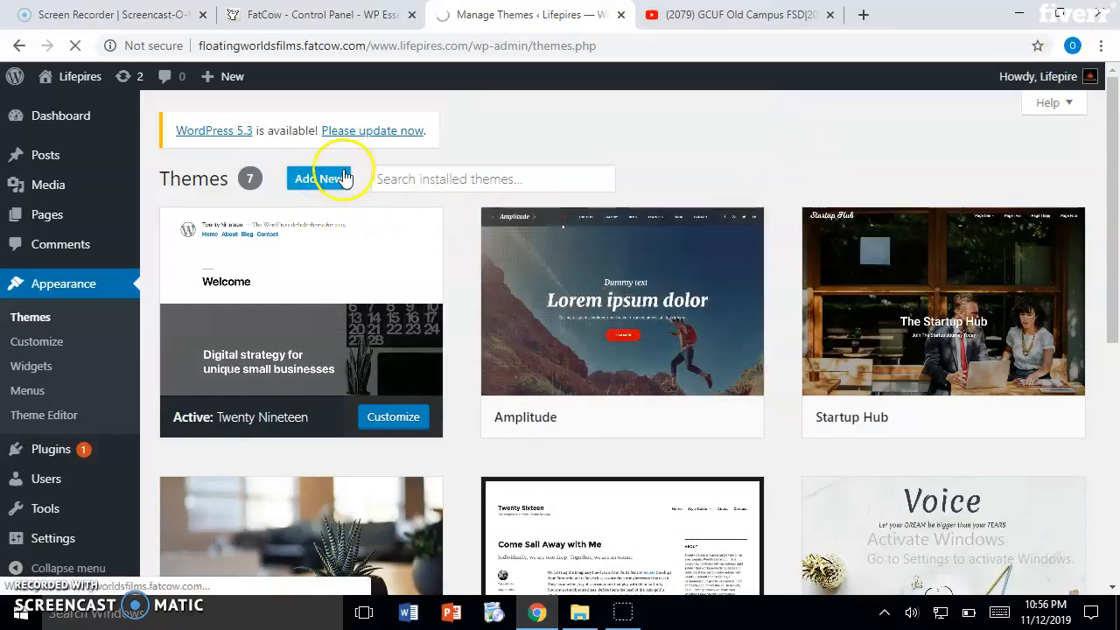
Search the Add New theme directory for 'creat' and browse the 27 results
left_click(309, 178)
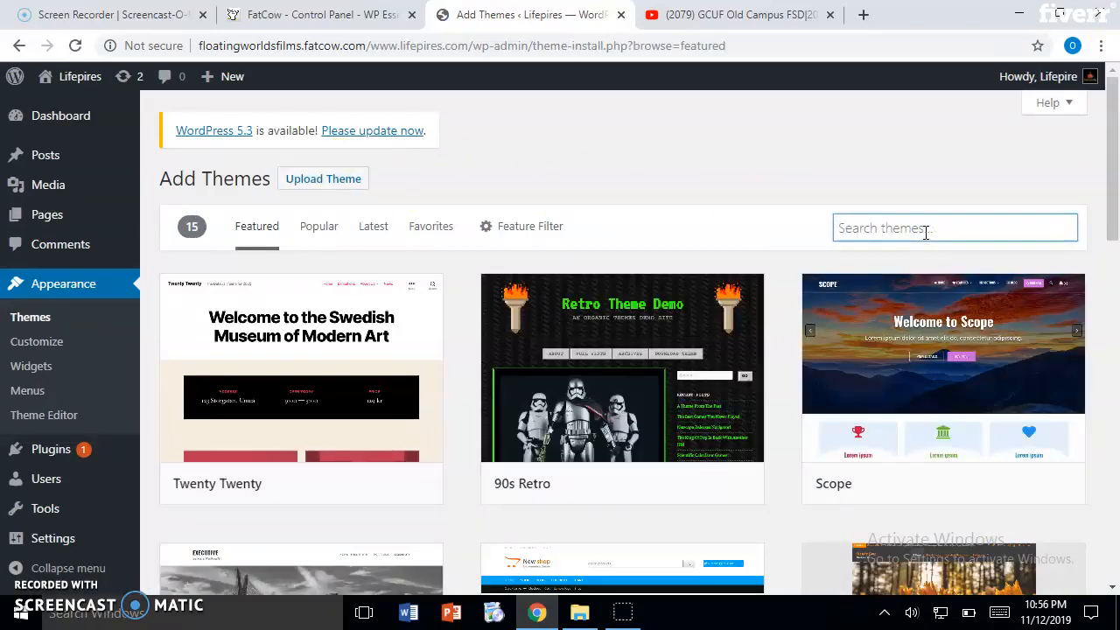
type("creativity")
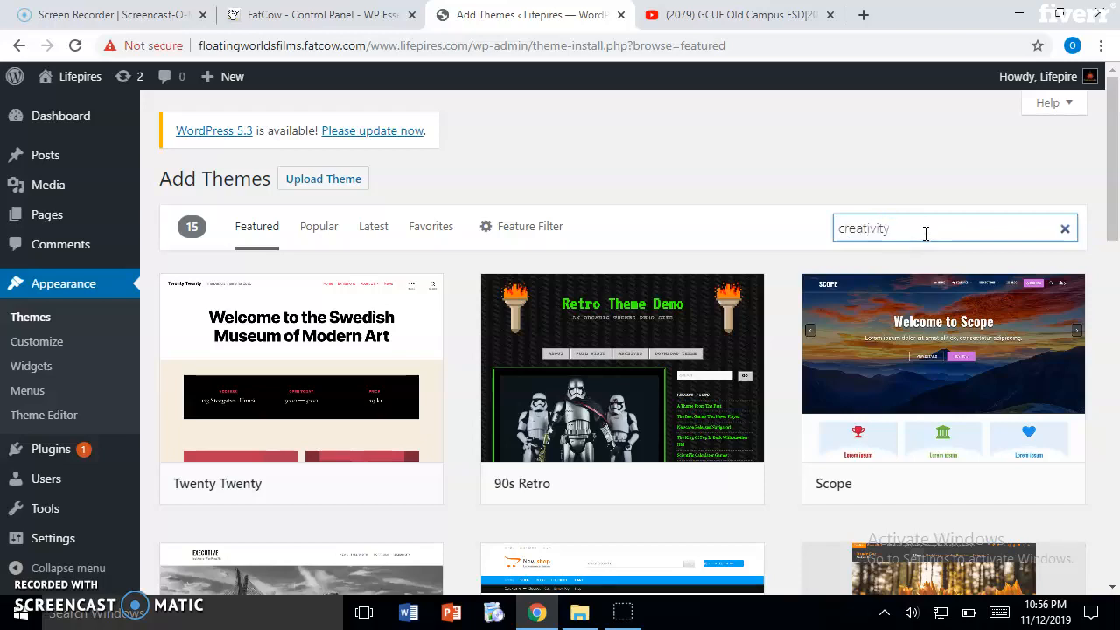
key("Enter")
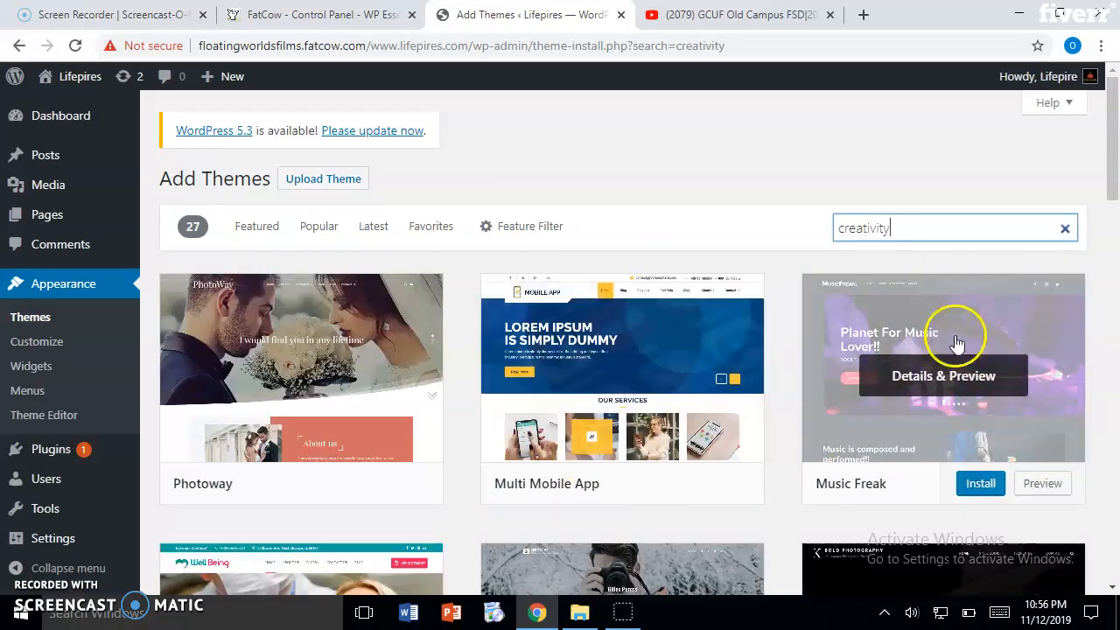
mouse_move(475, 515)
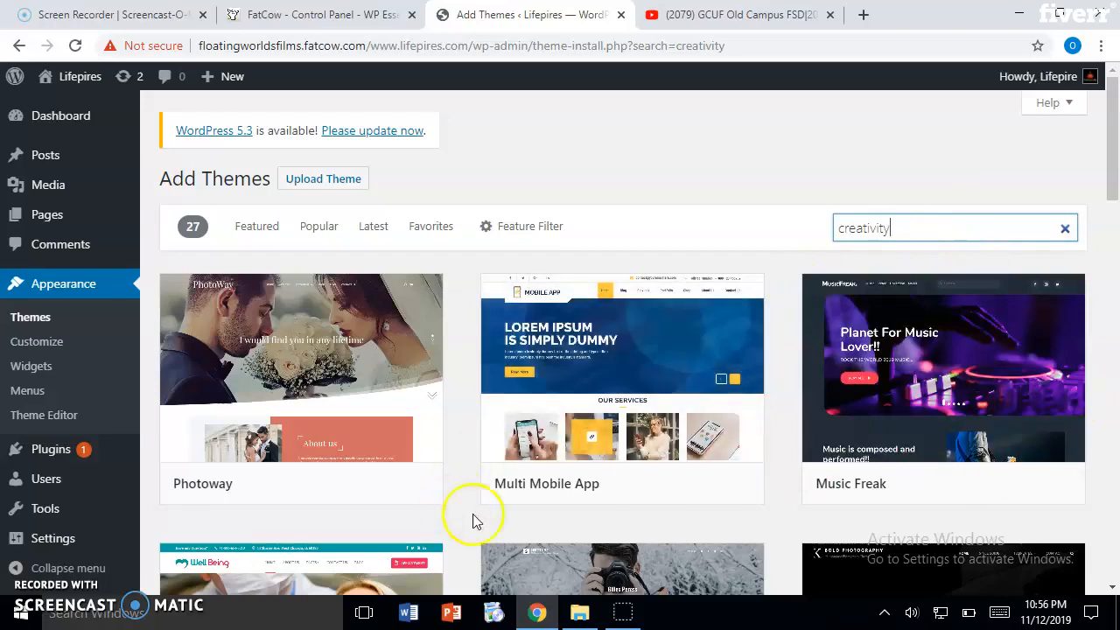
scroll("down", 3)
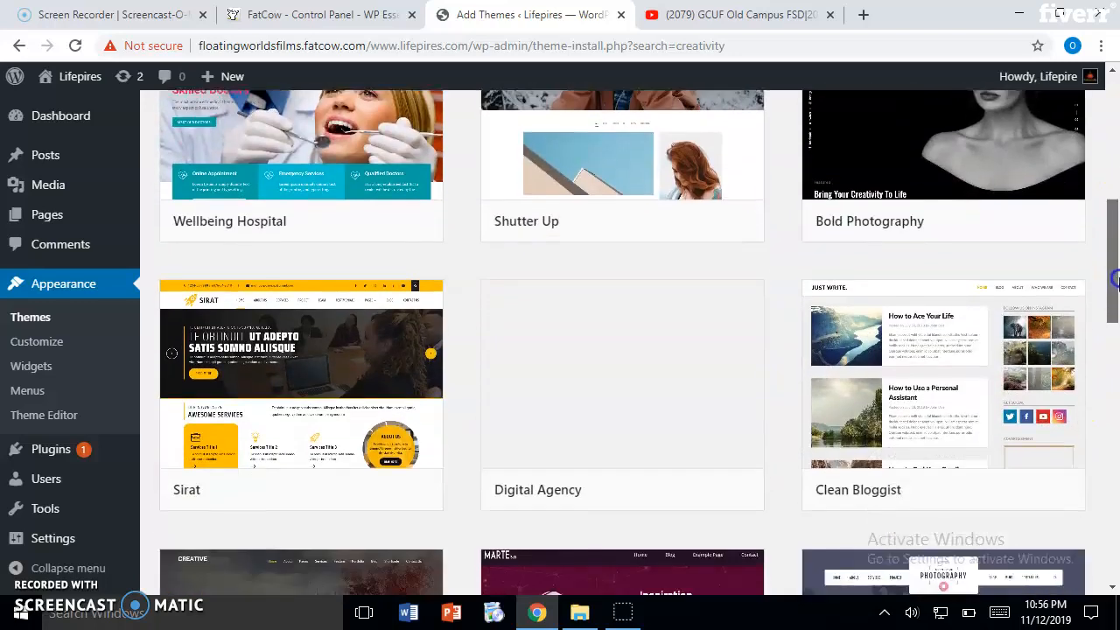
scroll("down", 3)
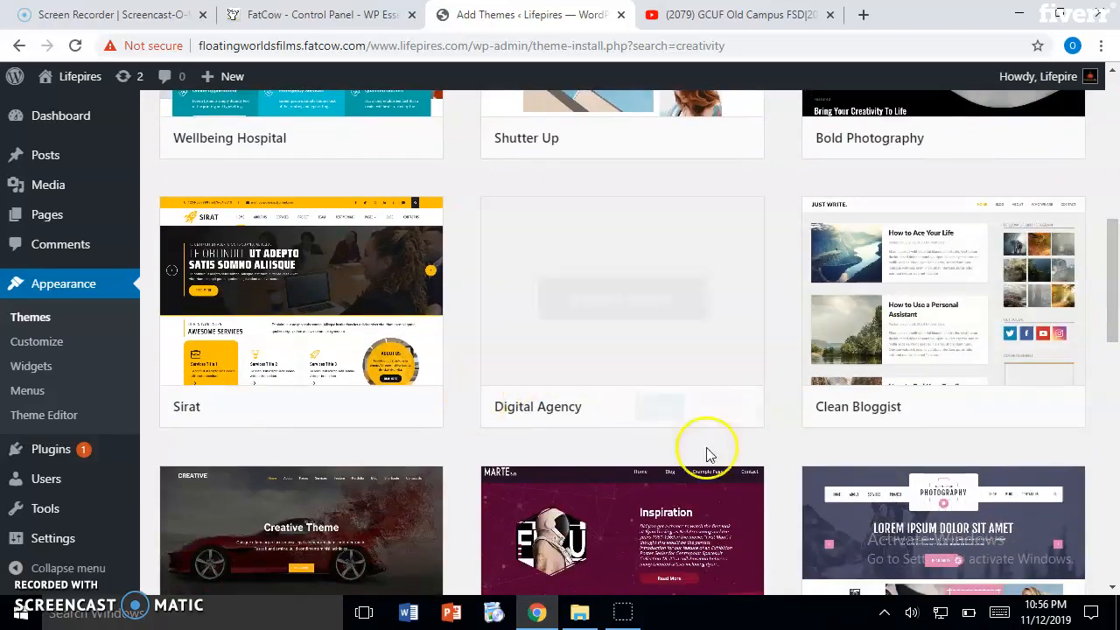
scroll("down", 3)
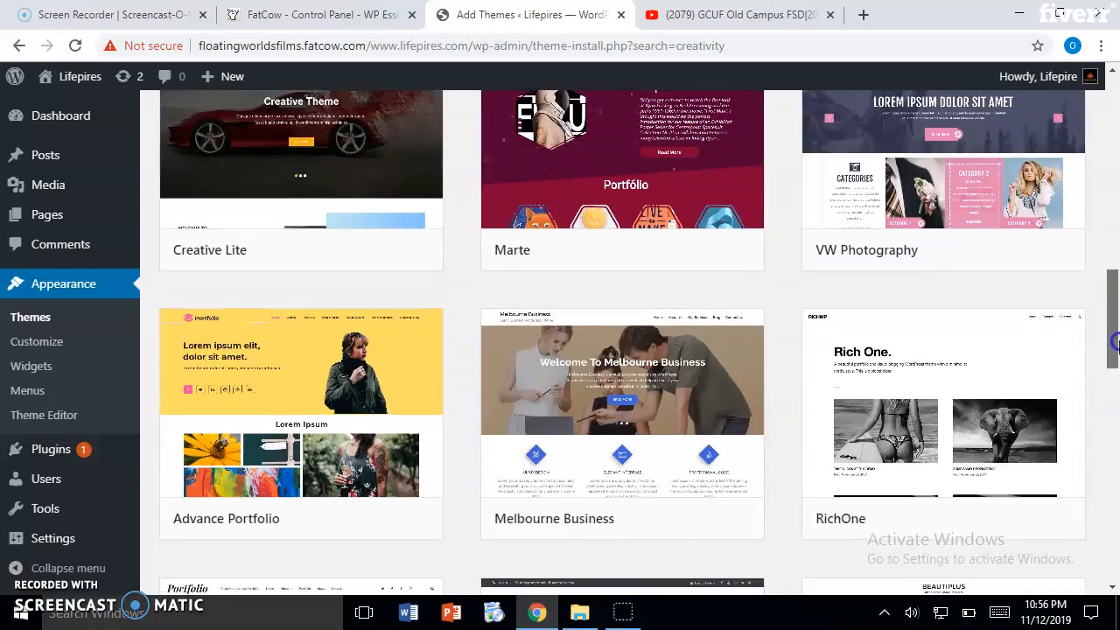
scroll("down", 3)
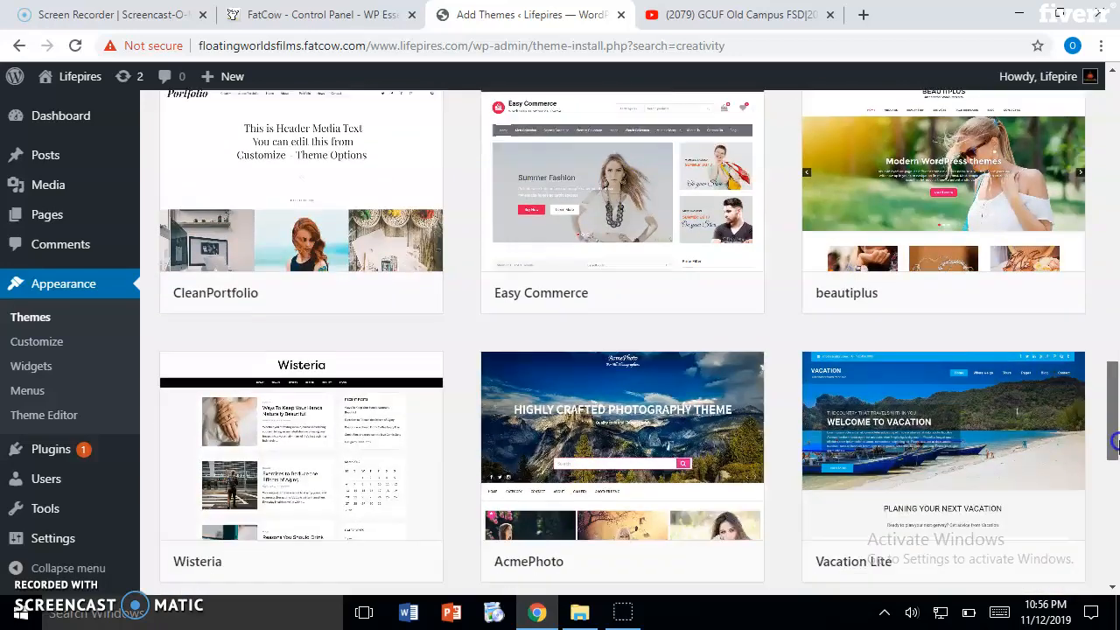
scroll("down", 3)
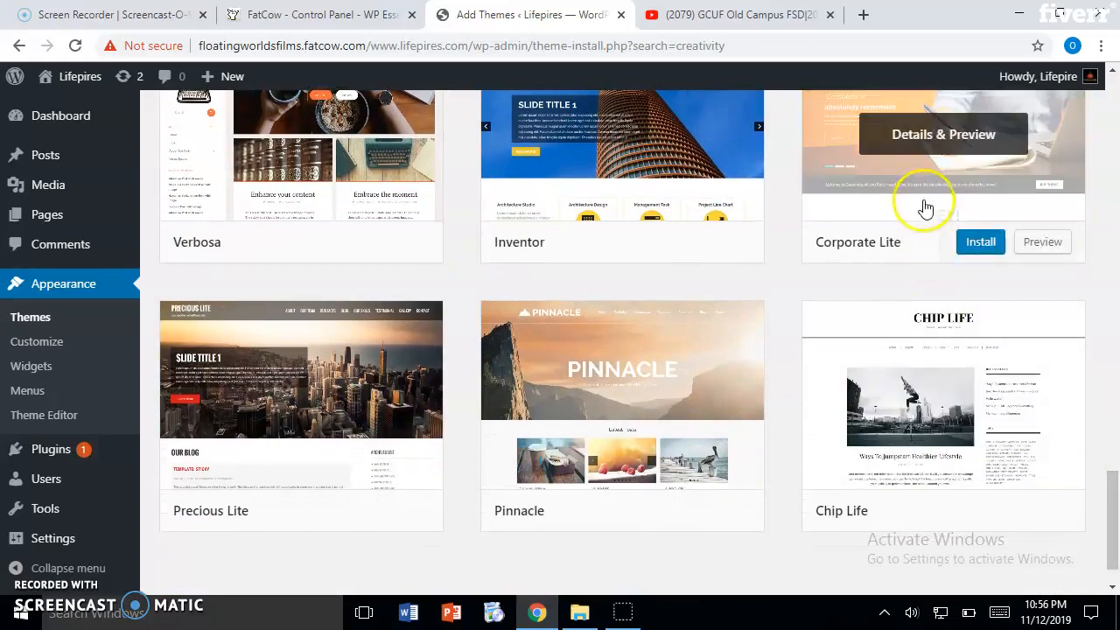
mouse_move(908, 249)
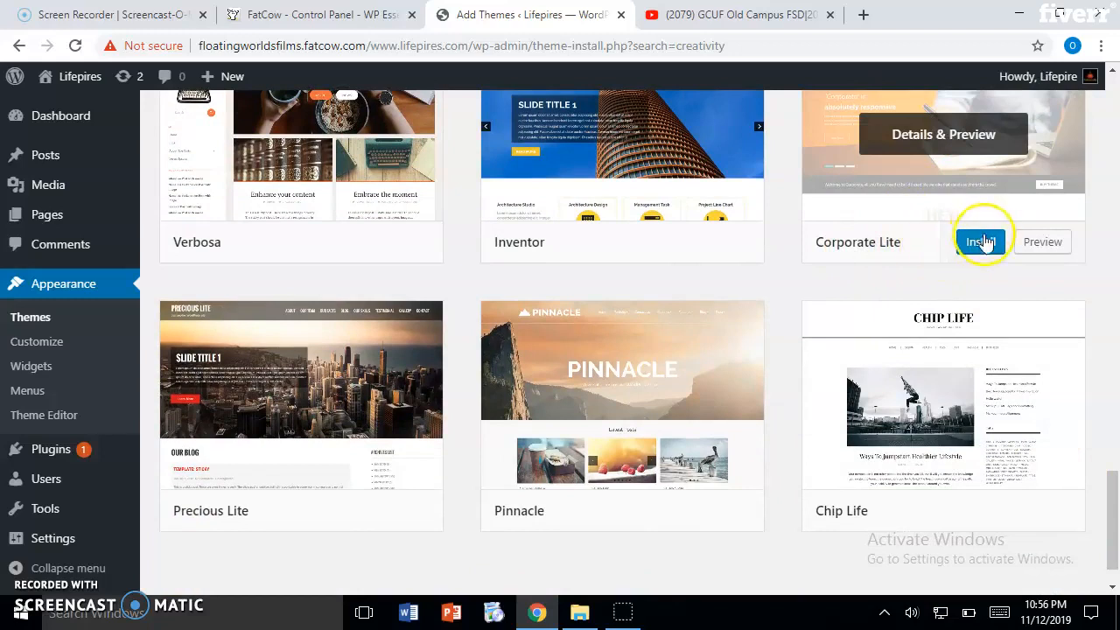
Install Corporate Lite from the search results and activate it
left_click(982, 242)
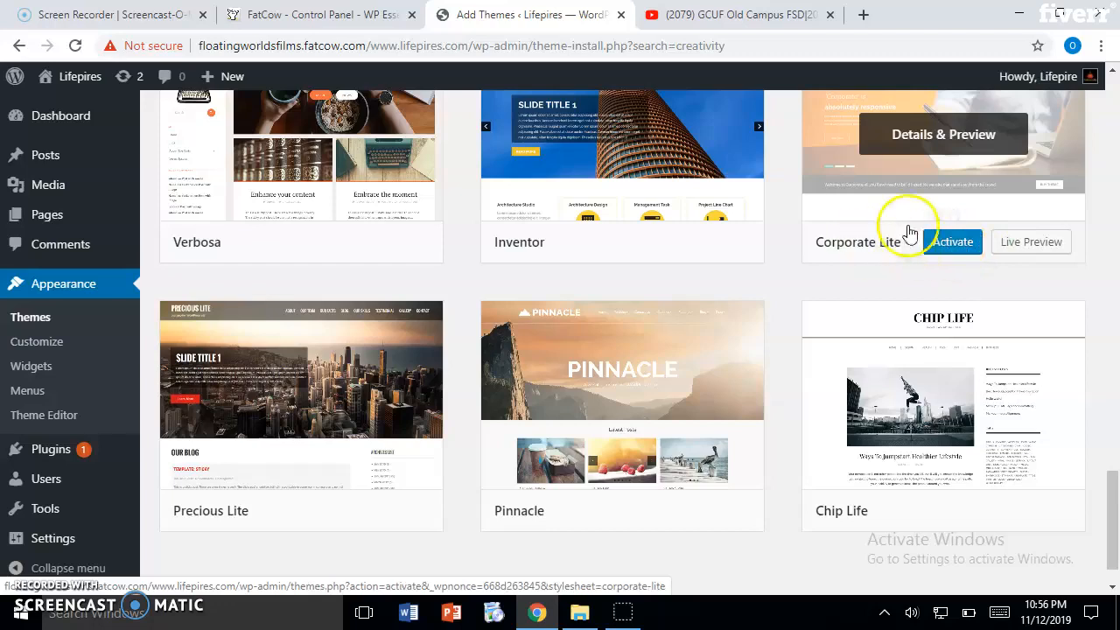
left_click(952, 242)
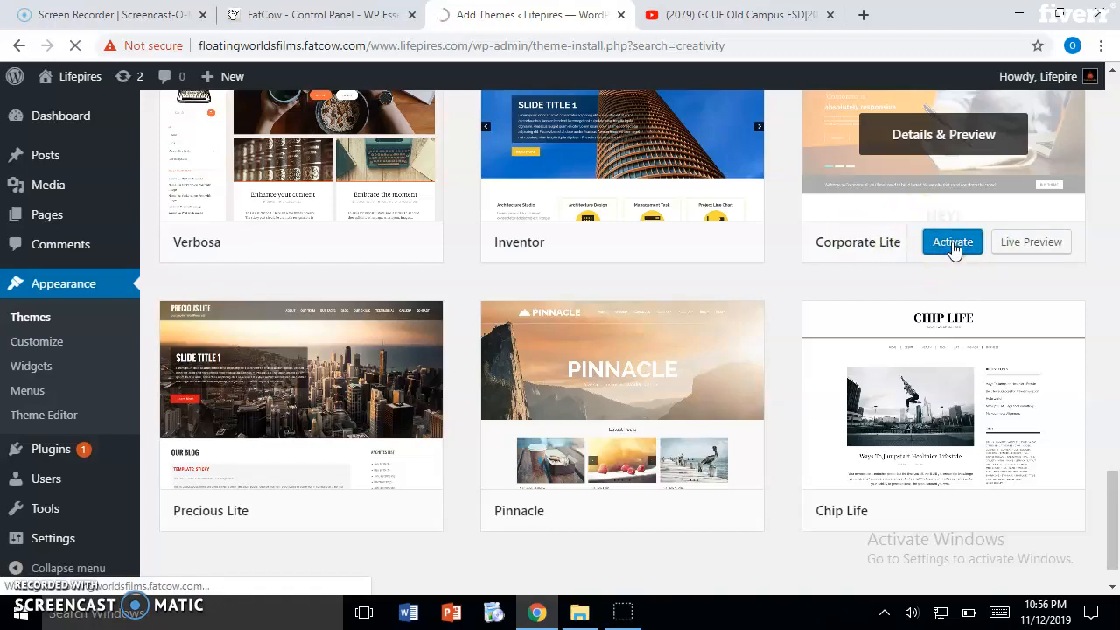
left_click(953, 242)
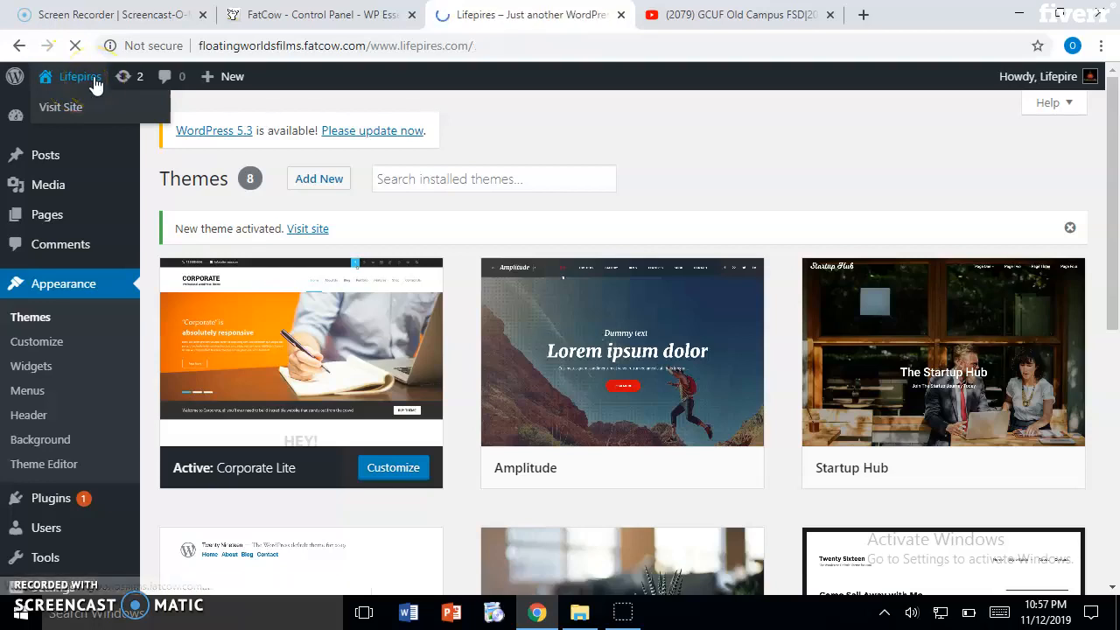
Browse the Corporate Lite homepage's slider, welcome banner and blog section, then return to admin
left_click(60, 107)
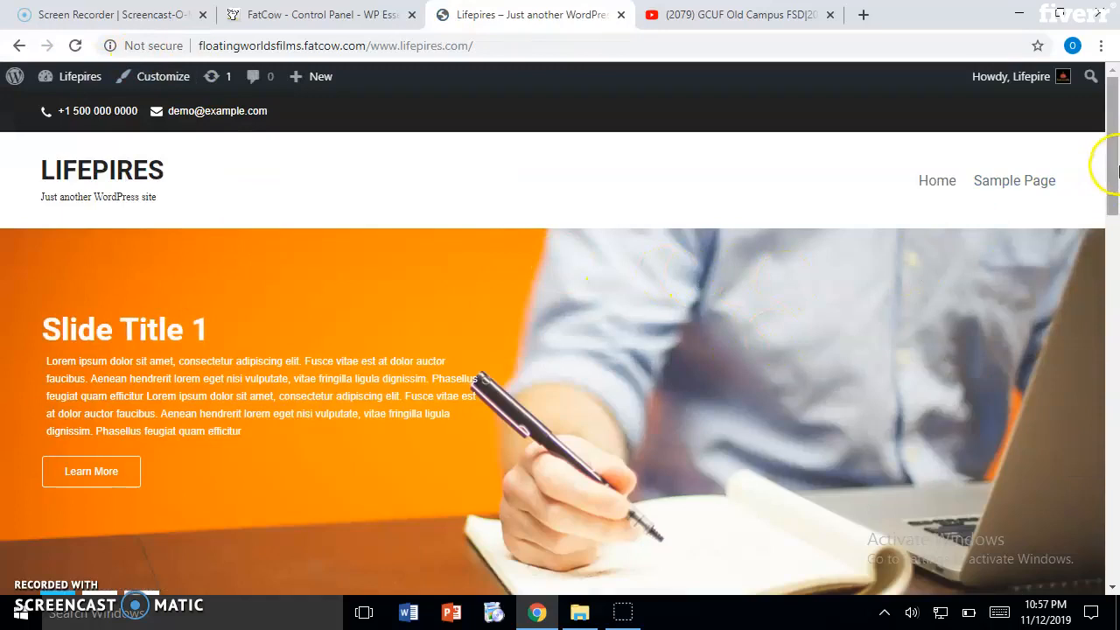
scroll("down", 3)
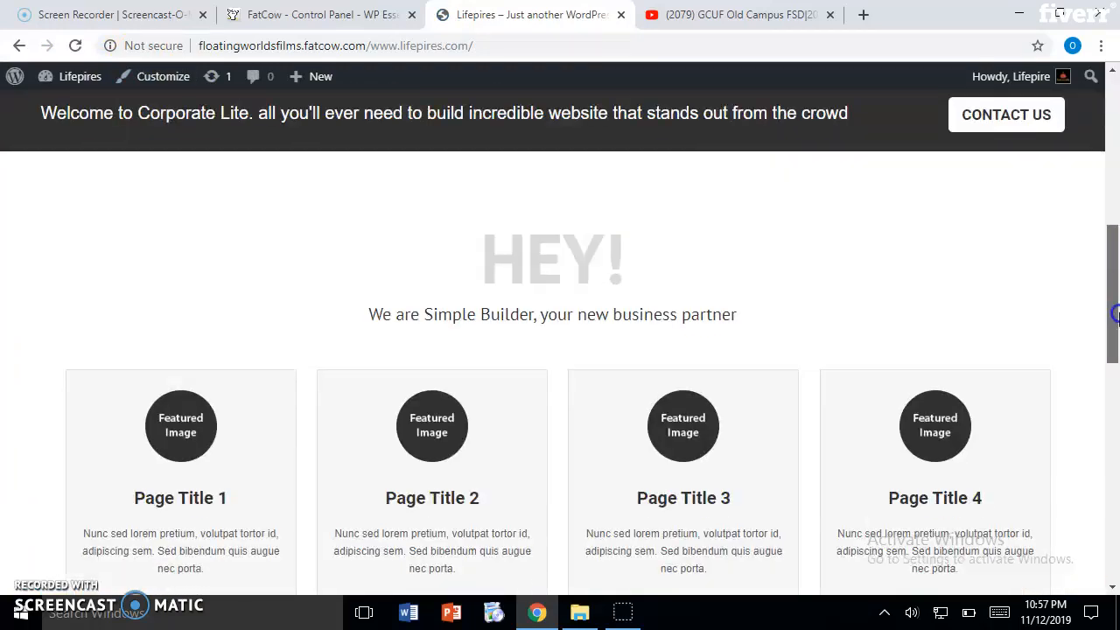
scroll("down", 3)
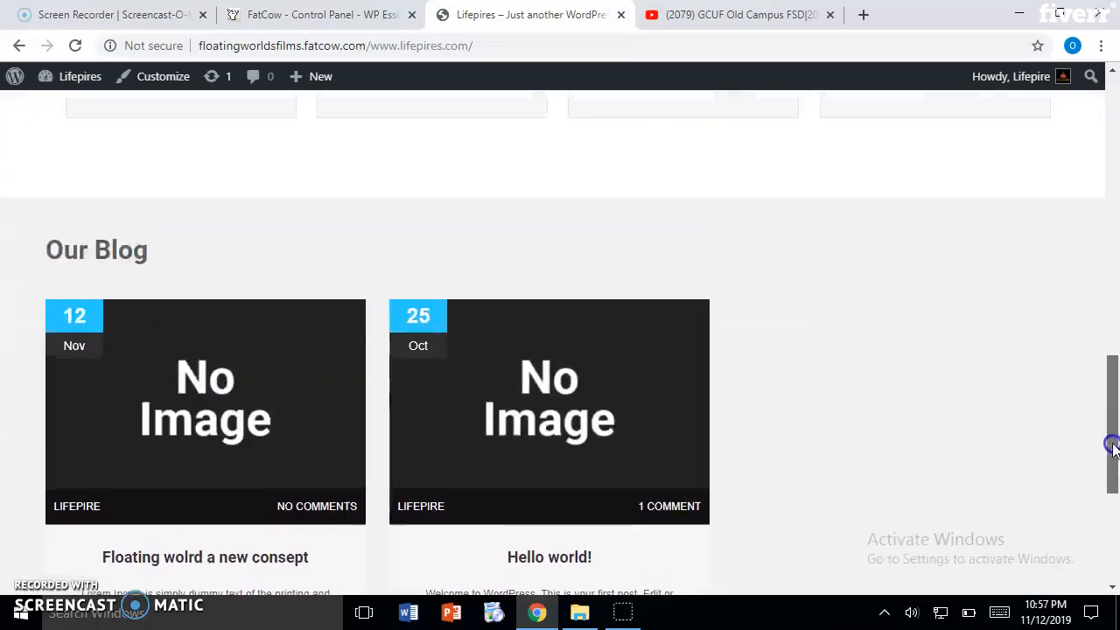
scroll("up", 3)
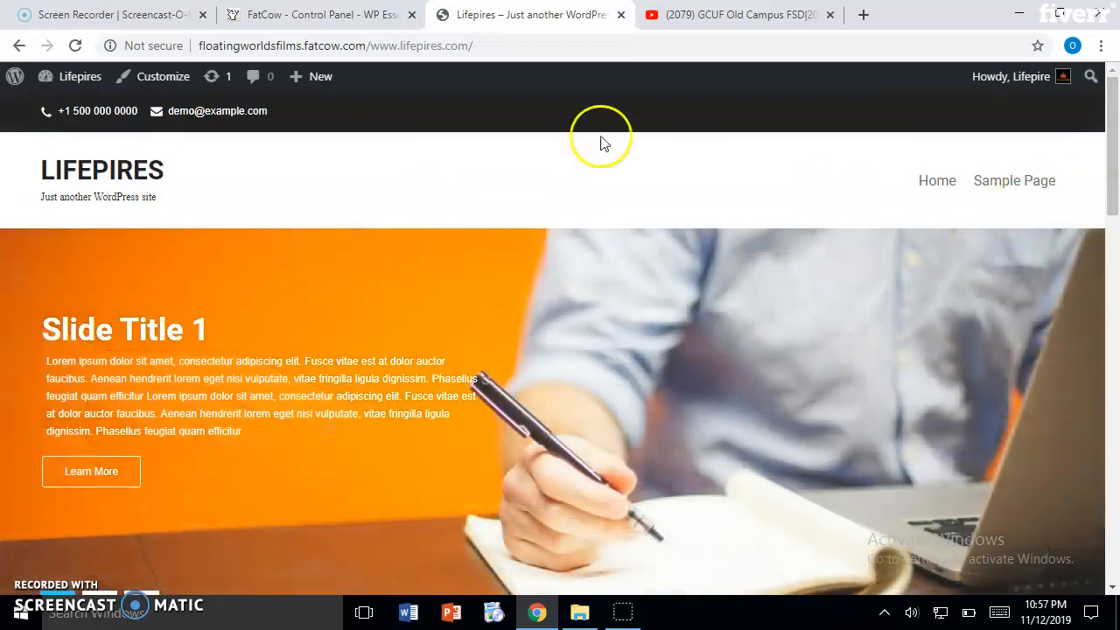
left_click(78, 76)
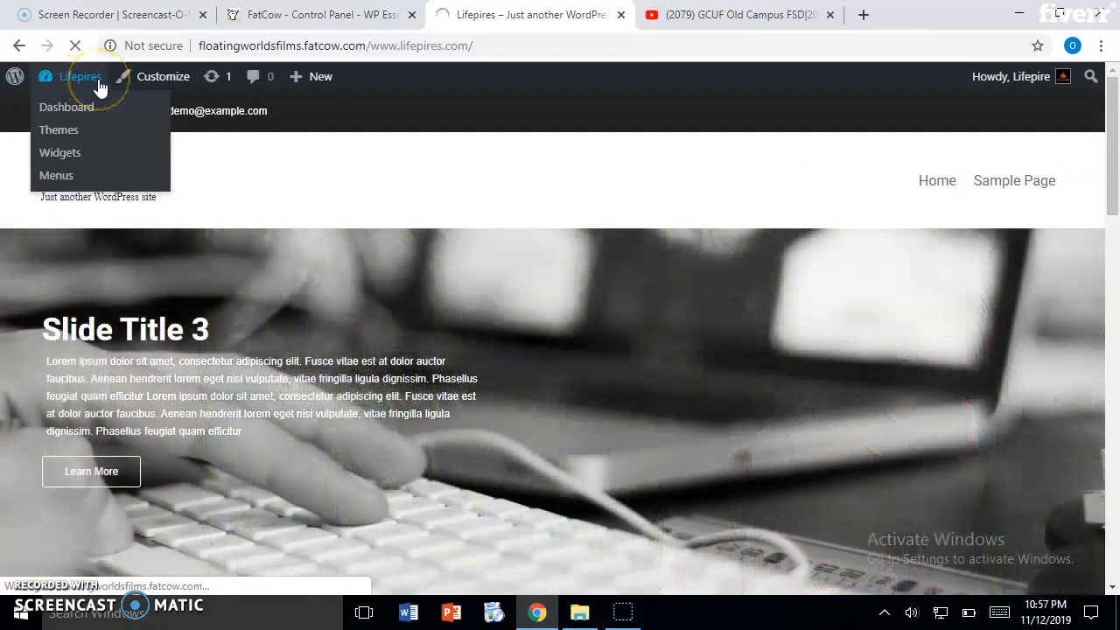
Go to Appearance > Themes and activate Twenty Seventeen in place of Corporate Lite
left_click(66, 108)
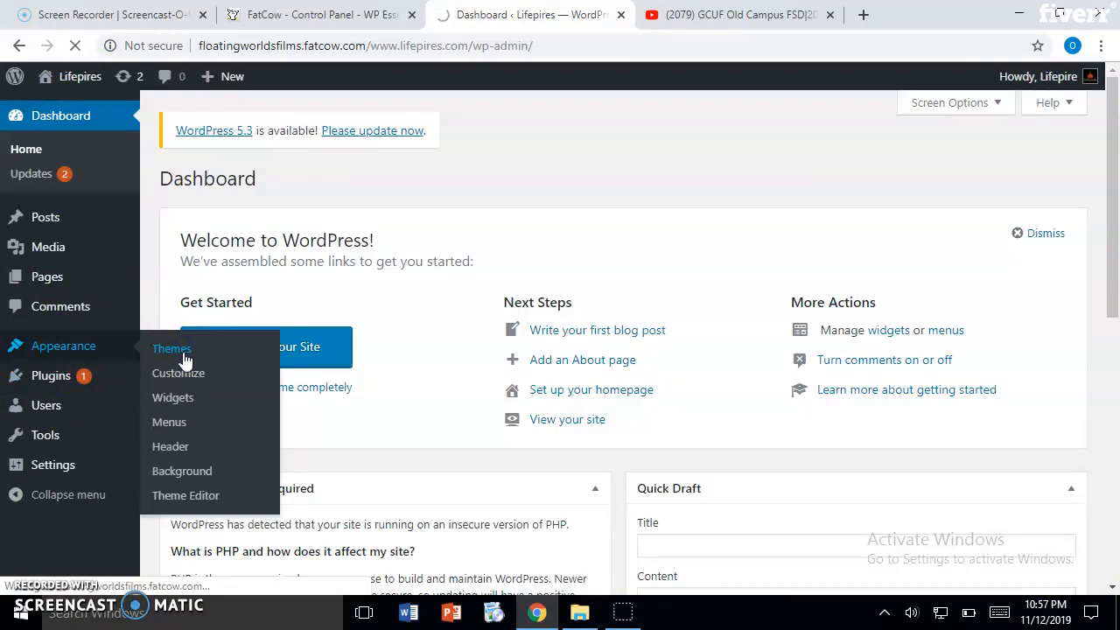
left_click(171, 348)
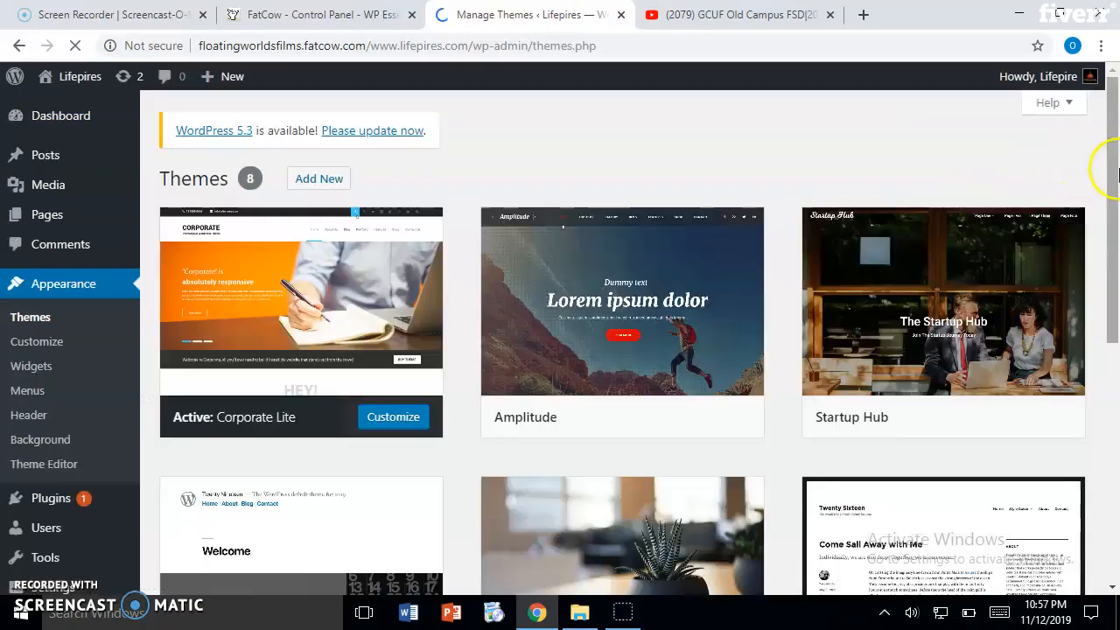
scroll("down", 3)
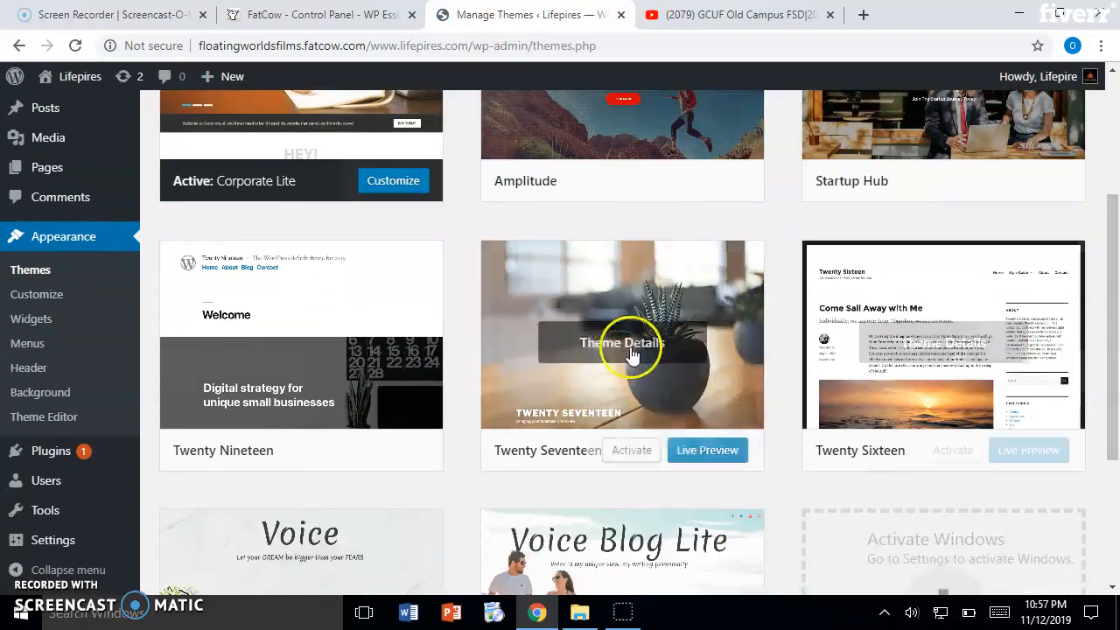
left_click(631, 450)
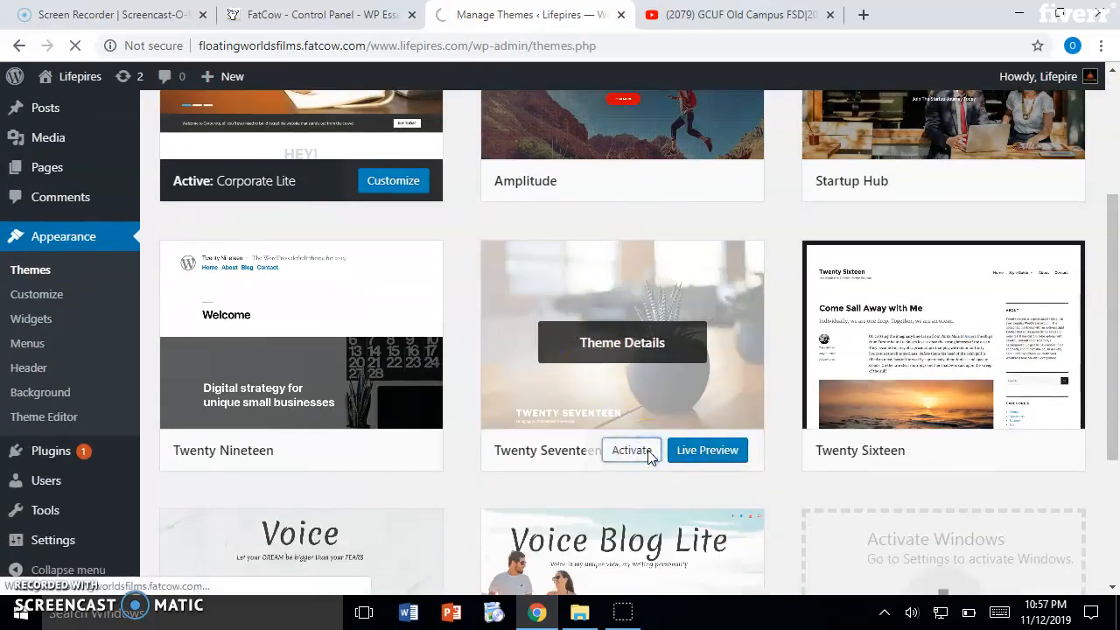
left_click(630, 449)
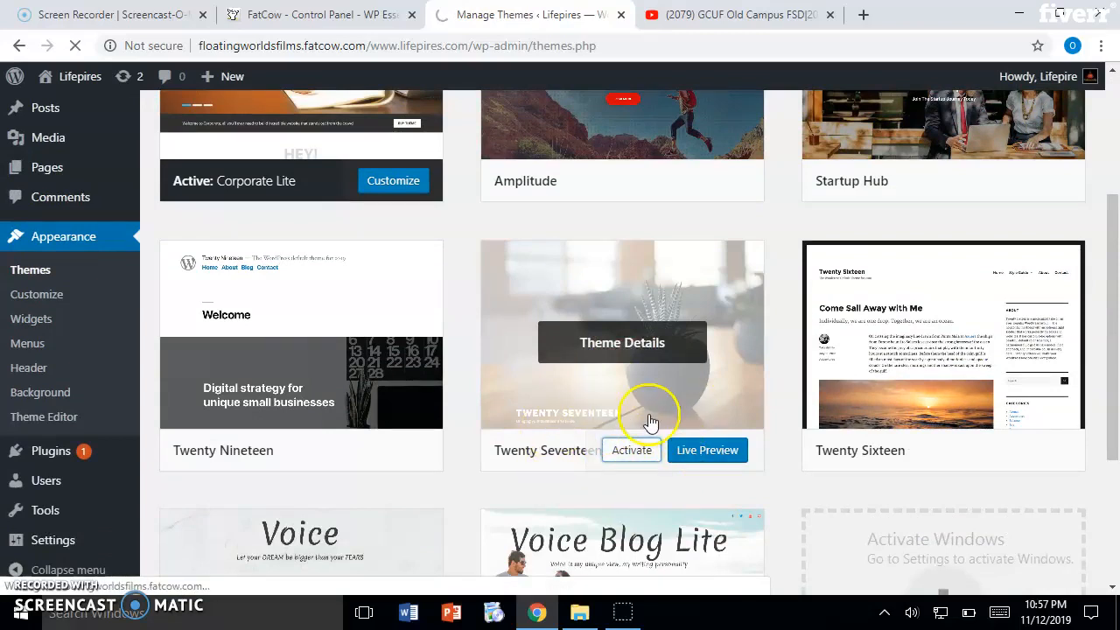
left_click(631, 450)
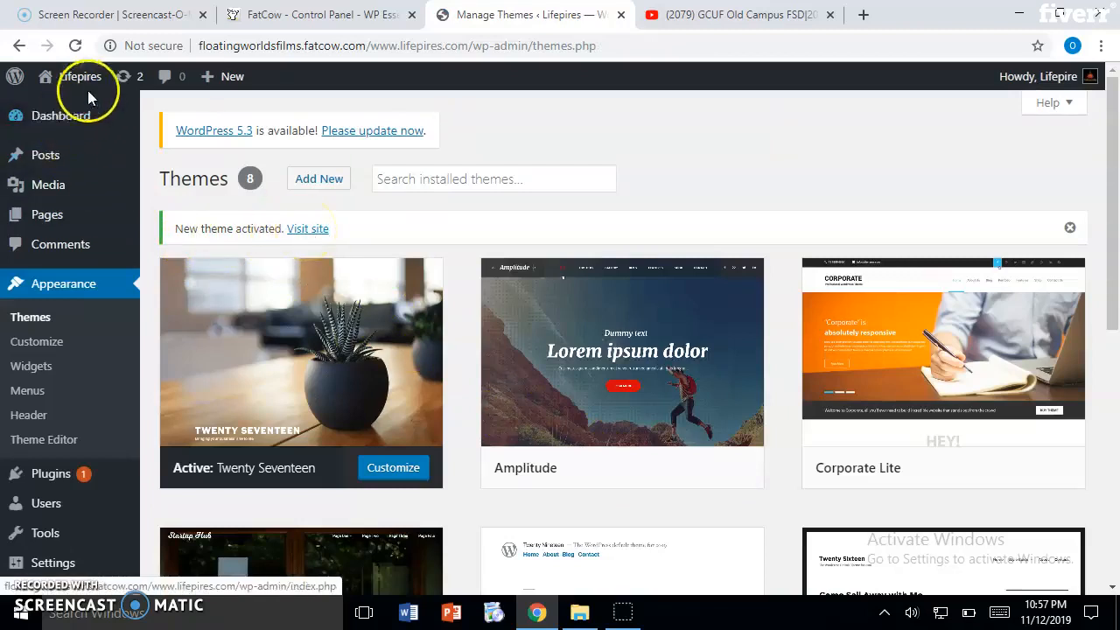
Browse the Twenty Seventeen homepage's header, posts, sidebar and footer, then return to admin
left_click(77, 76)
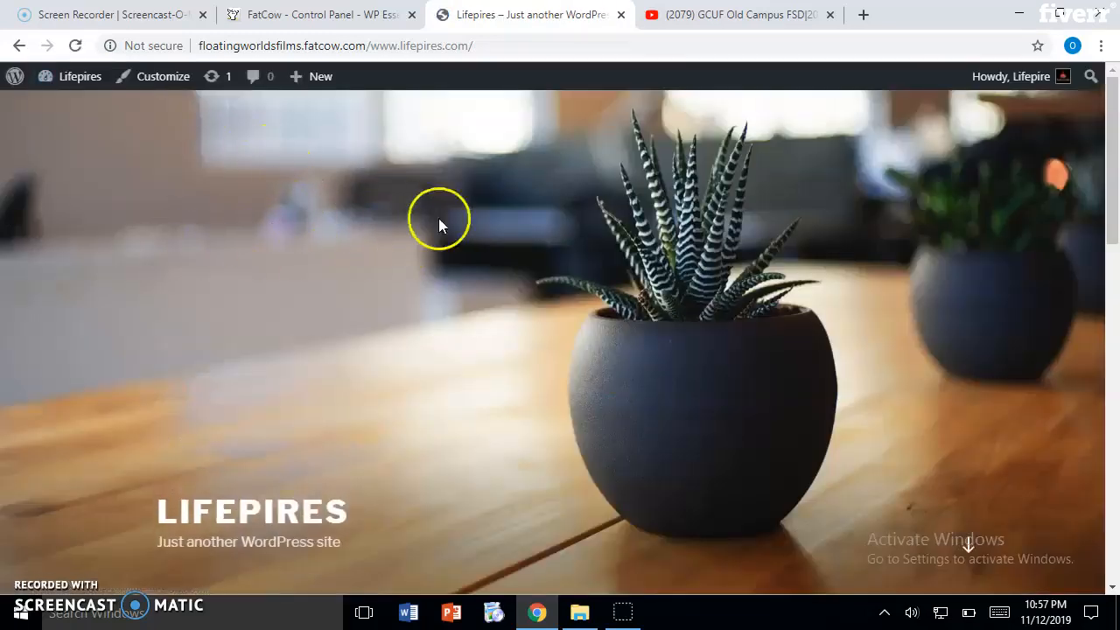
scroll("down", 3)
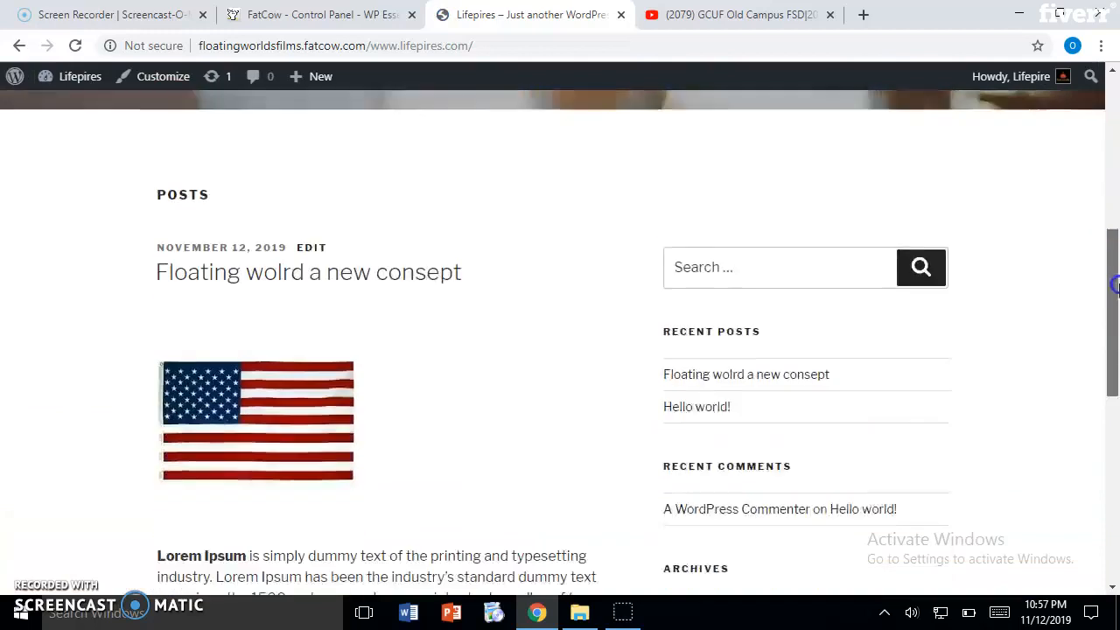
scroll("down", 3)
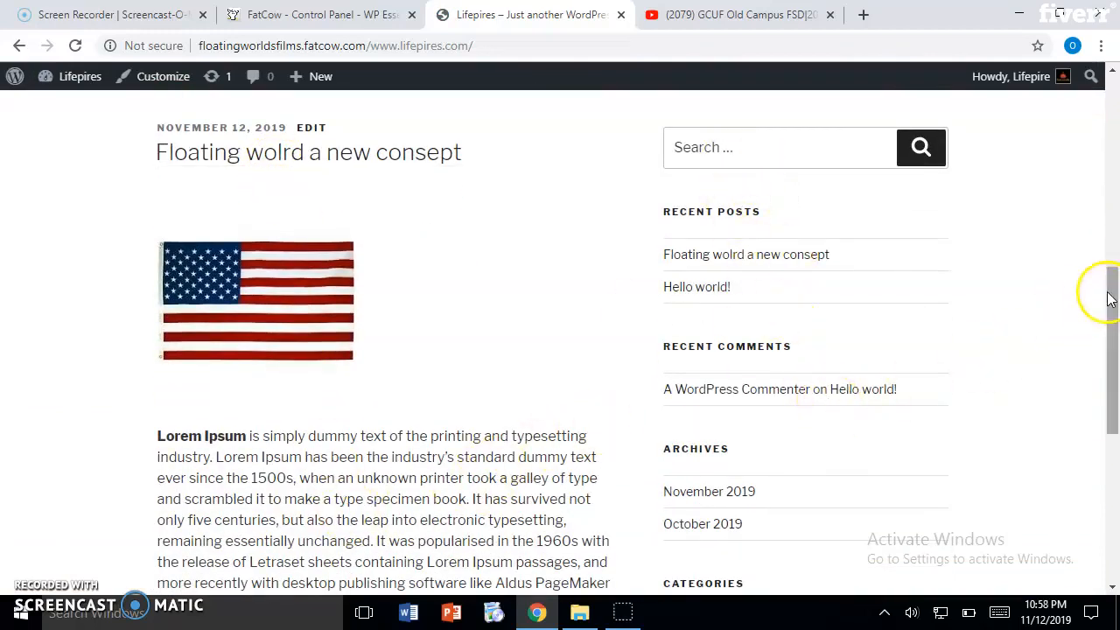
scroll("down", 3)
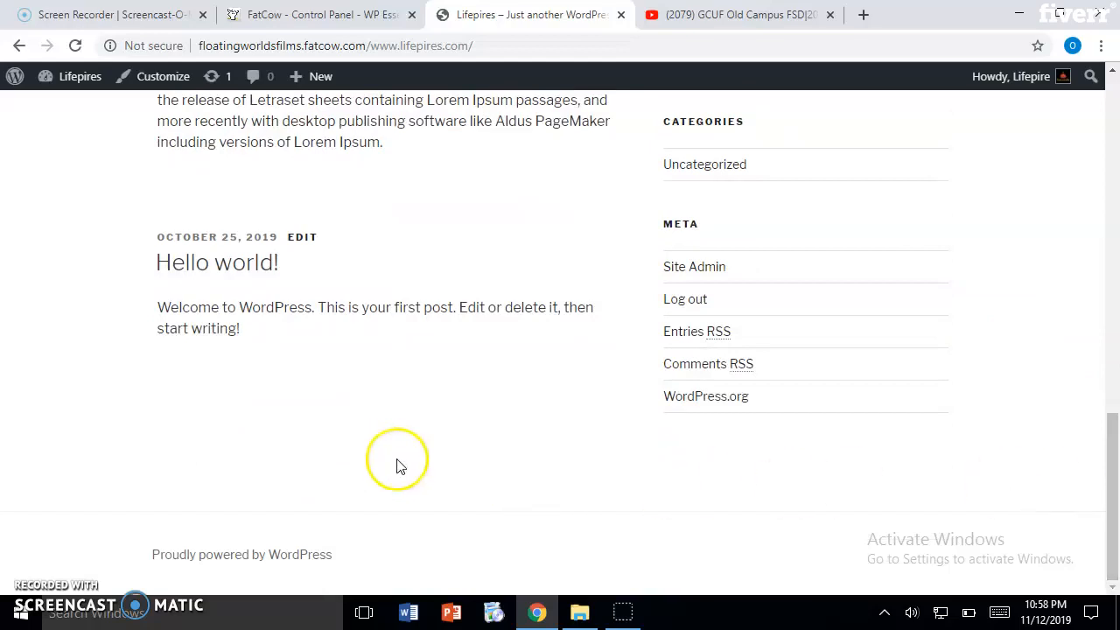
mouse_move(348, 451)
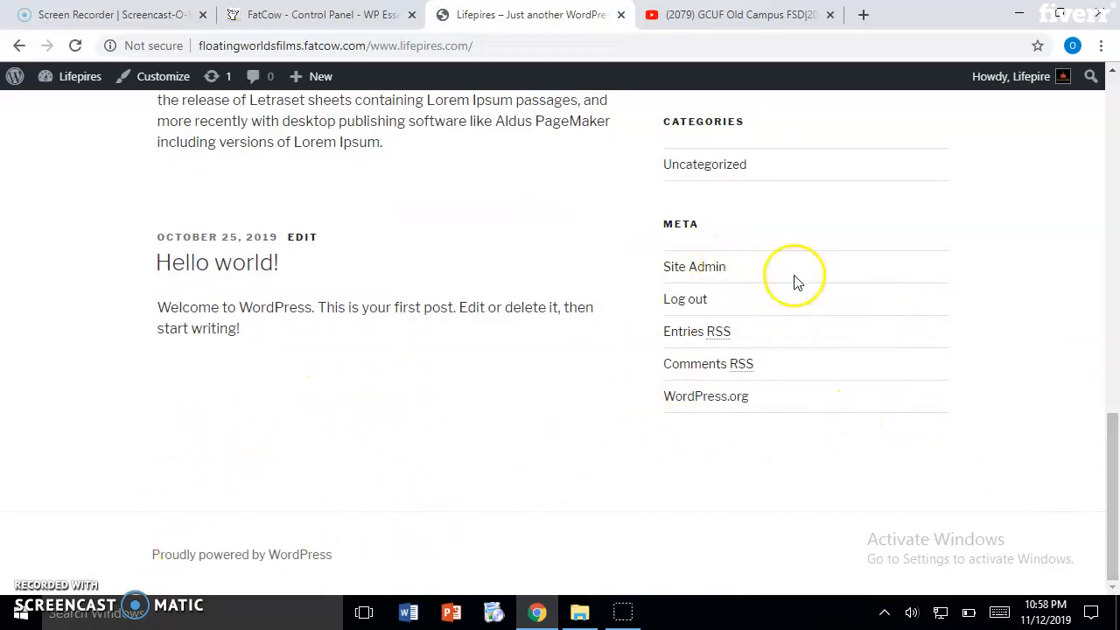
scroll("up", 3)
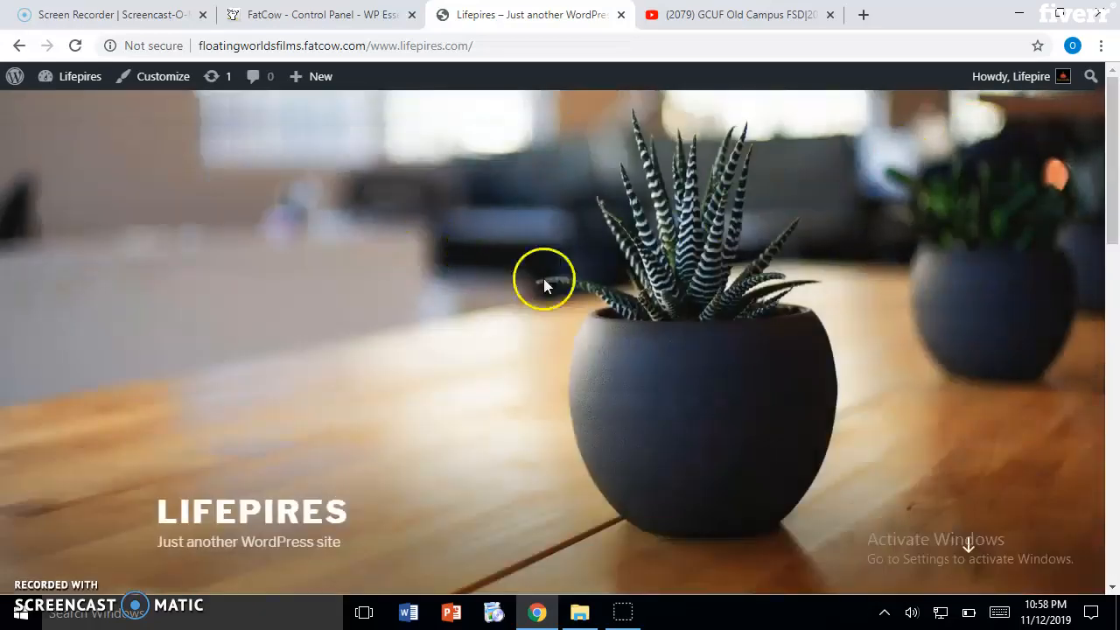
scroll("down", 3)
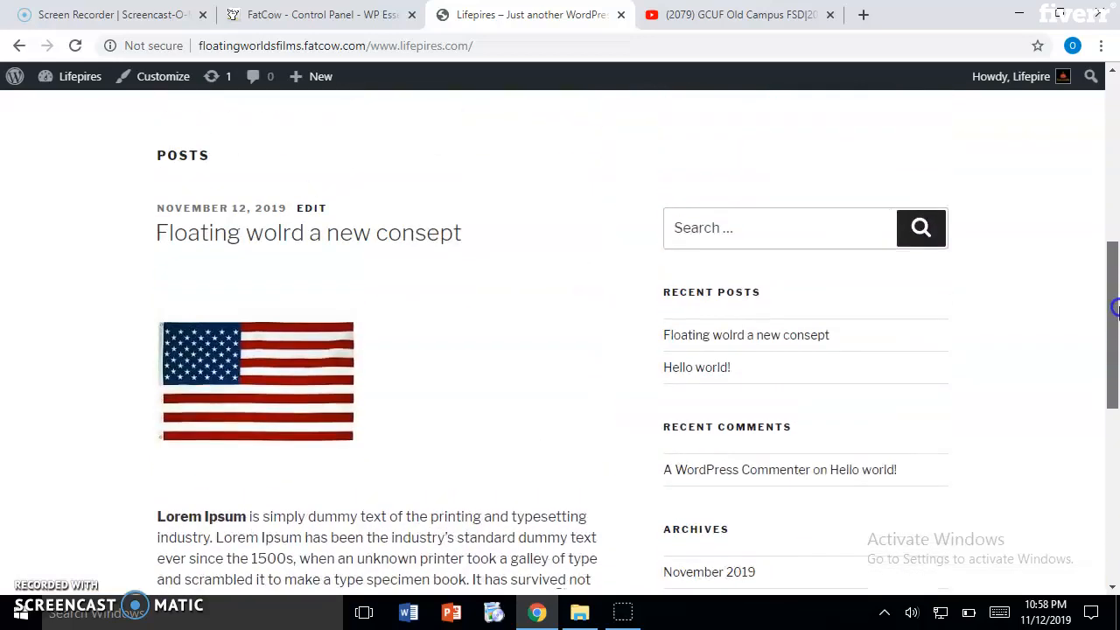
scroll("down", 3)
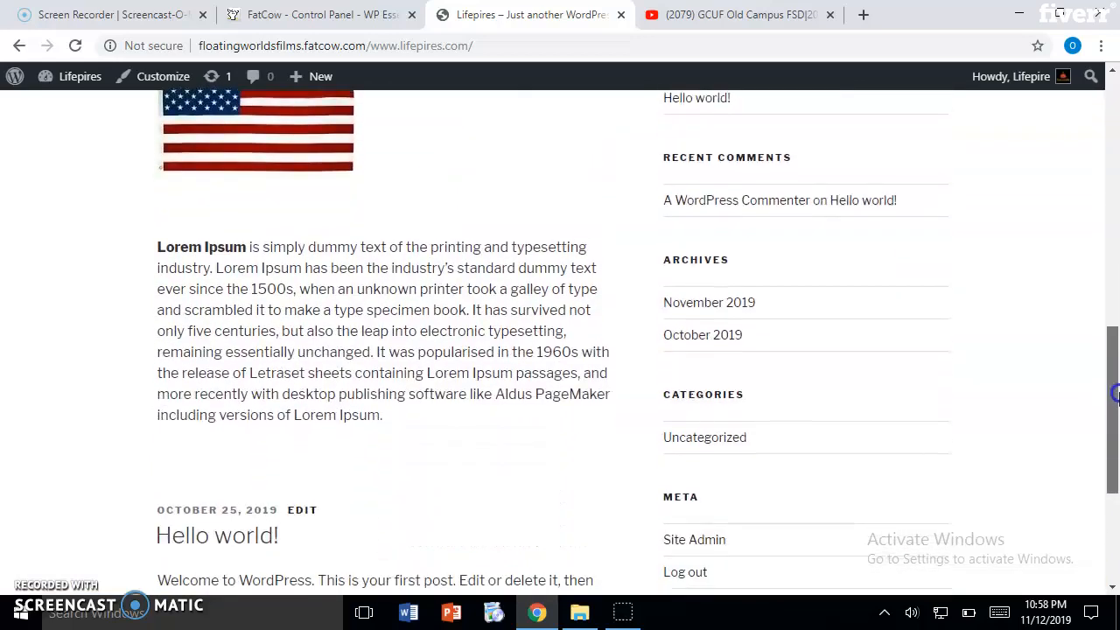
scroll("up", 3)
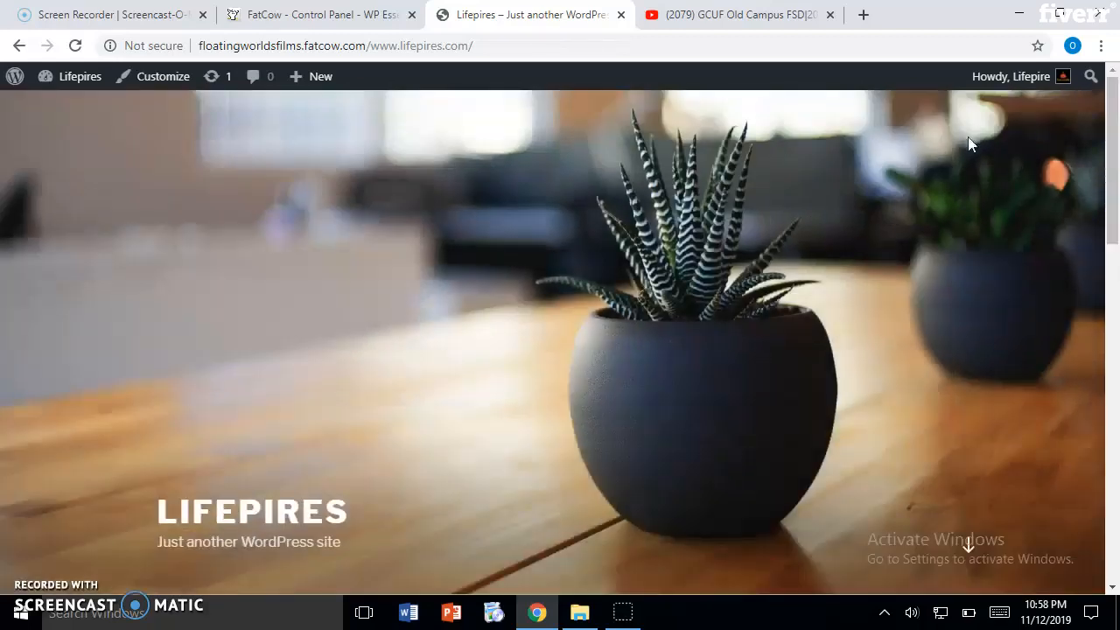
left_click(77, 77)
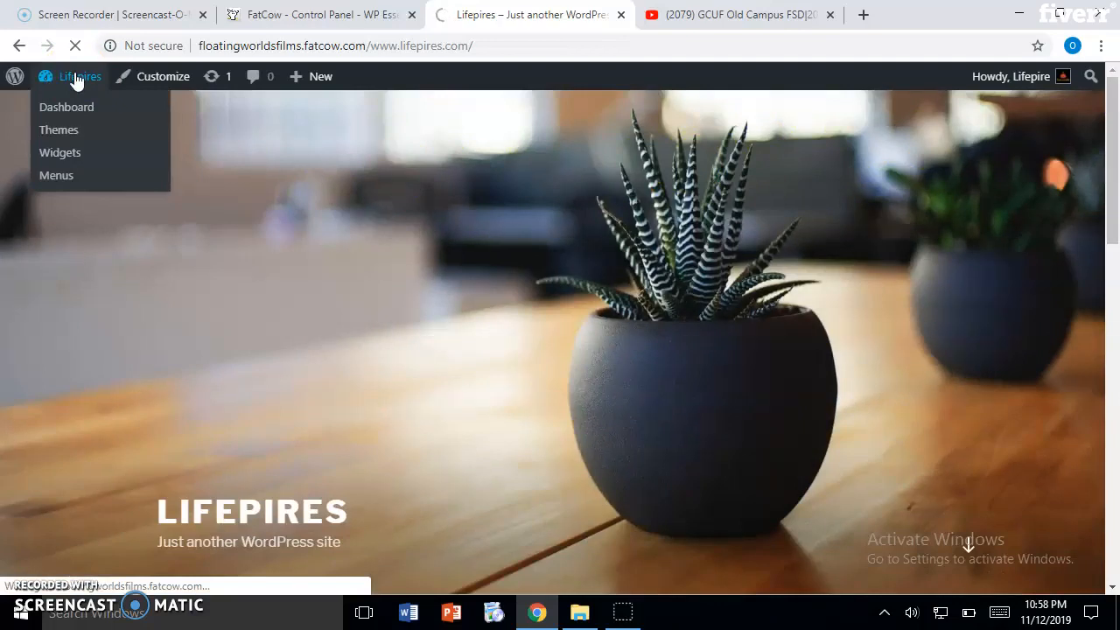
From the dashboard, use Posts > Add New to open an empty block editor
left_click(66, 107)
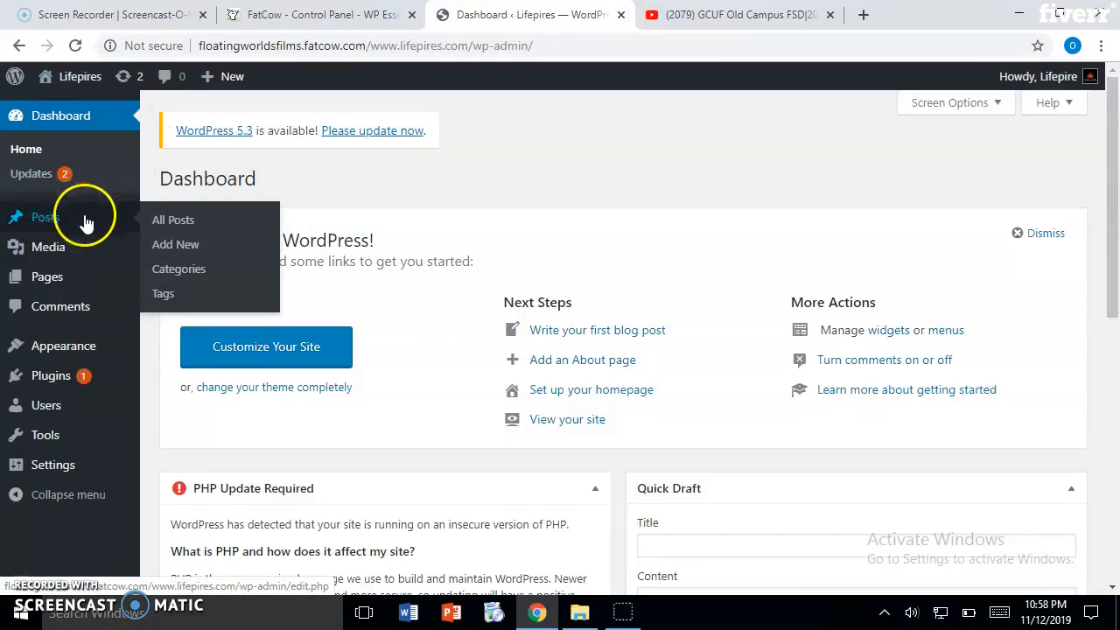
mouse_move(180, 245)
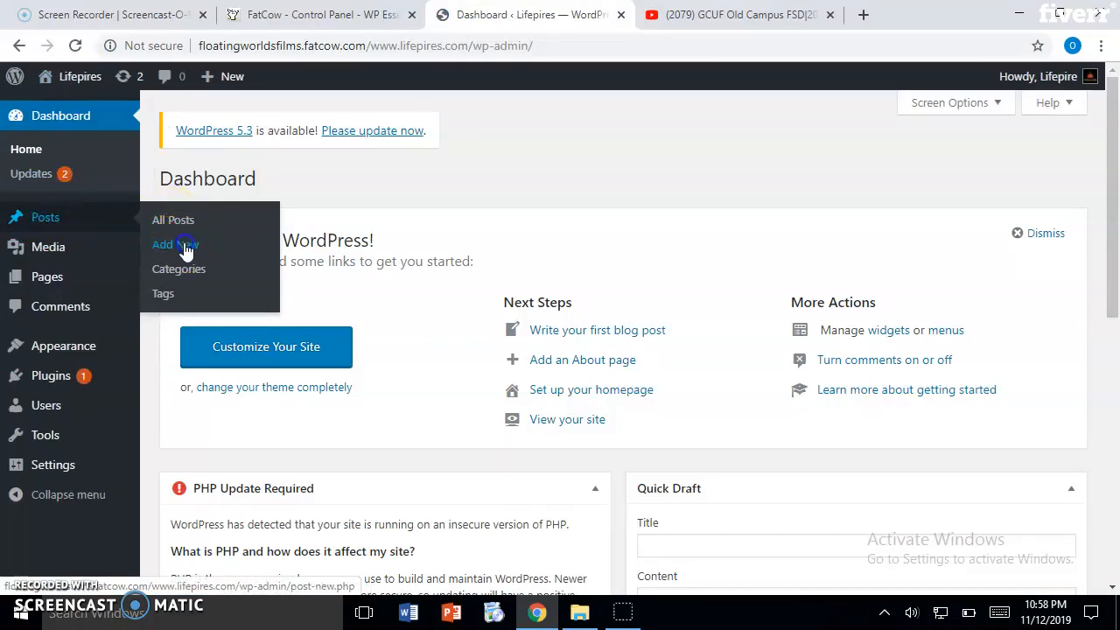
left_click(175, 244)
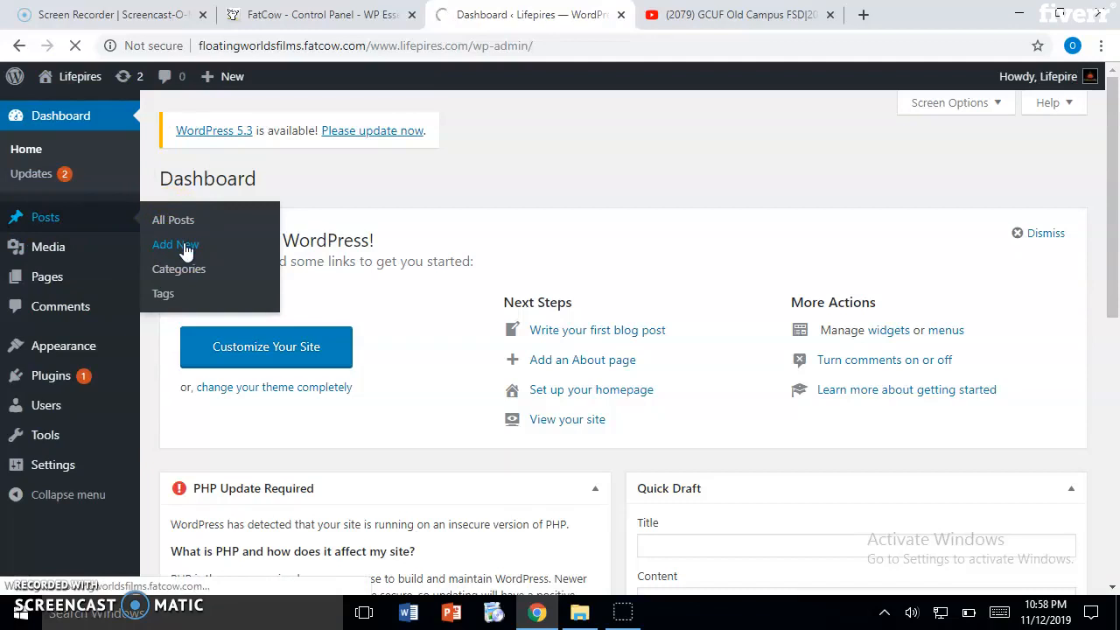
left_click(175, 244)
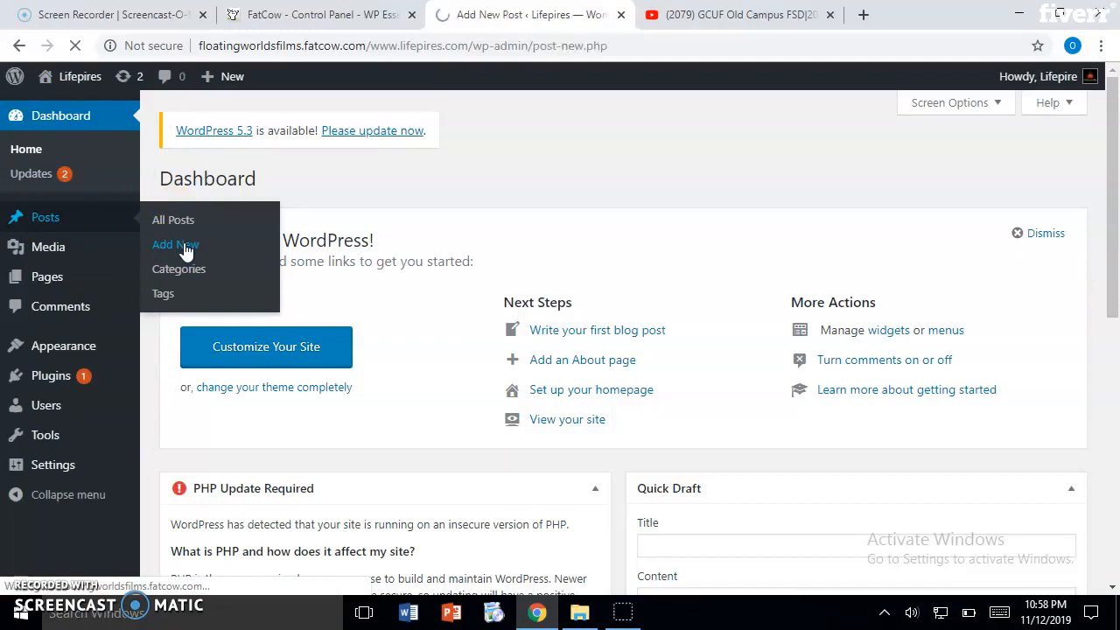
left_click(176, 244)
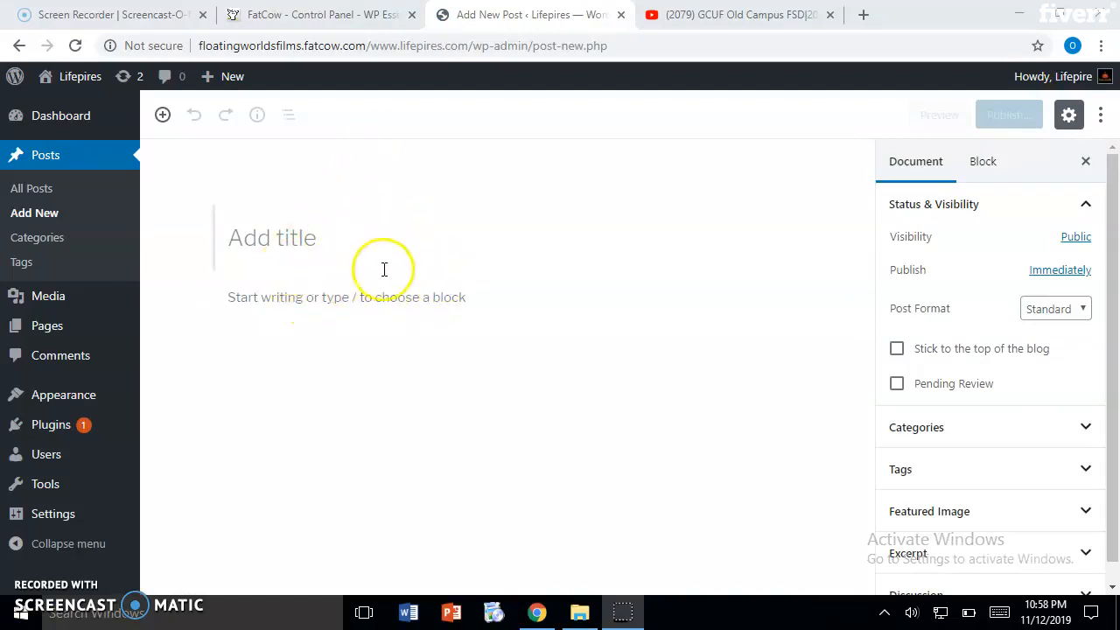
mouse_move(759, 358)
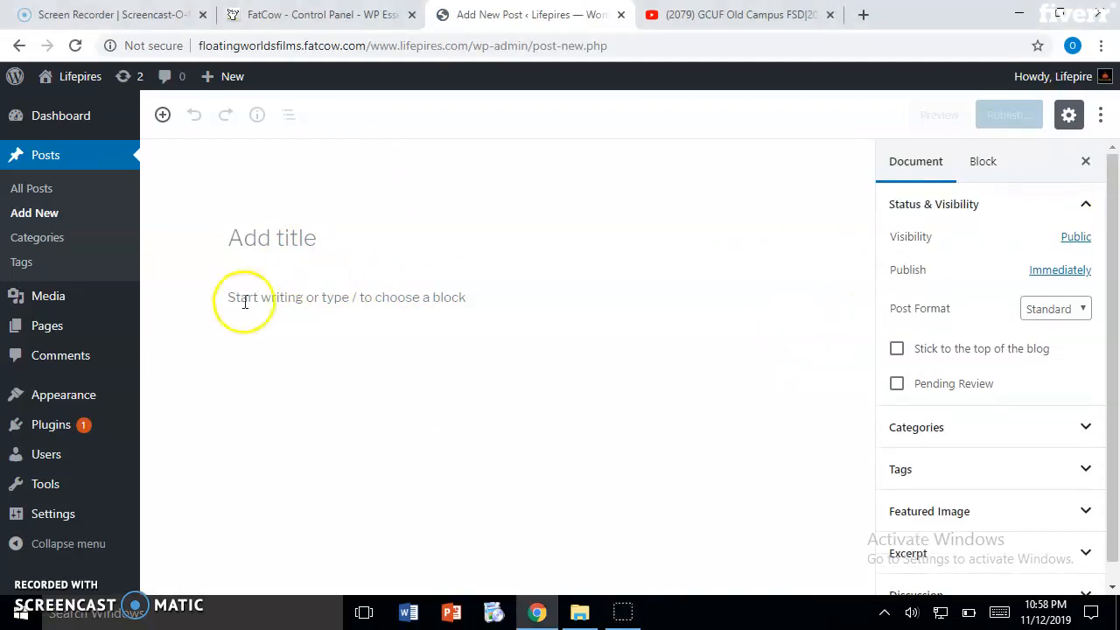
Enter the title 'The simple blog post', fixing a typo, and start a body paragraph
left_click(276, 238)
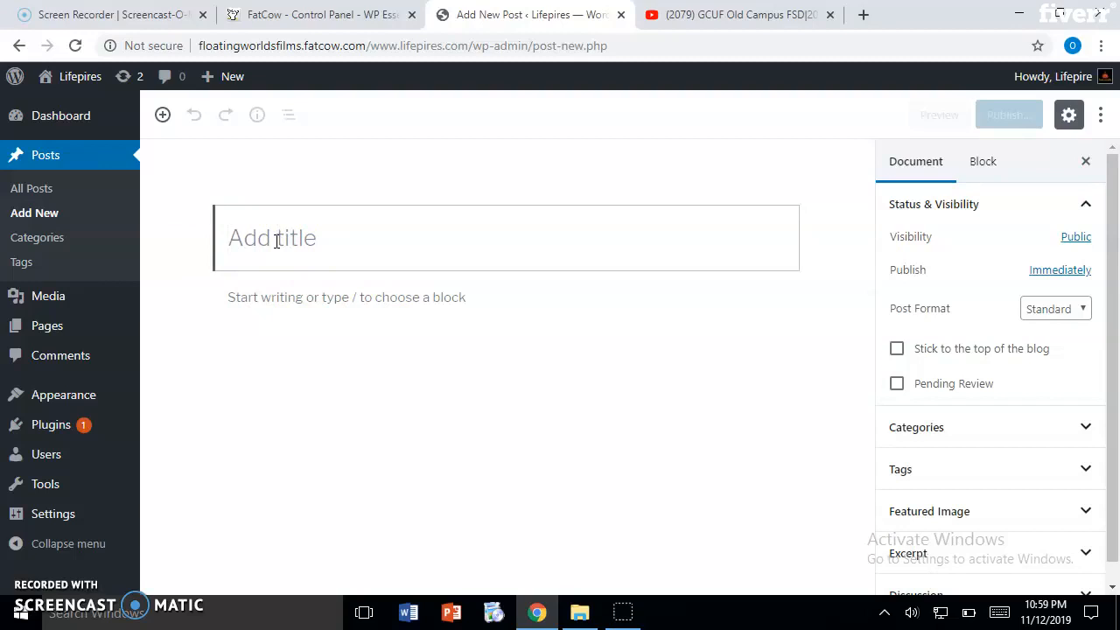
type("The")
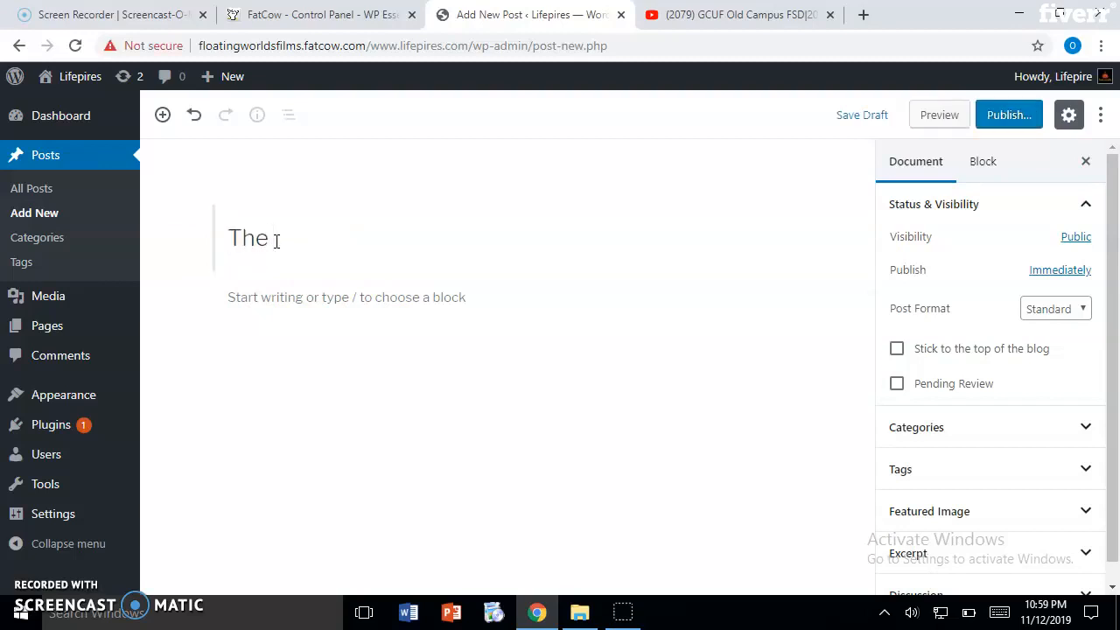
type("siml")
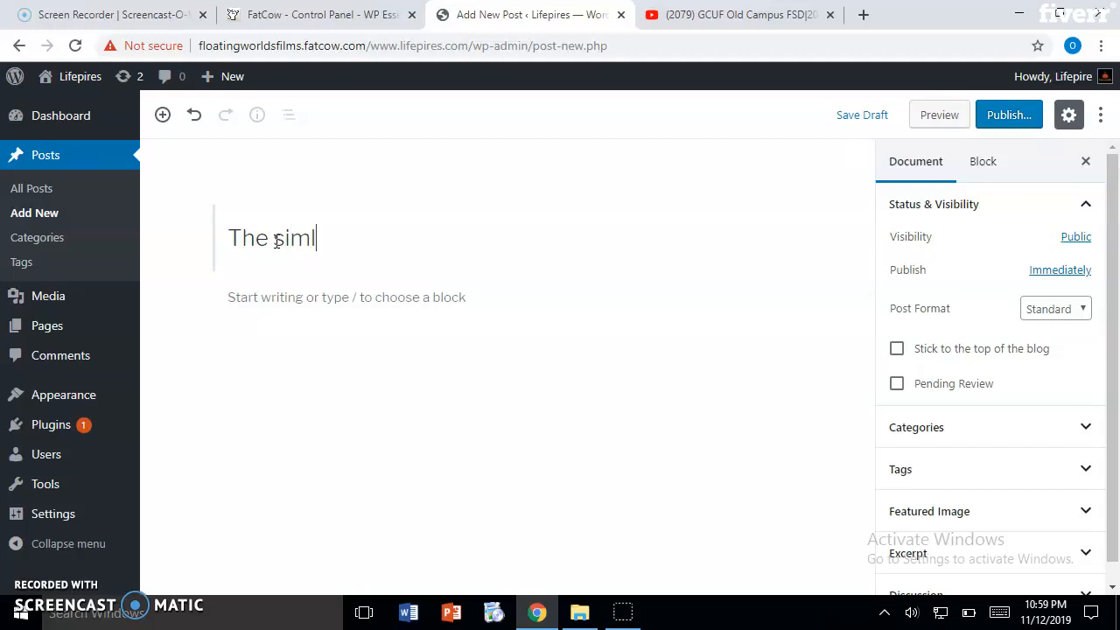
key("Backspace")
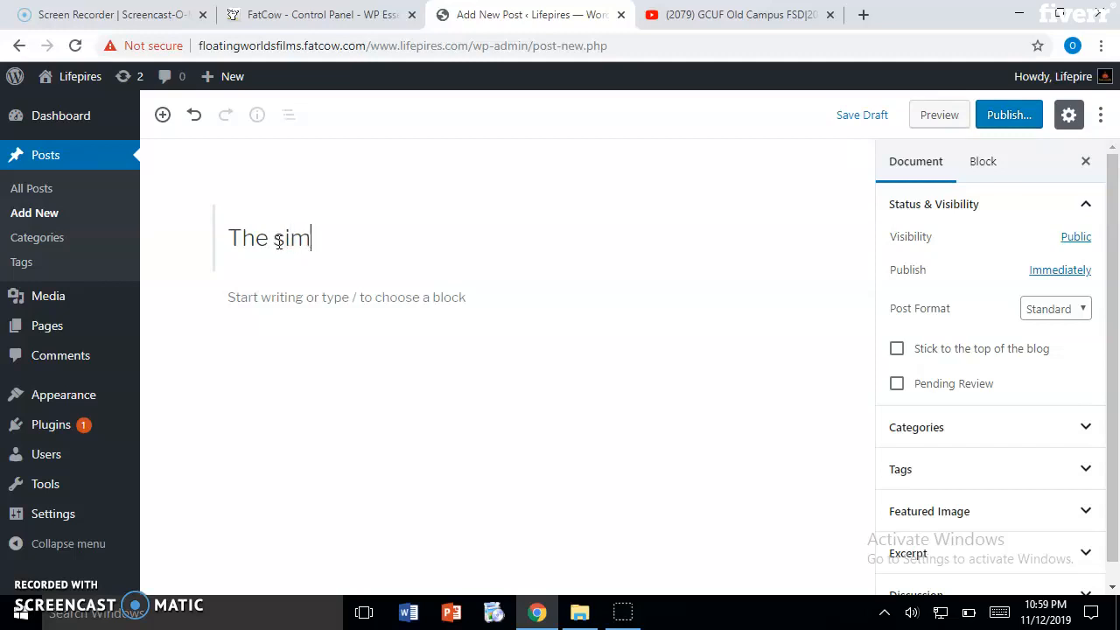
type("ple blo")
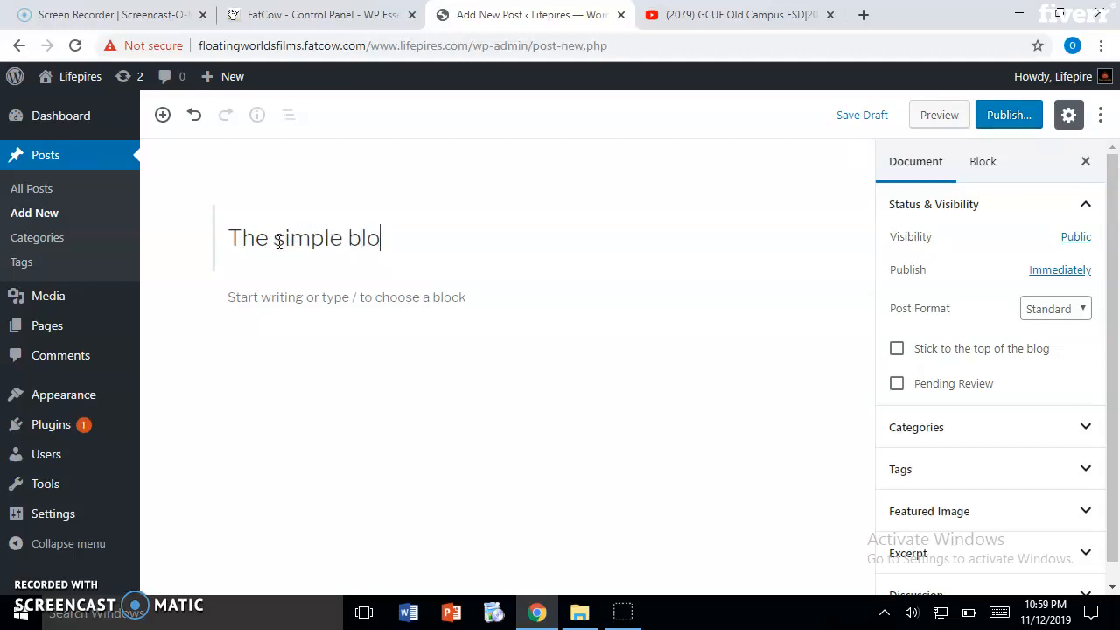
type("g p")
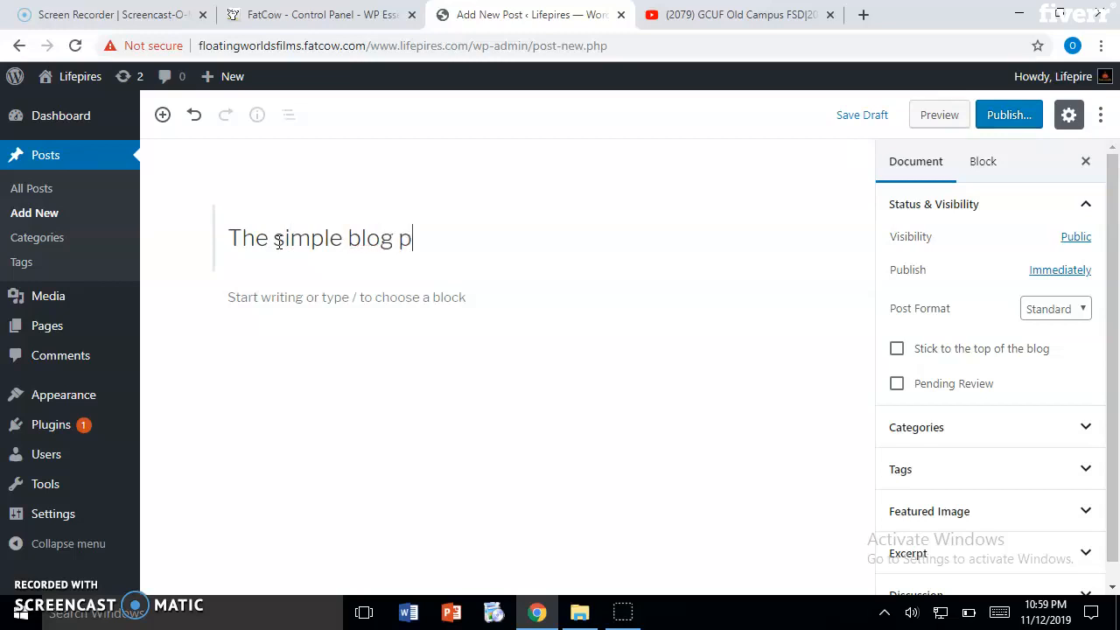
type("ost")
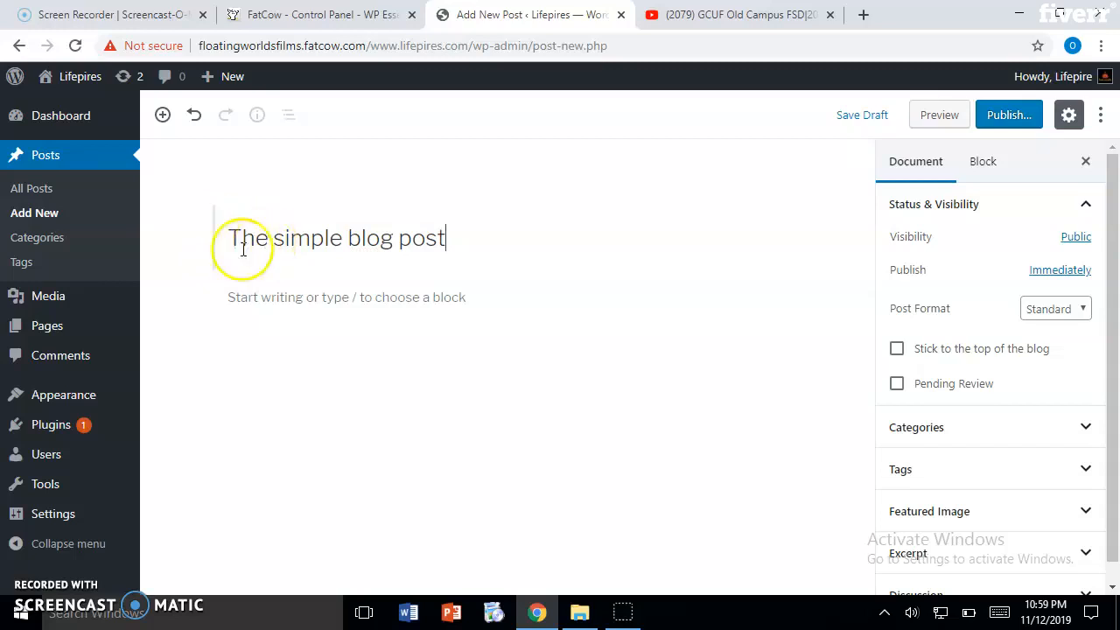
mouse_move(404, 264)
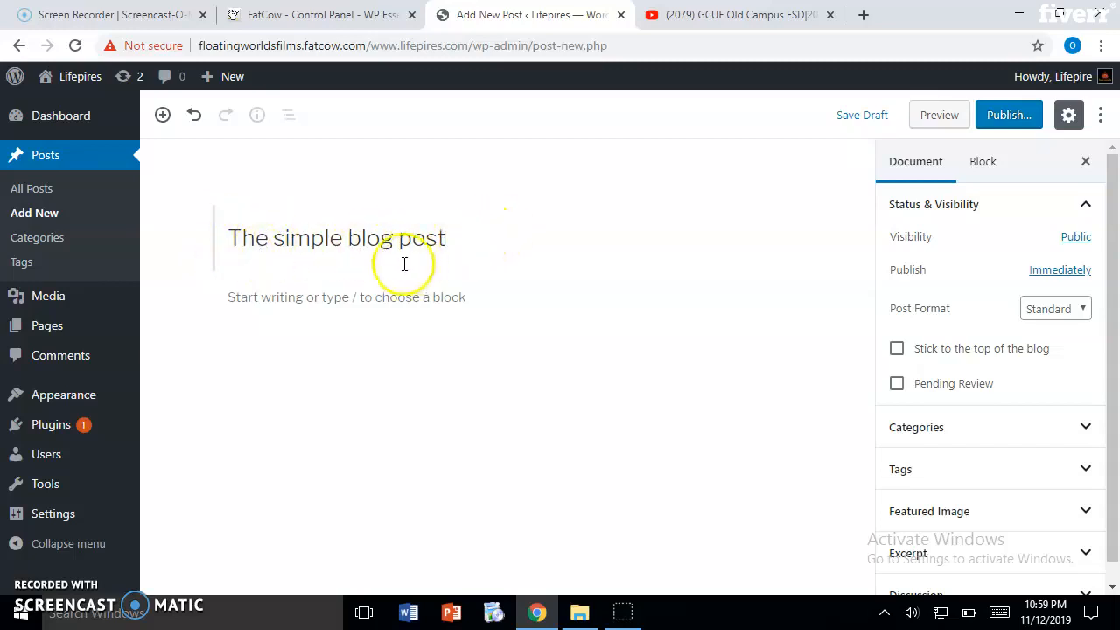
mouse_move(281, 209)
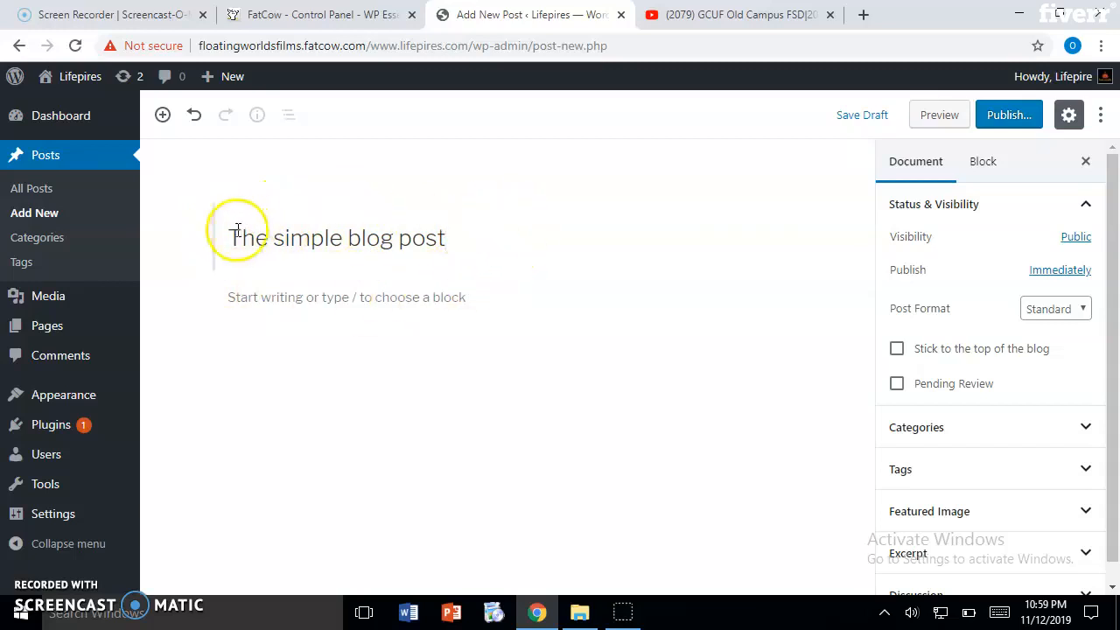
left_click(337, 346)
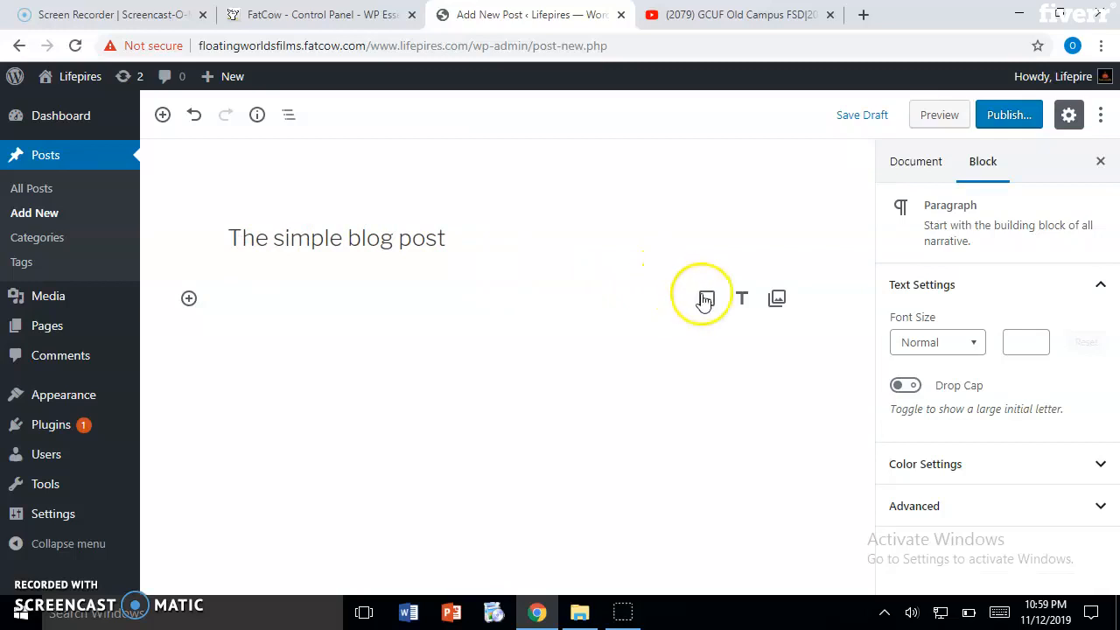
mouse_move(707, 299)
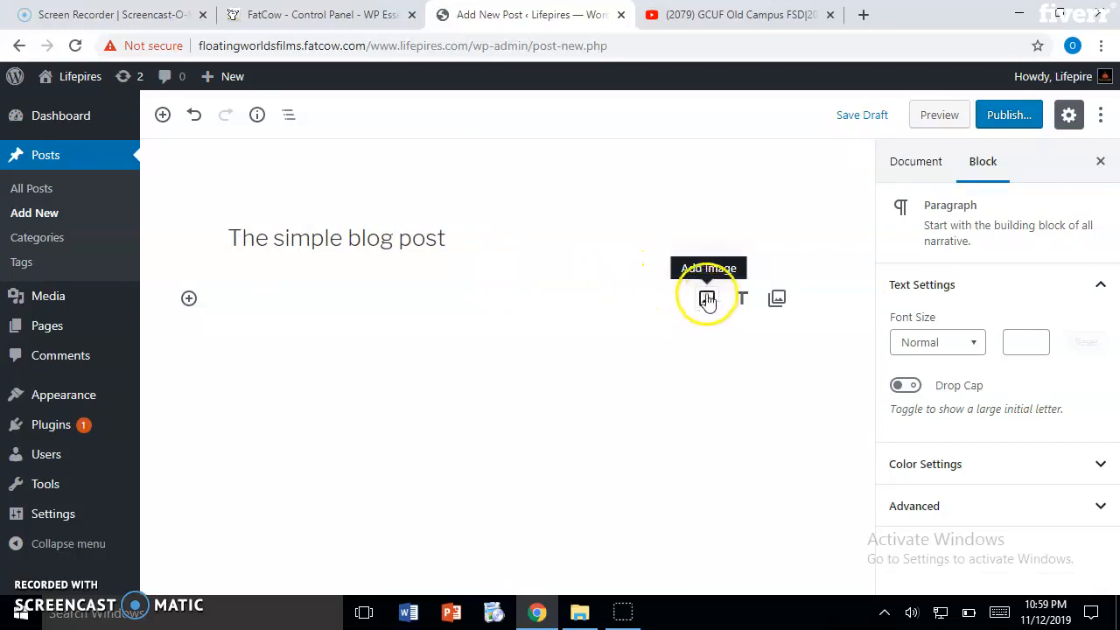
mouse_move(707, 300)
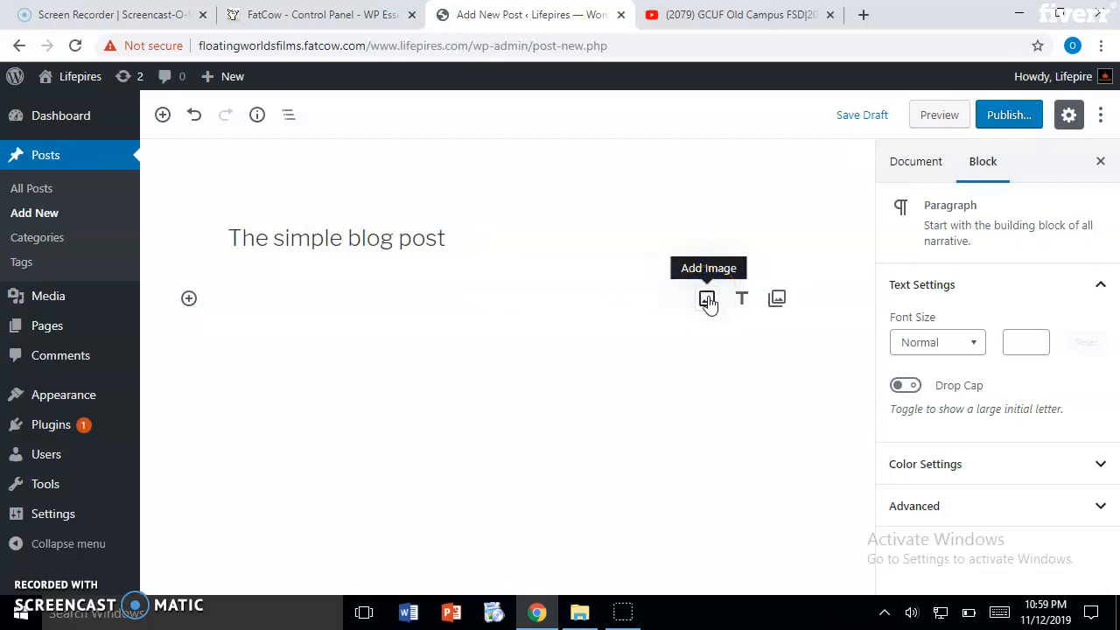
Upload Screenshot (6) from Screenshots as an image block below the title
left_click(707, 299)
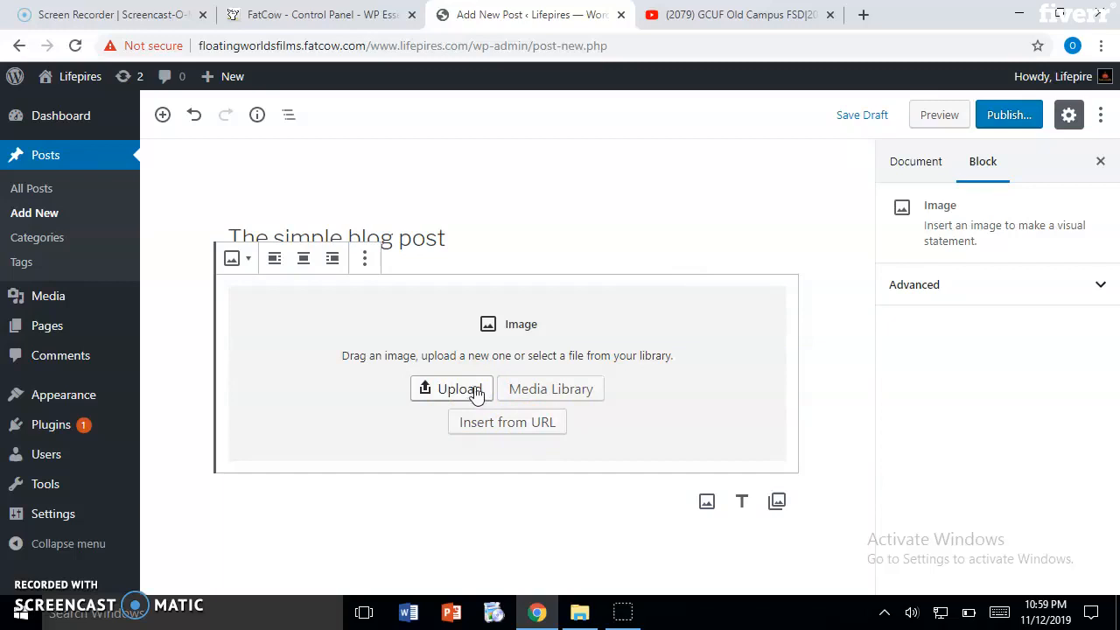
mouse_move(537, 392)
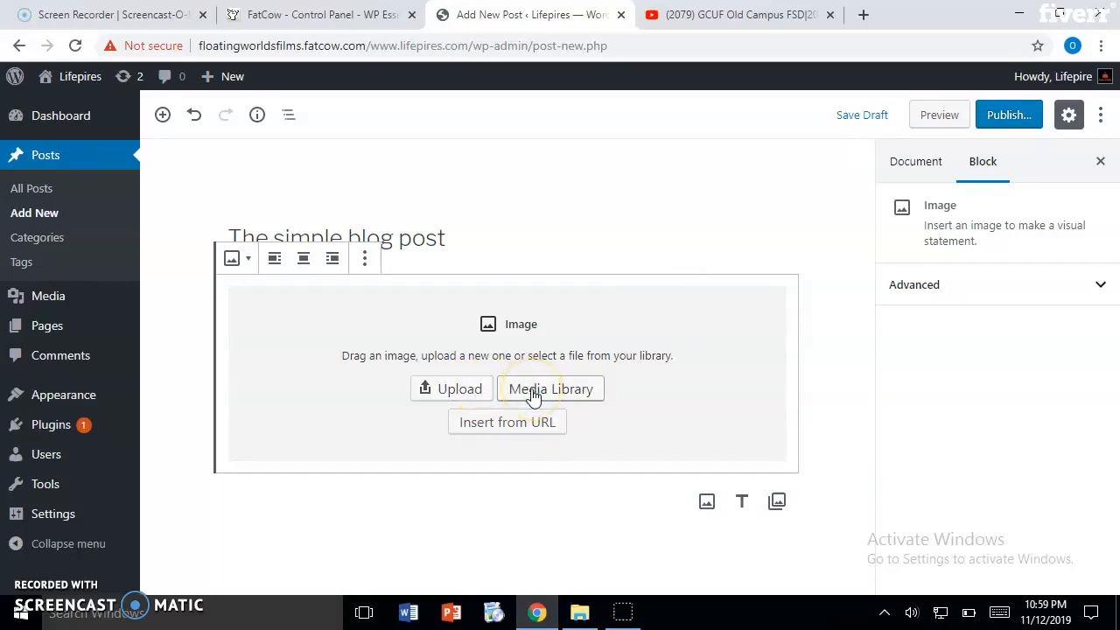
mouse_move(527, 431)
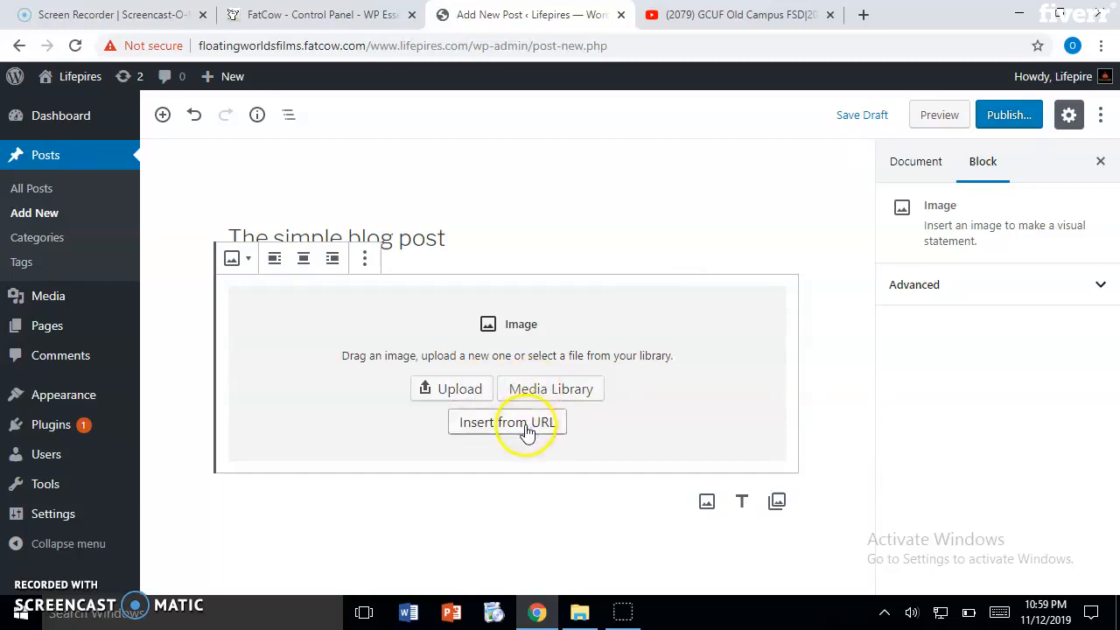
mouse_move(459, 389)
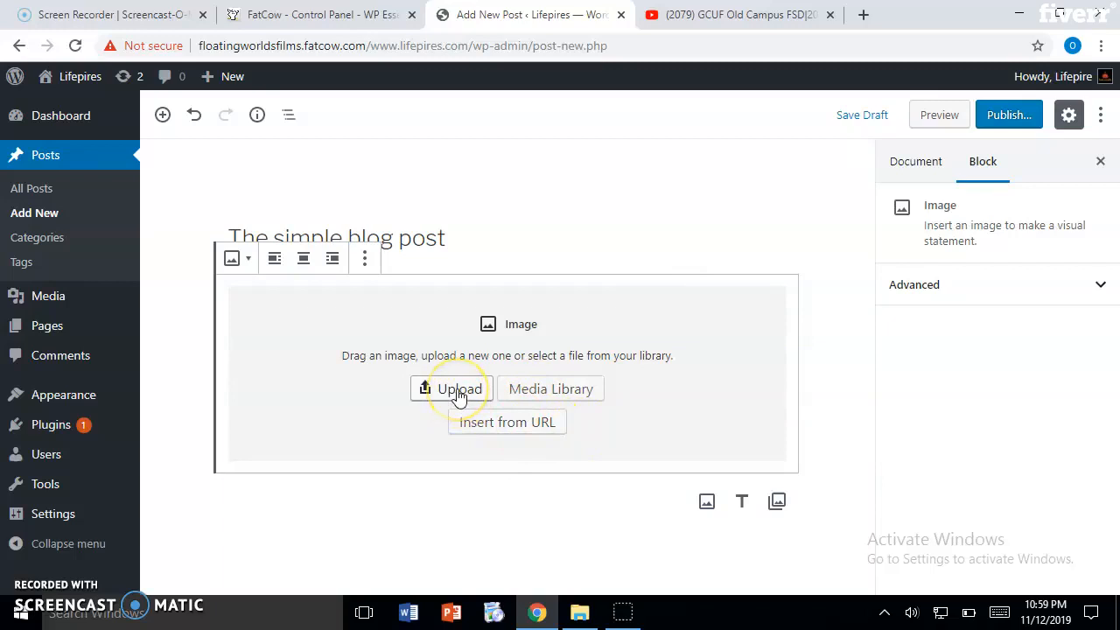
left_click(451, 389)
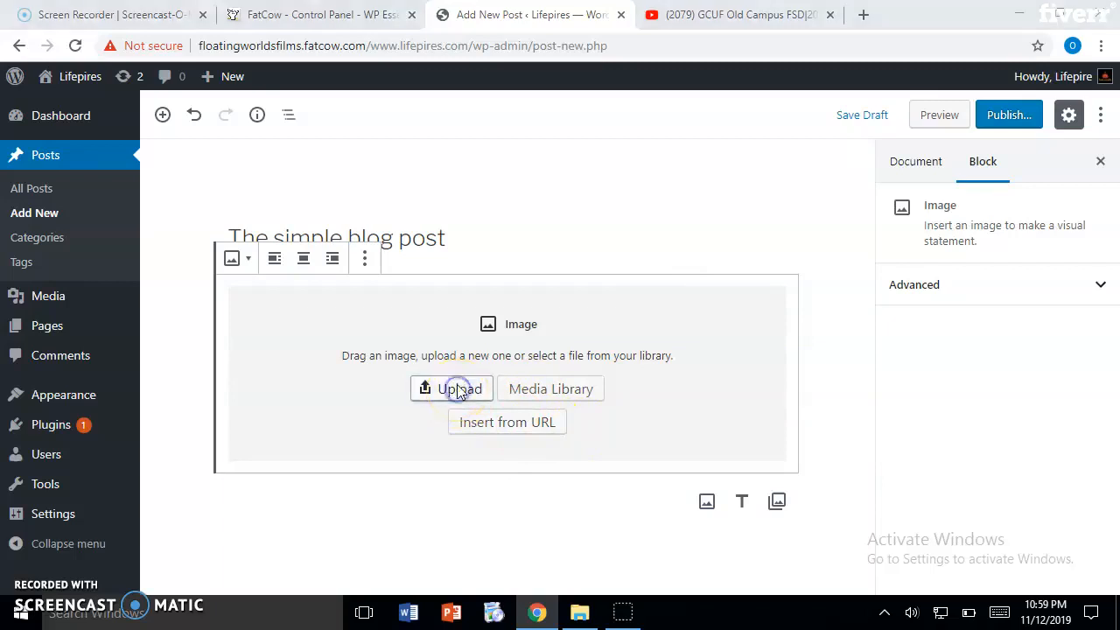
left_click(451, 388)
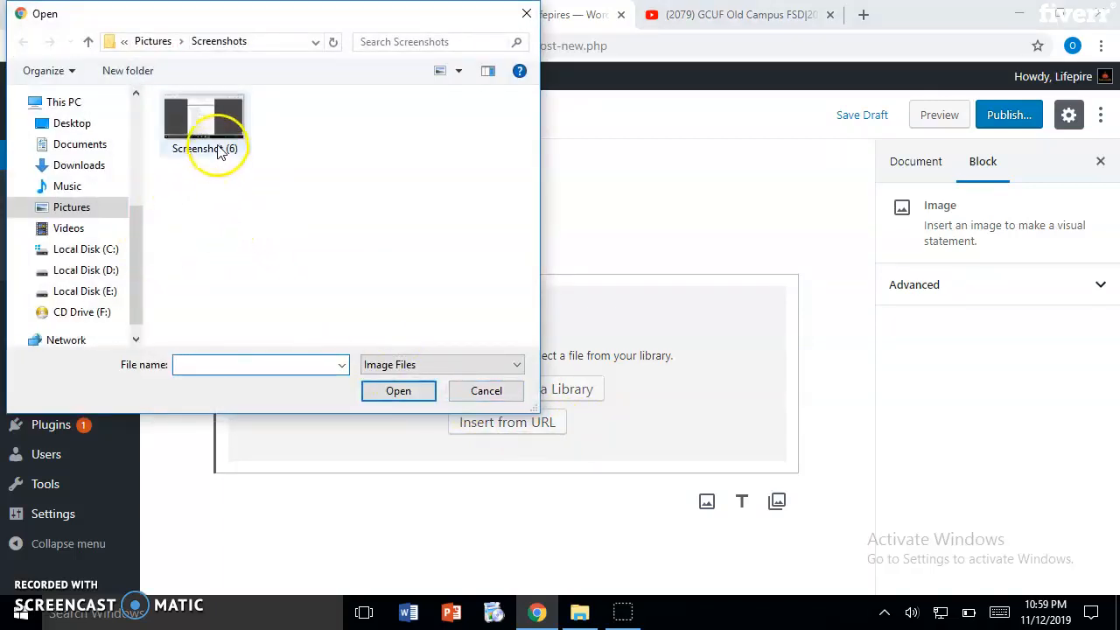
left_click(203, 113)
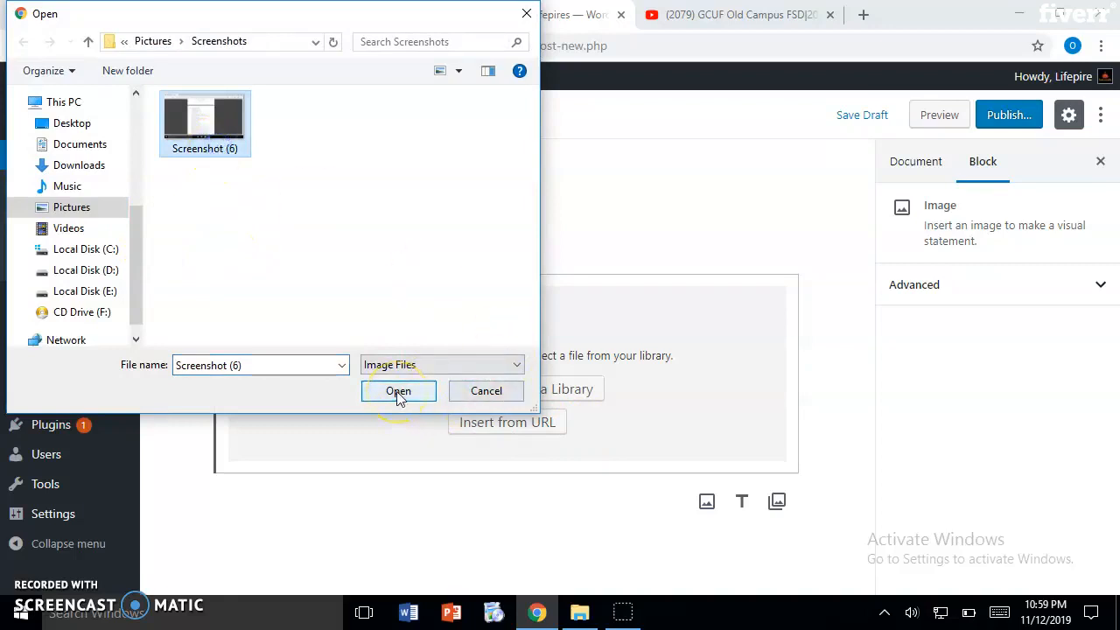
mouse_move(226, 156)
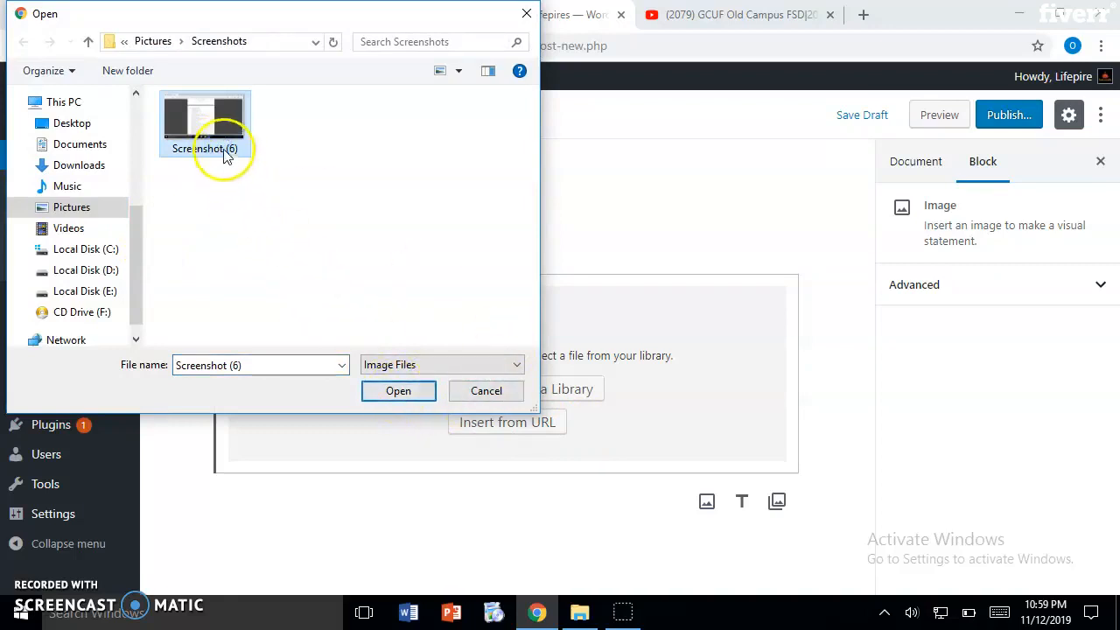
left_click(399, 390)
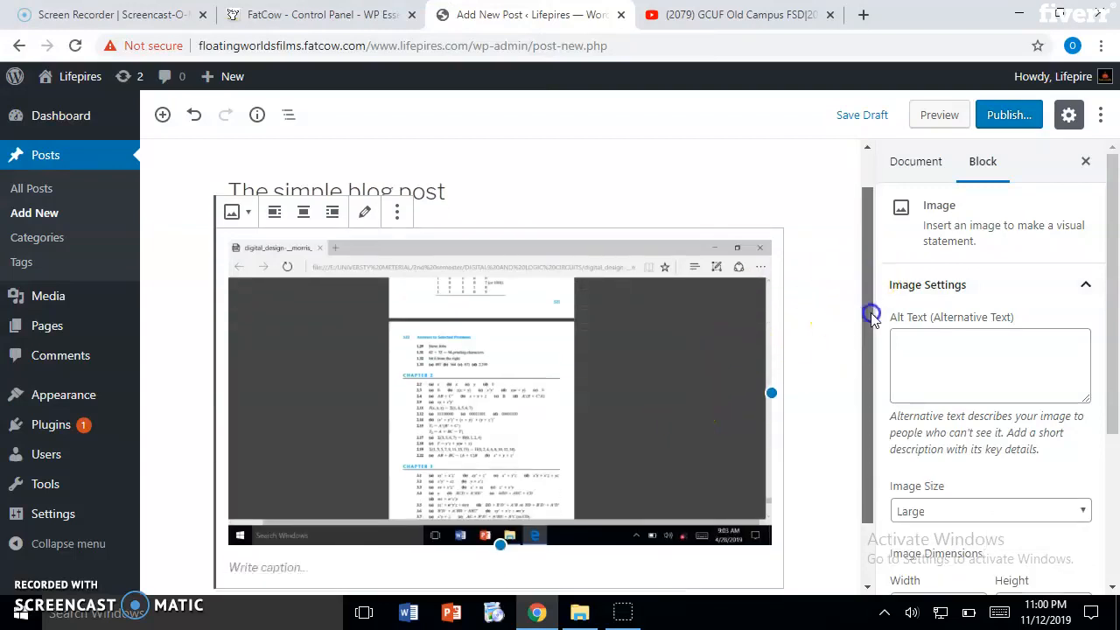
scroll("down", 3)
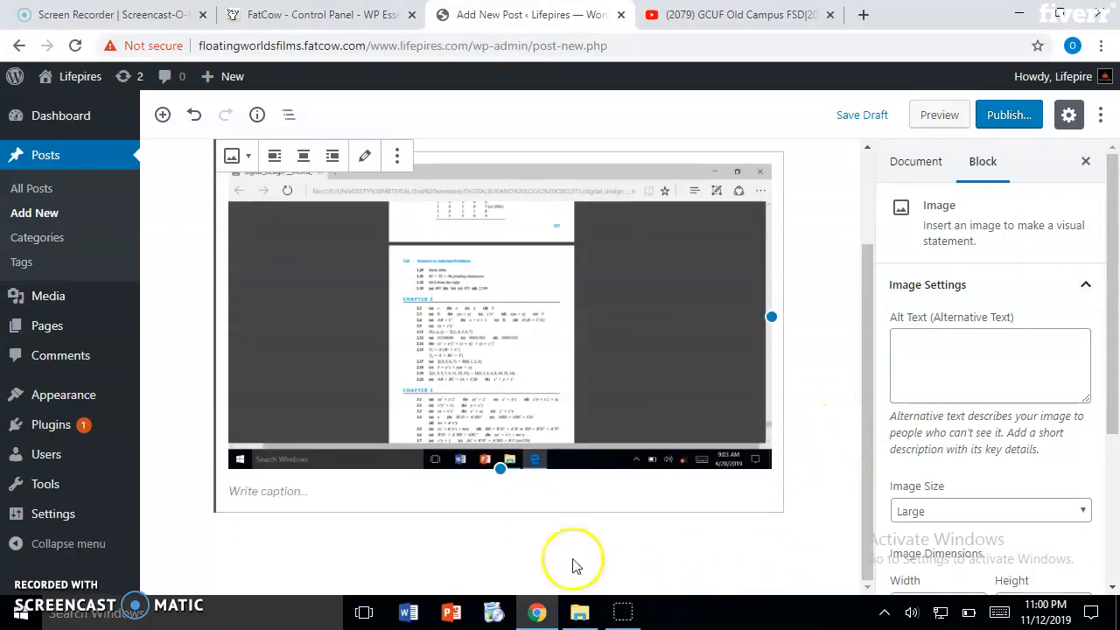
mouse_move(315, 507)
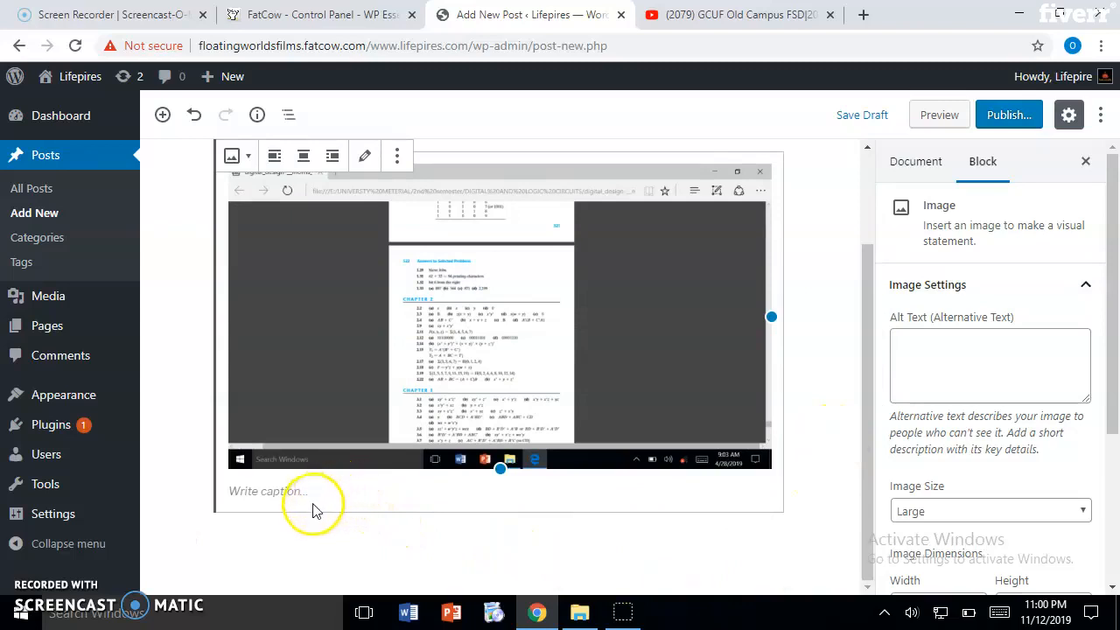
mouse_move(426, 378)
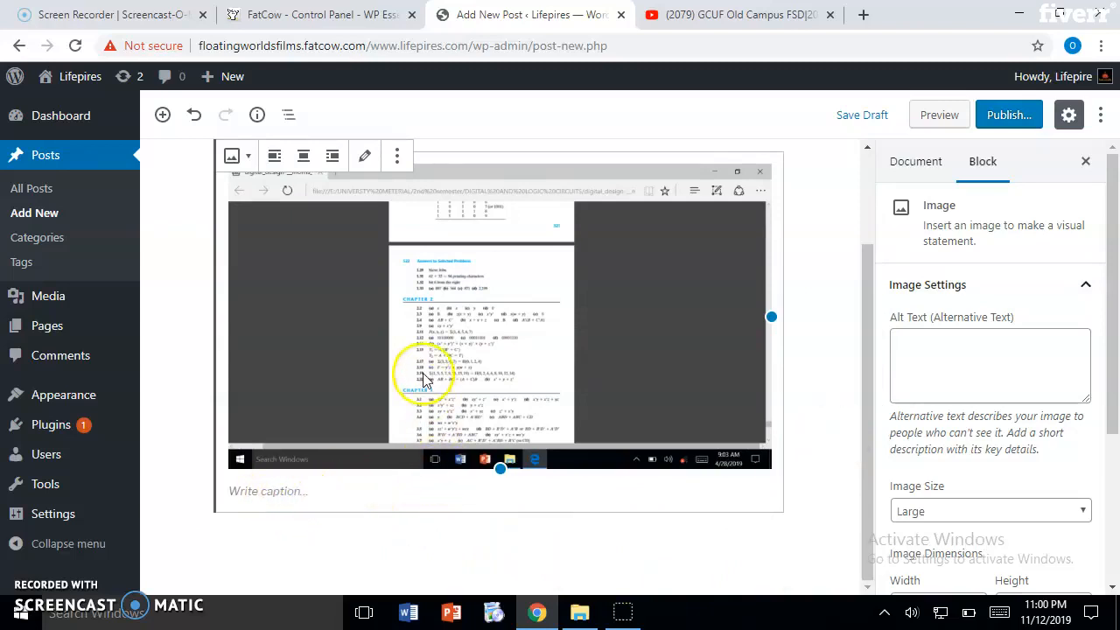
Caption the screenshot 'the simple blog post' and deselect the image block
left_click(291, 497)
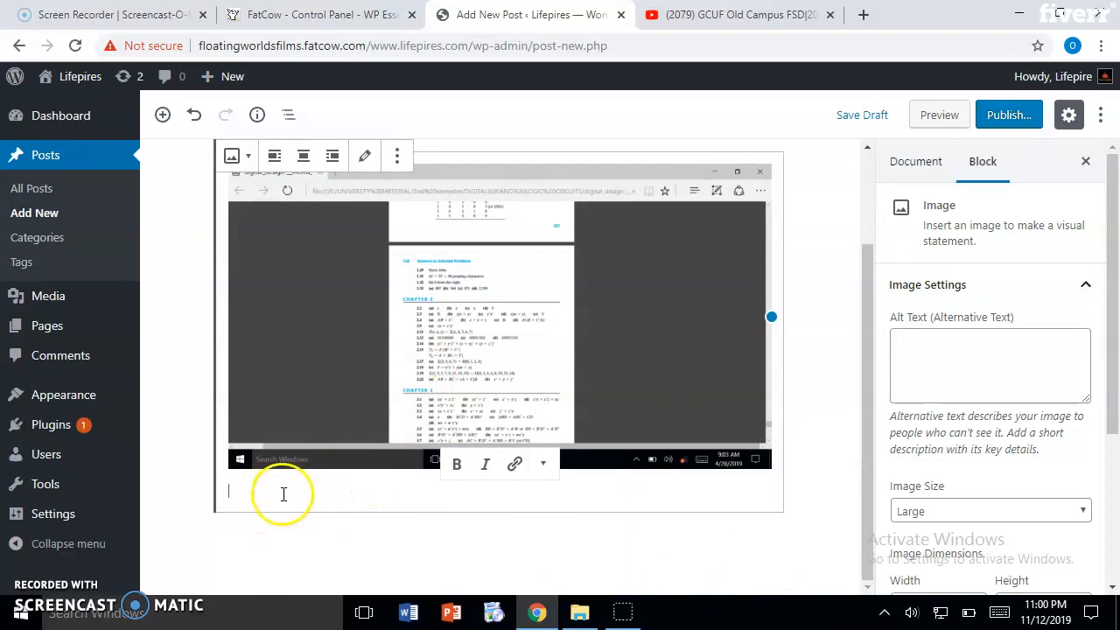
mouse_move(267, 498)
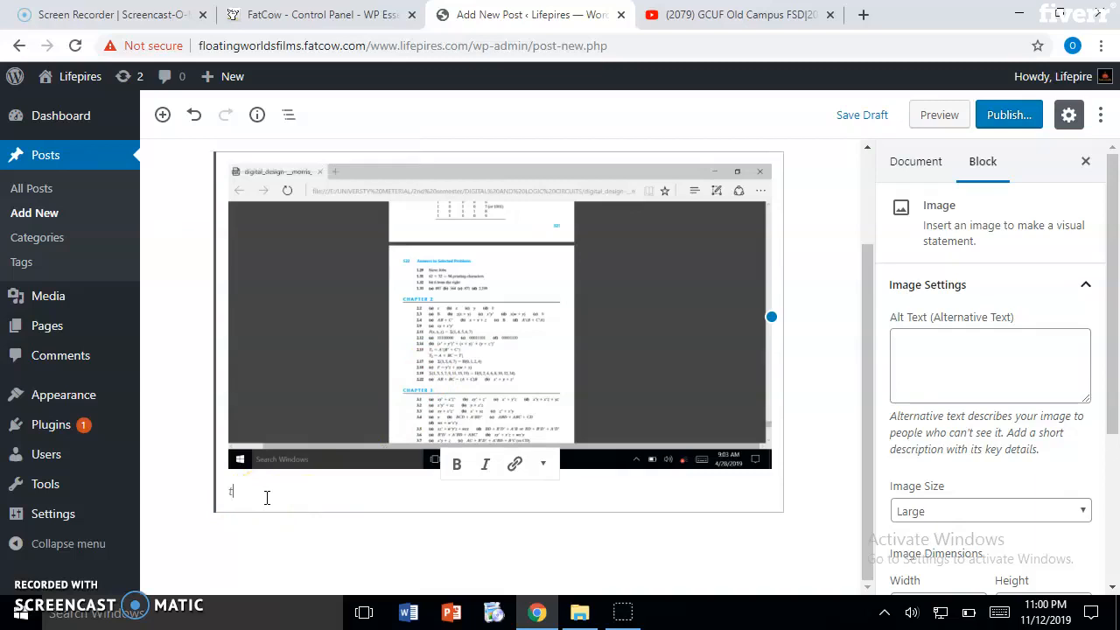
type("the s")
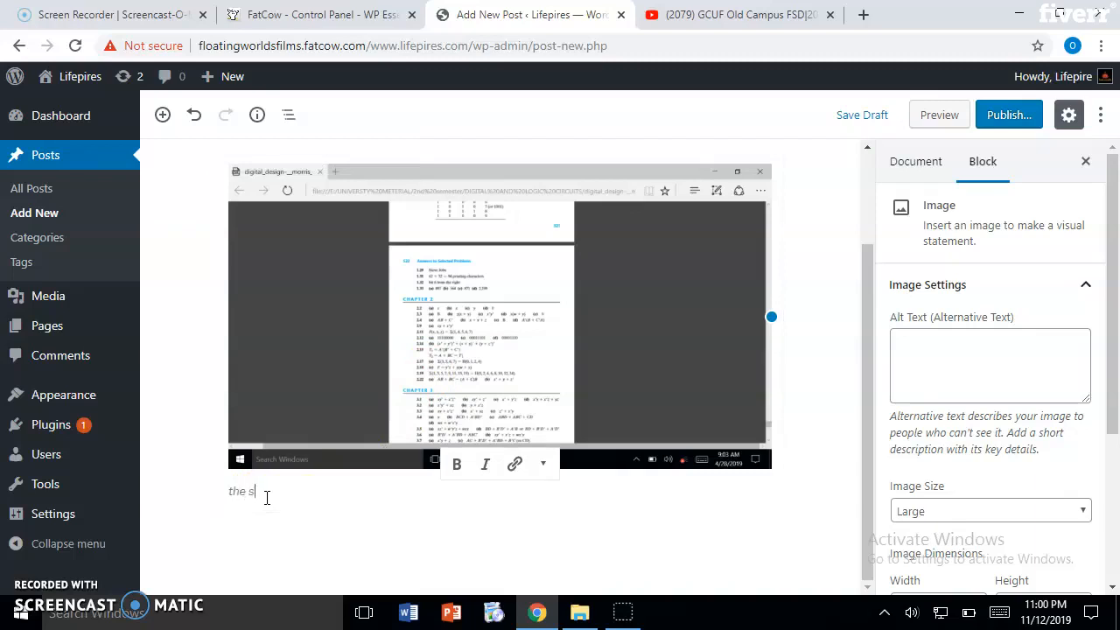
type("i")
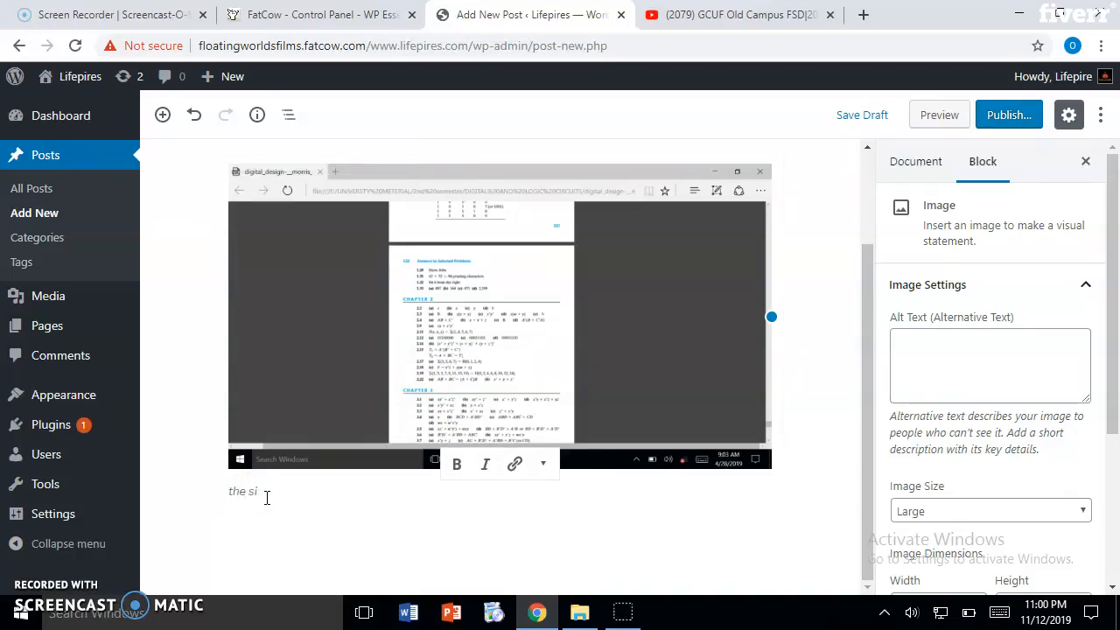
type("mple blog")
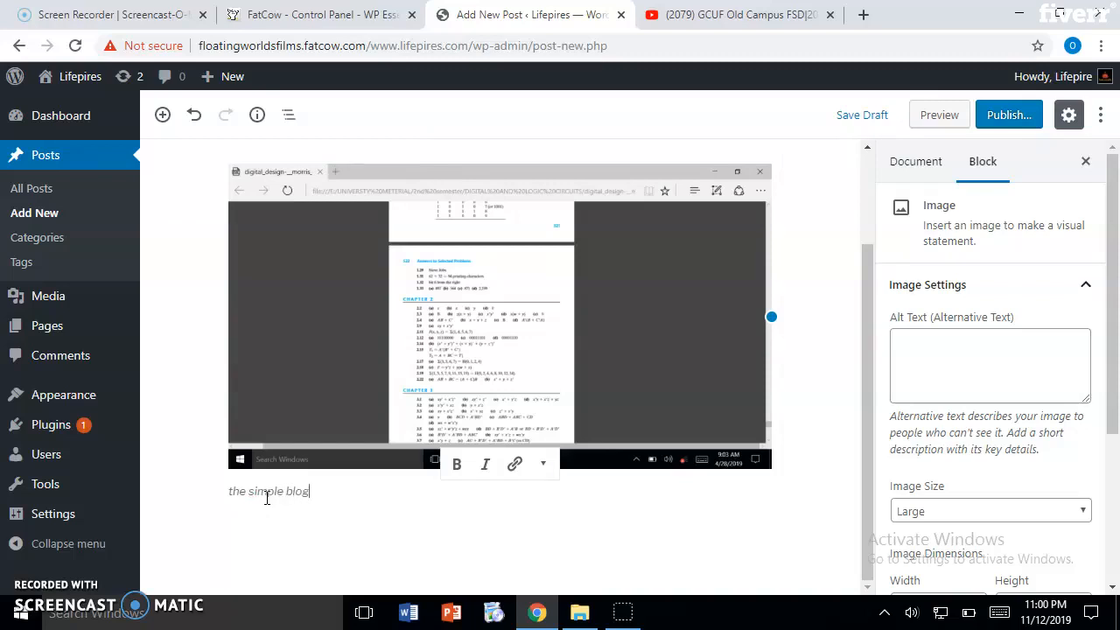
type("post")
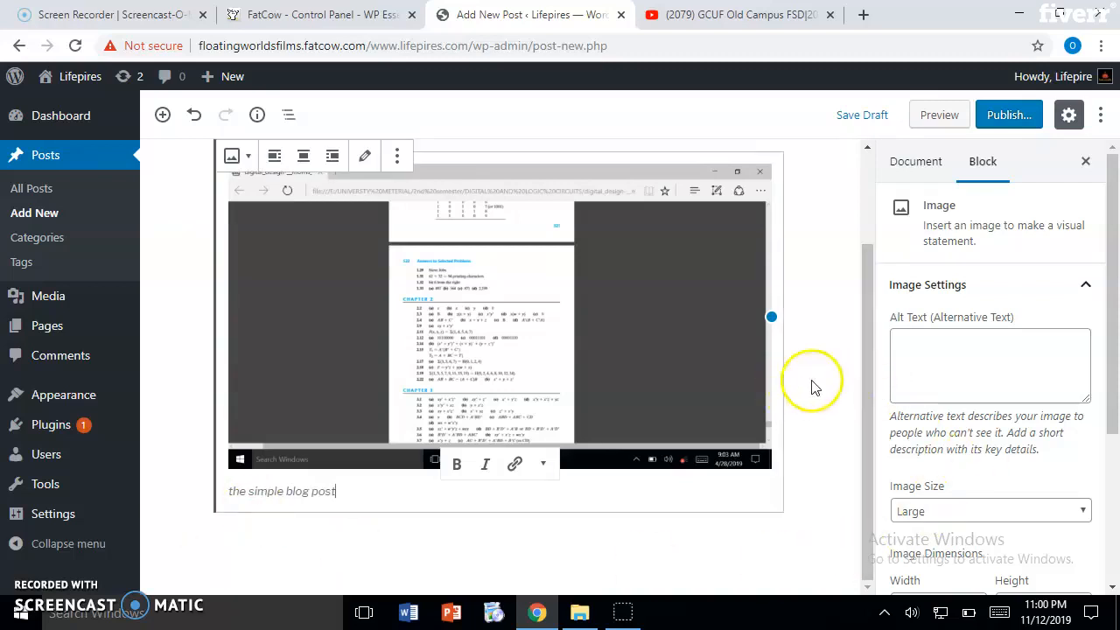
left_click(916, 161)
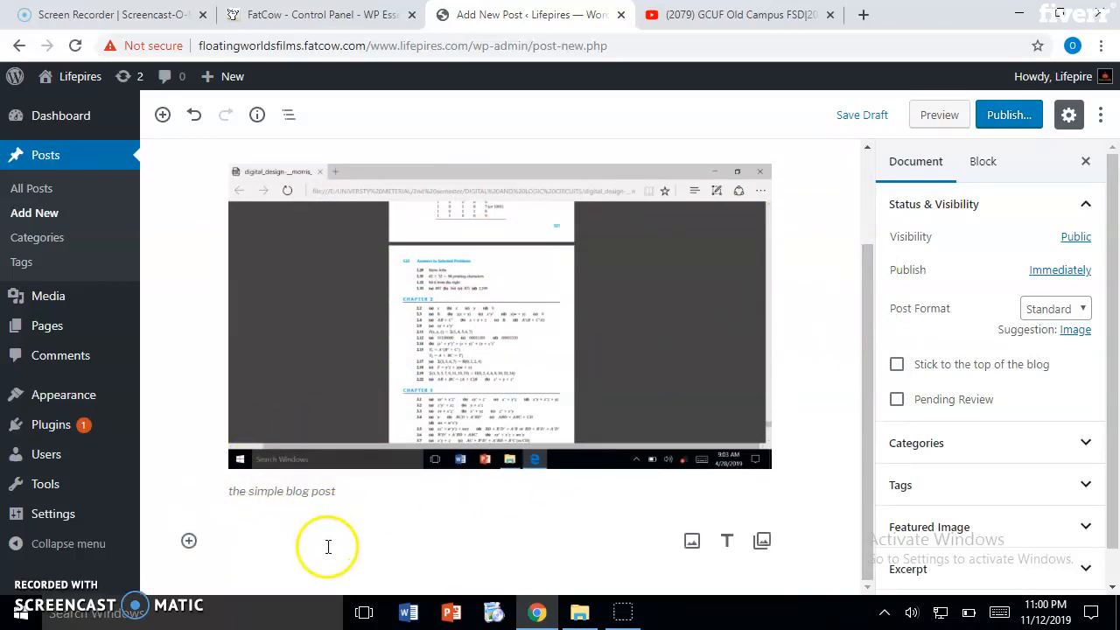
mouse_move(406, 537)
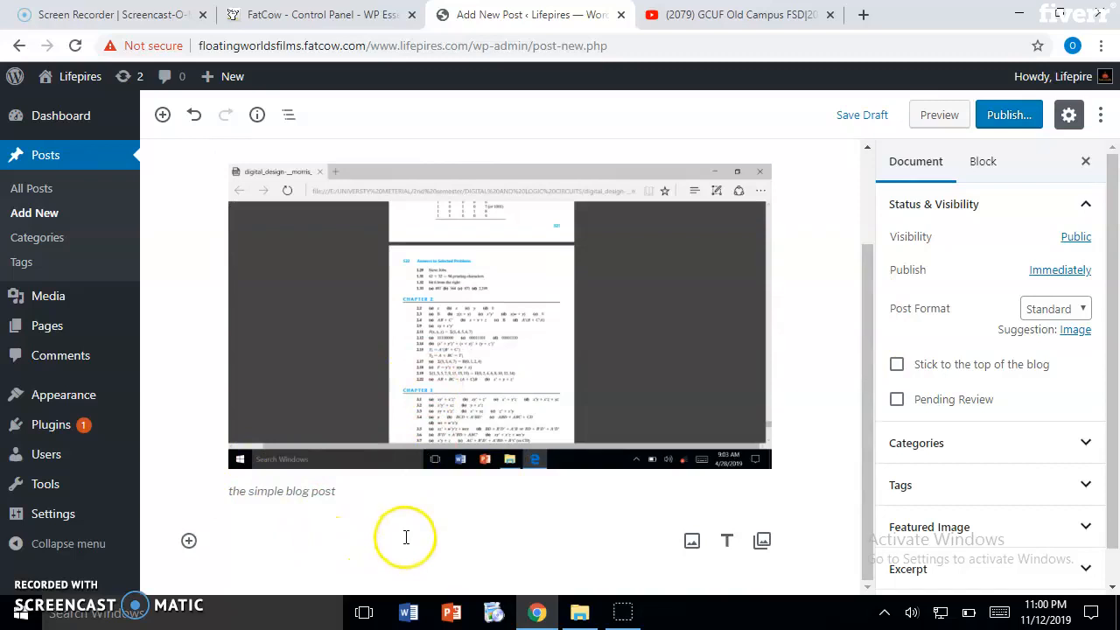
mouse_move(188, 540)
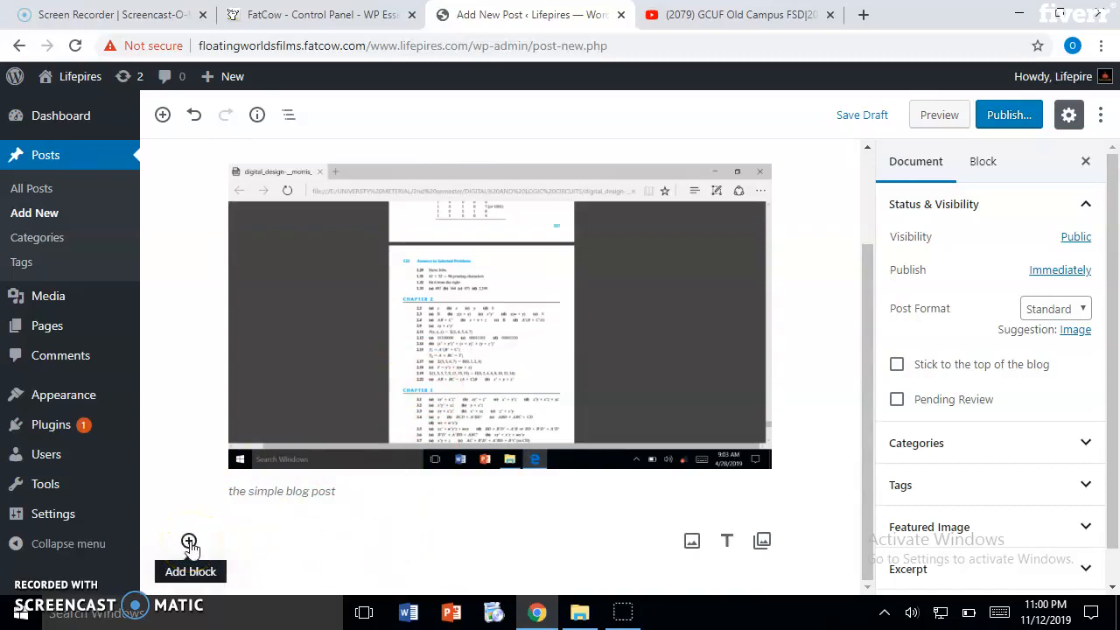
Insert a Paragraph block beneath the captioned screenshot
left_click(189, 541)
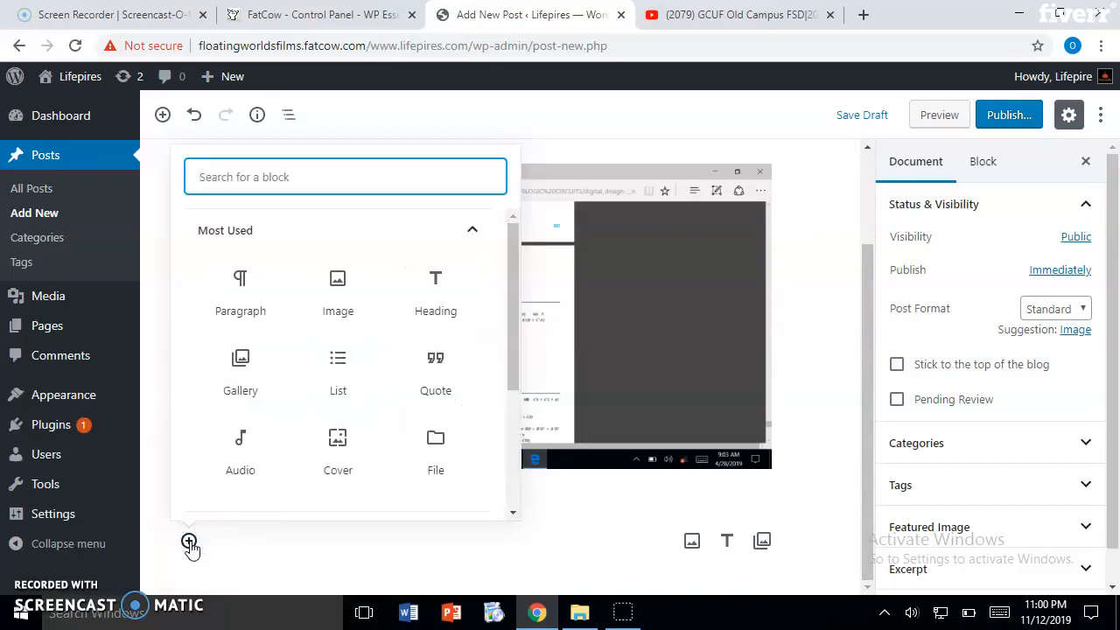
mouse_move(255, 311)
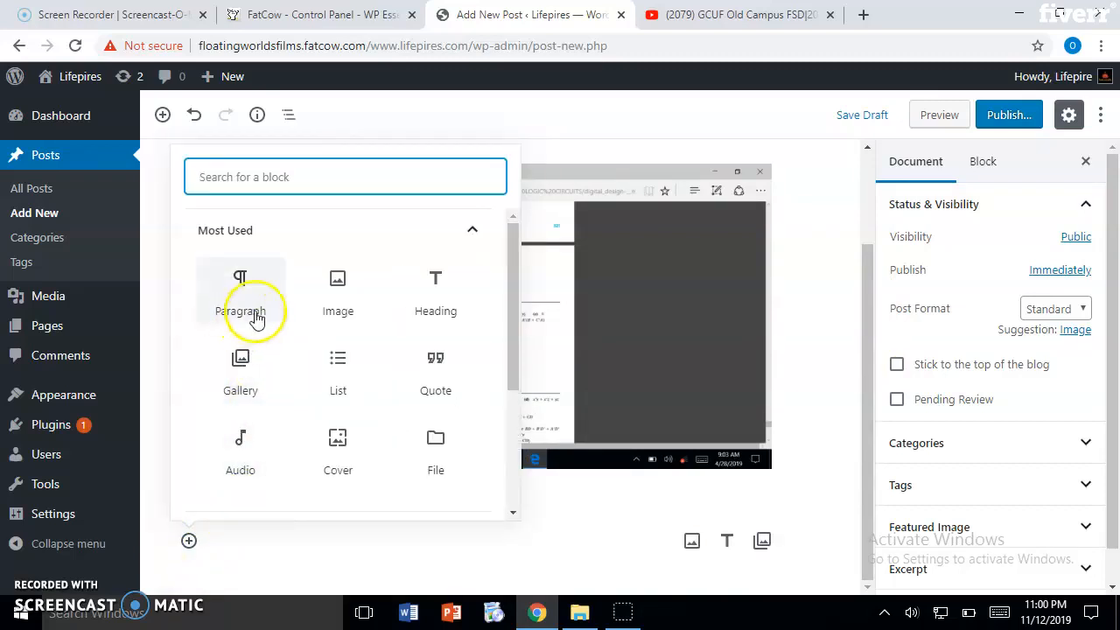
mouse_move(436, 453)
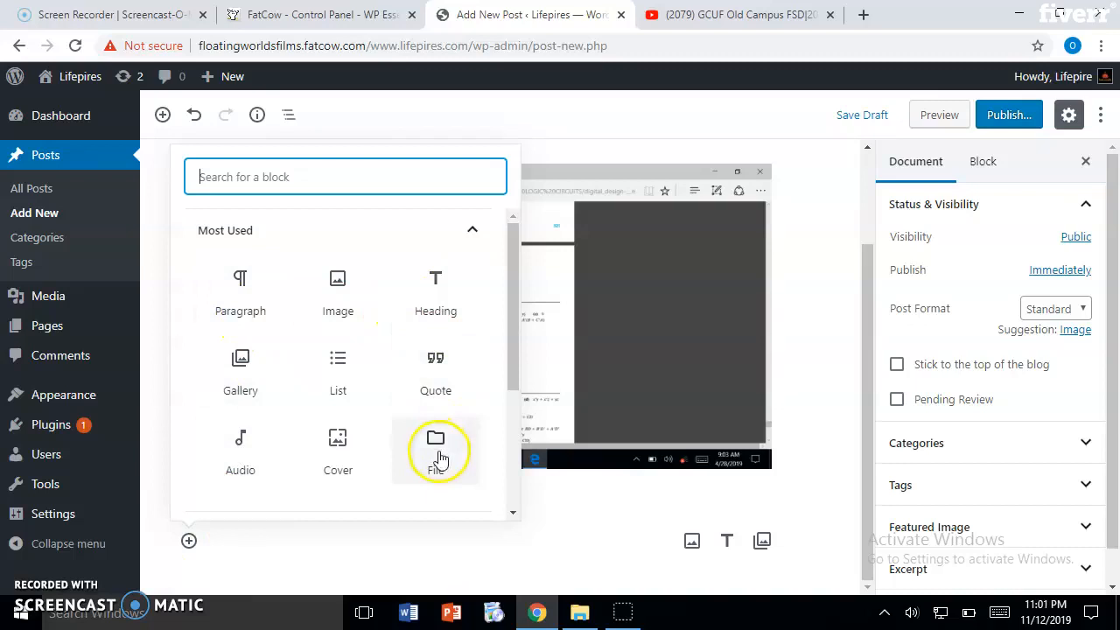
mouse_move(254, 473)
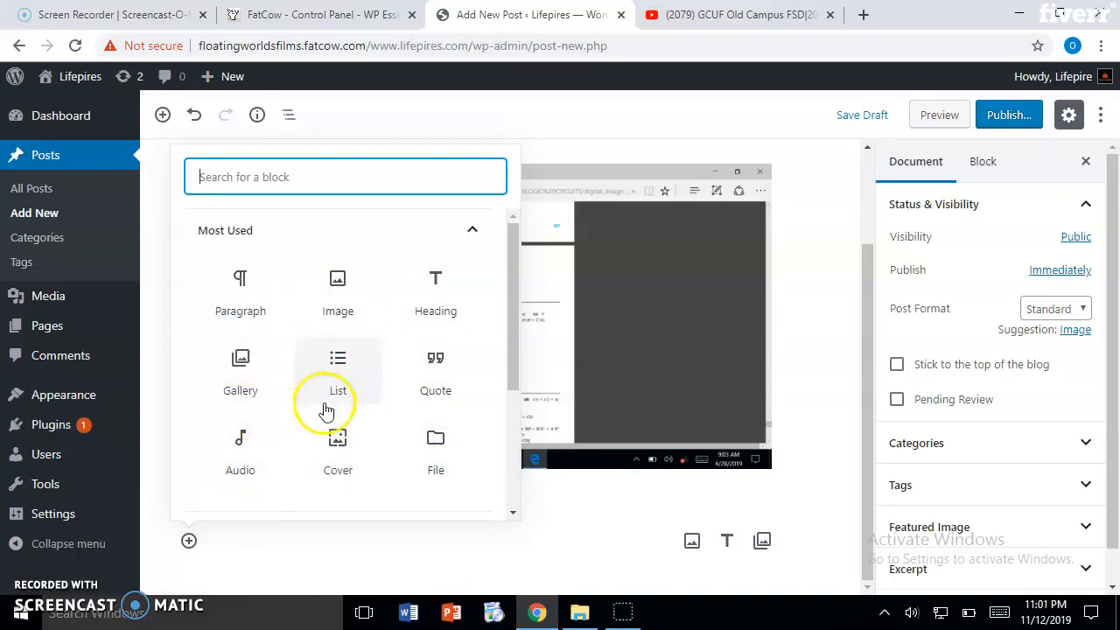
mouse_move(239, 296)
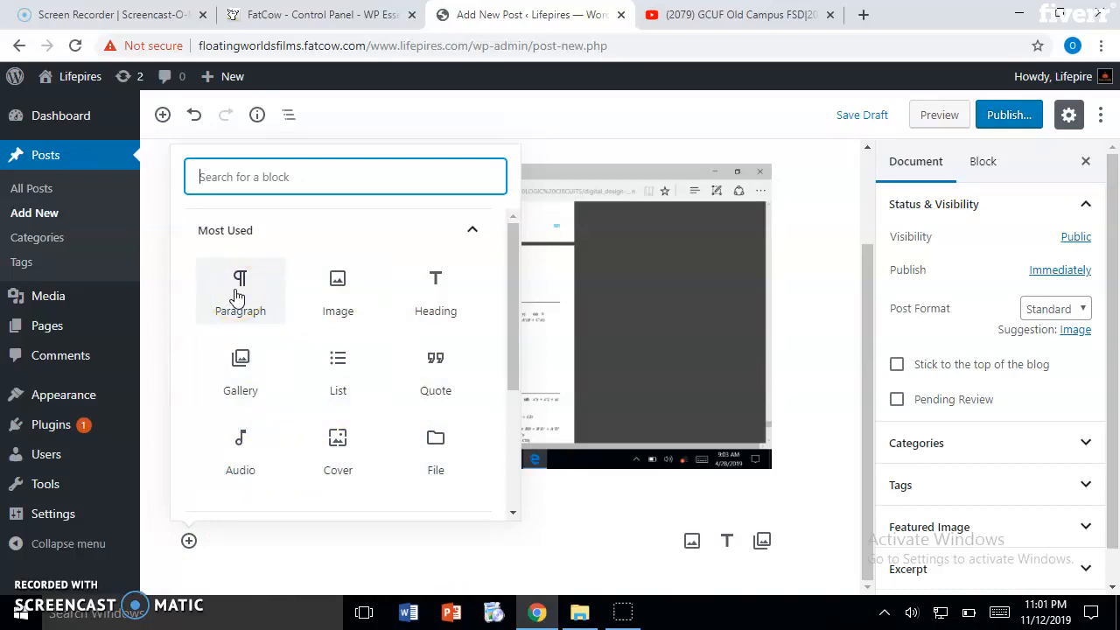
left_click(240, 290)
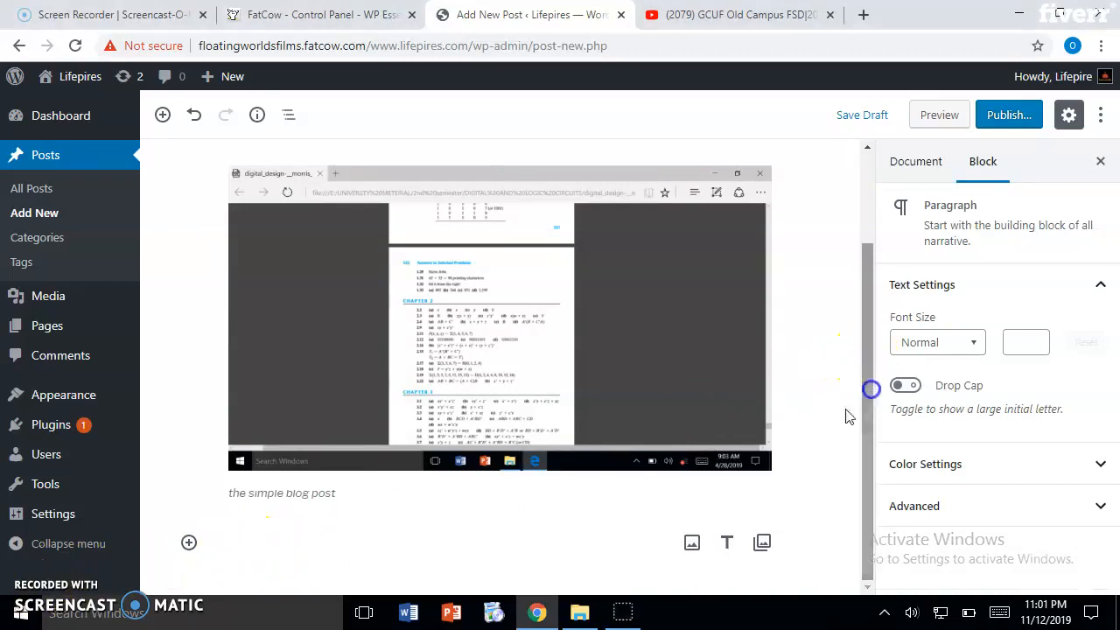
mouse_move(377, 389)
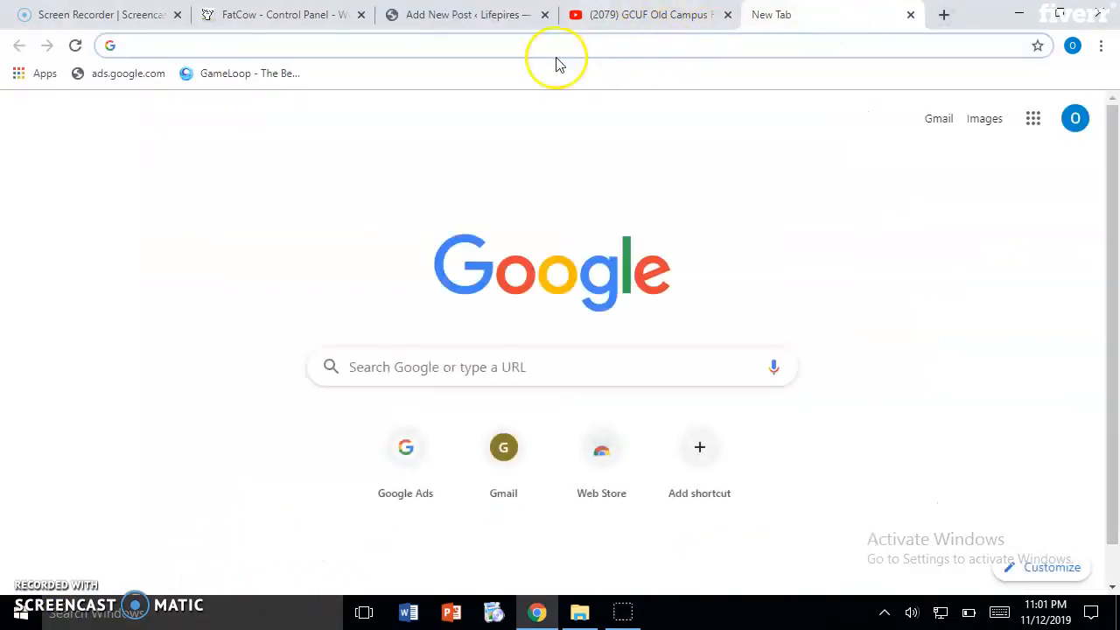
On lipsum.com, select the 'Where can I get some?' paragraph and return to the post editor
type("sample text")
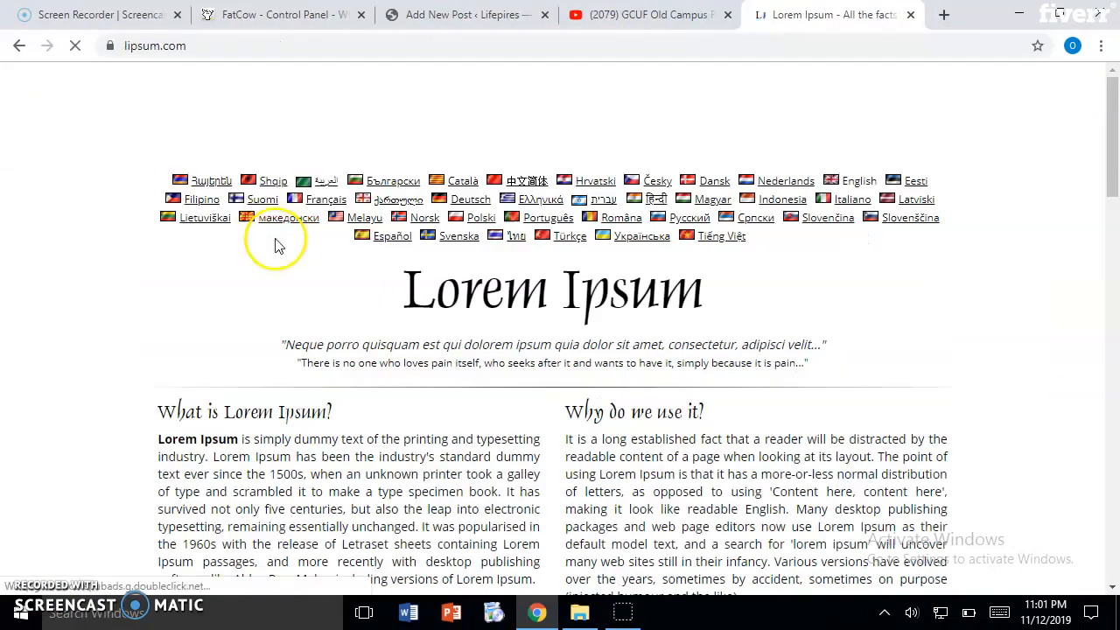
scroll("down", 3)
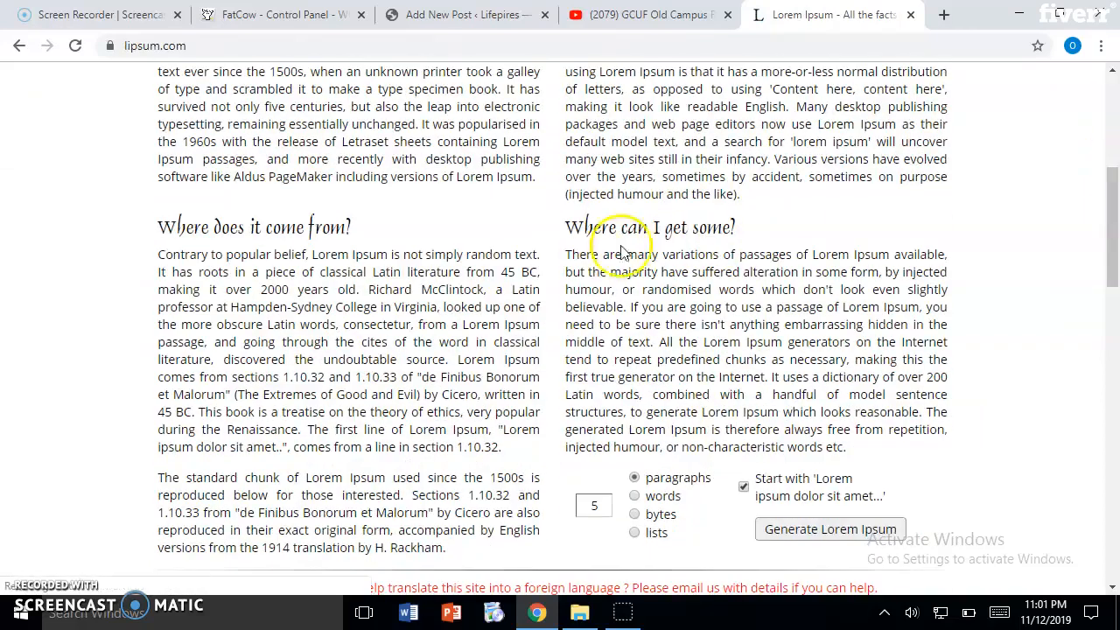
left_click_drag(566, 254, 726, 297)
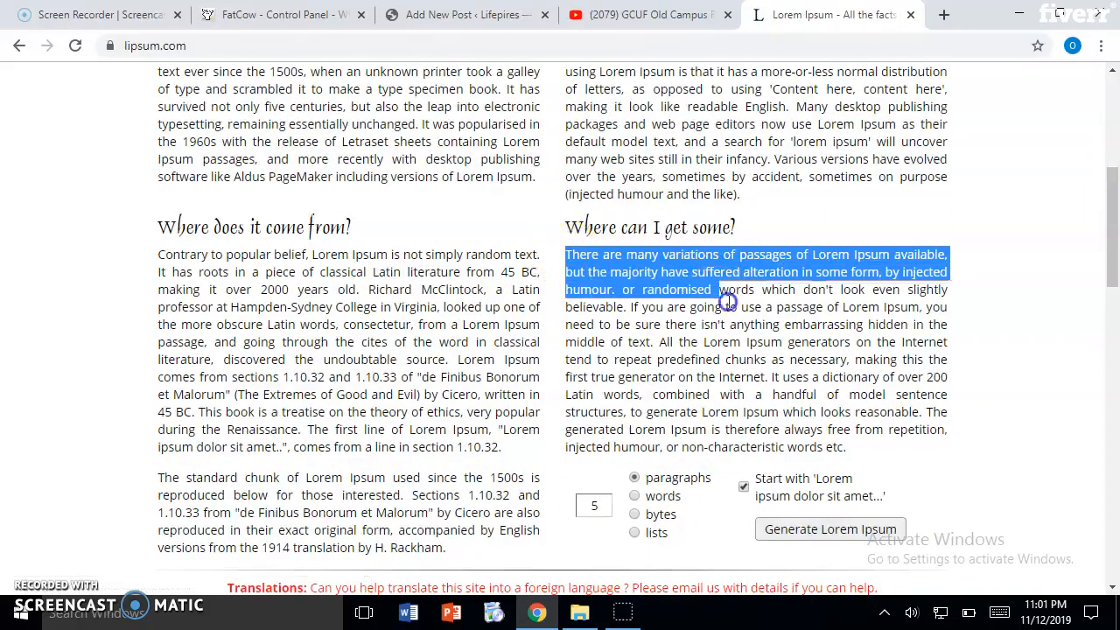
left_click_drag(727, 289, 846, 448)
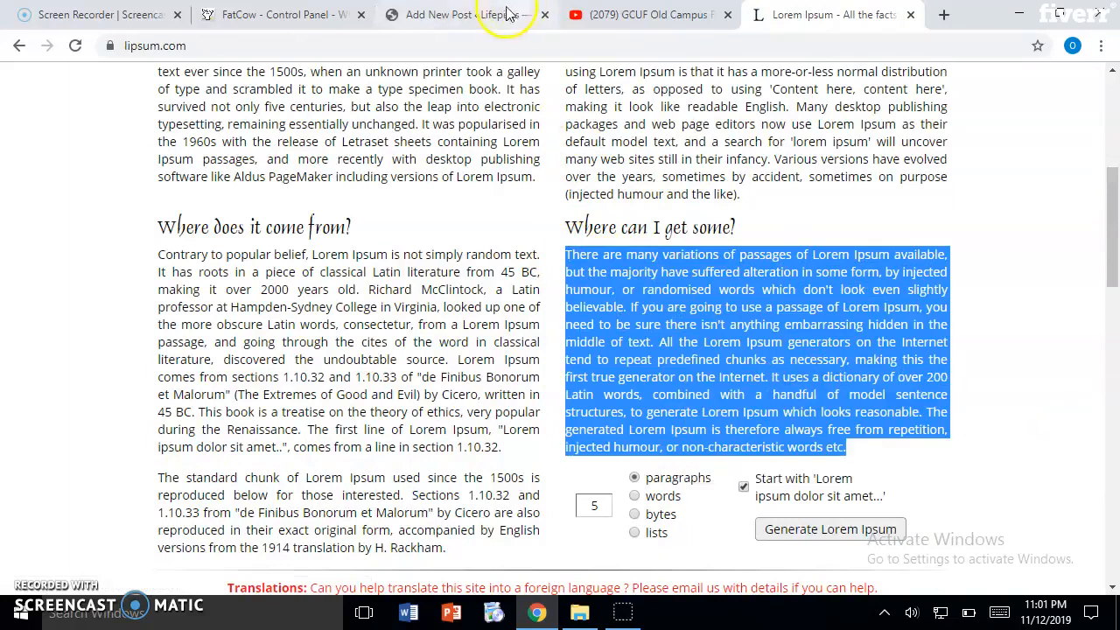
left_click(464, 14)
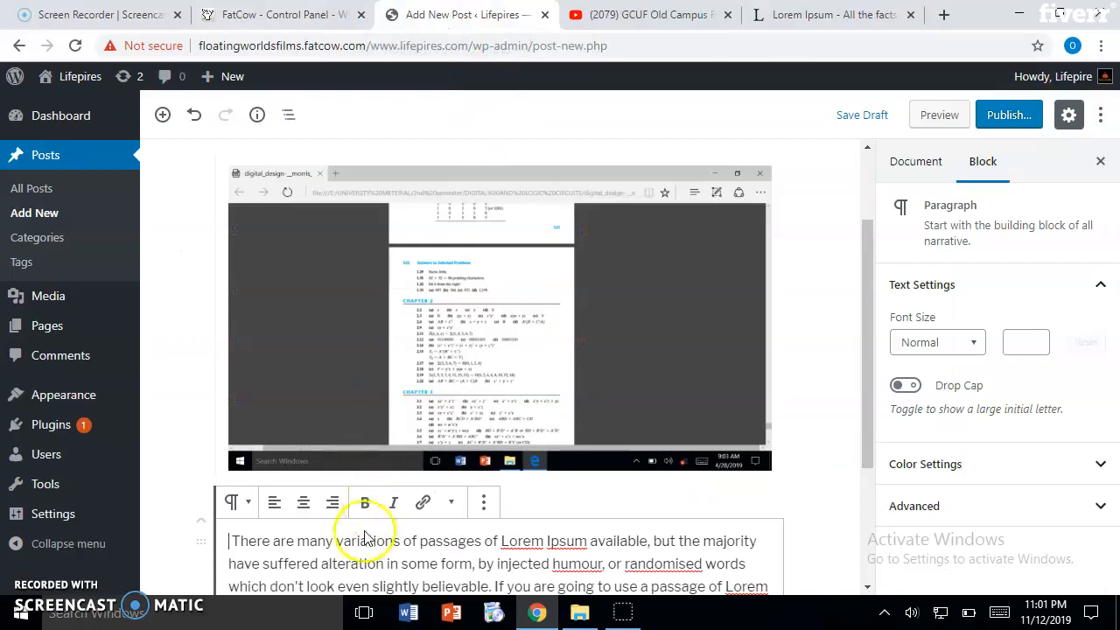
Left-align the pasted Lorem Ipsum, bold its first sentence, italicise 'have suffered alteration in some form'
scroll("down", 3)
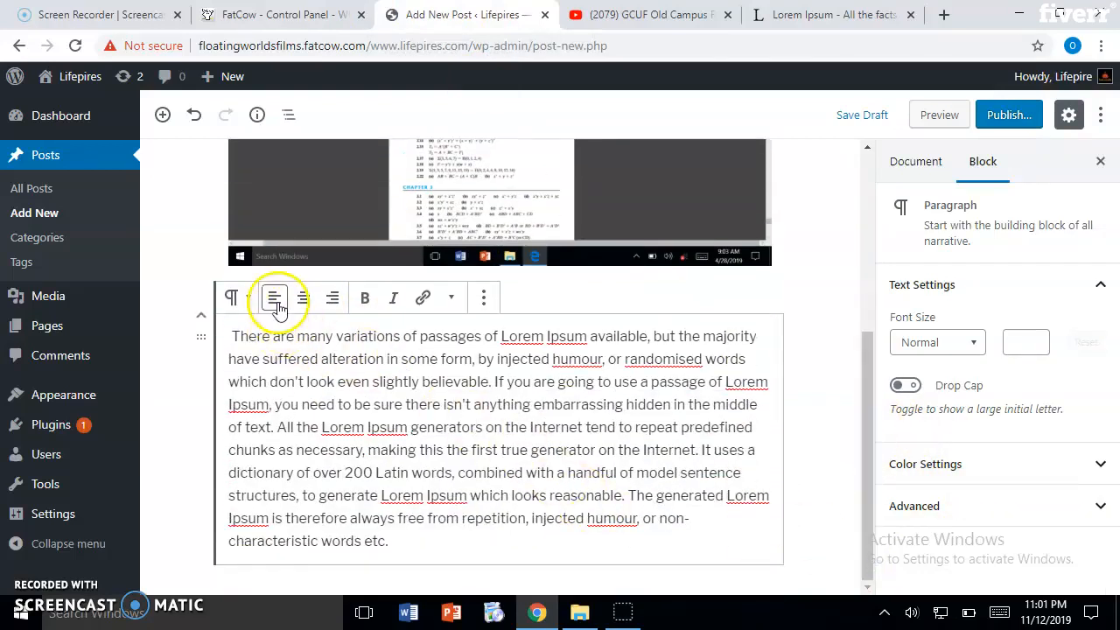
mouse_move(274, 298)
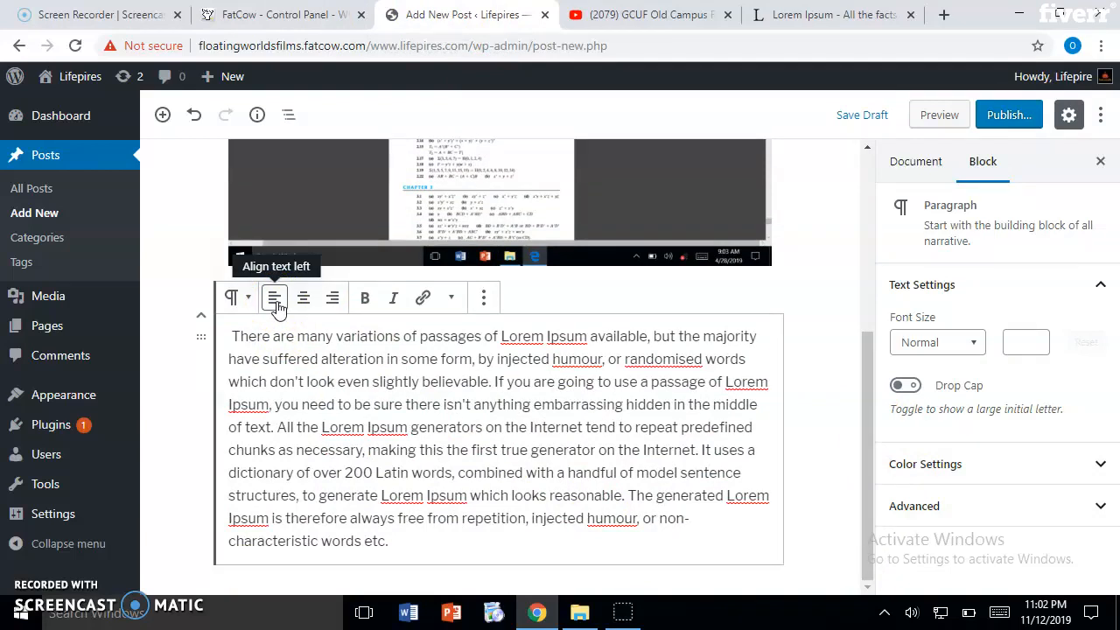
left_click(274, 297)
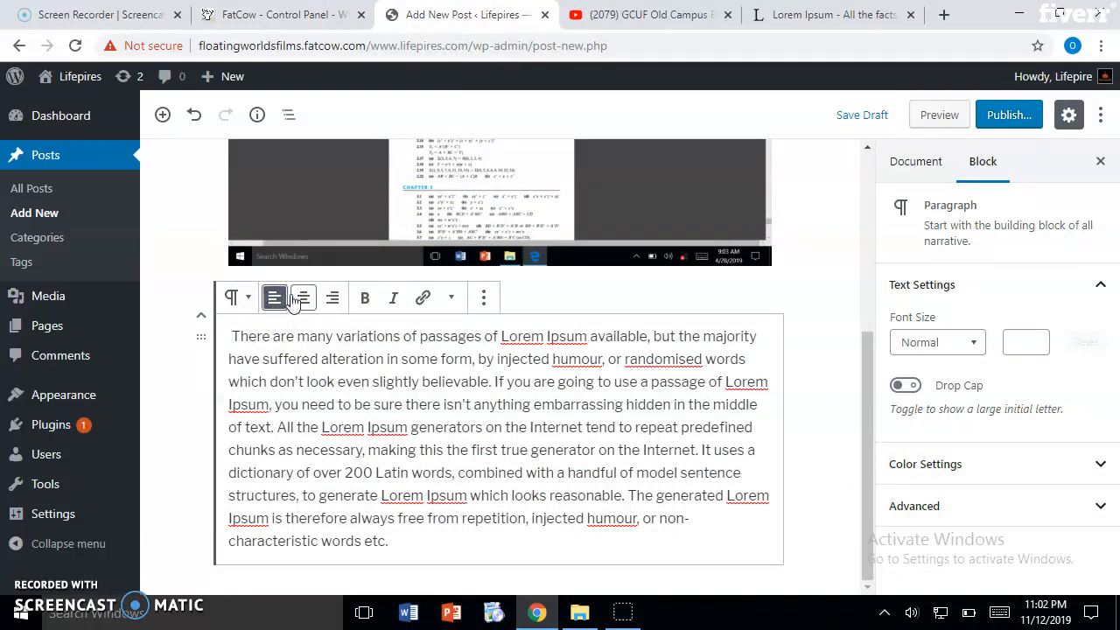
left_click(334, 297)
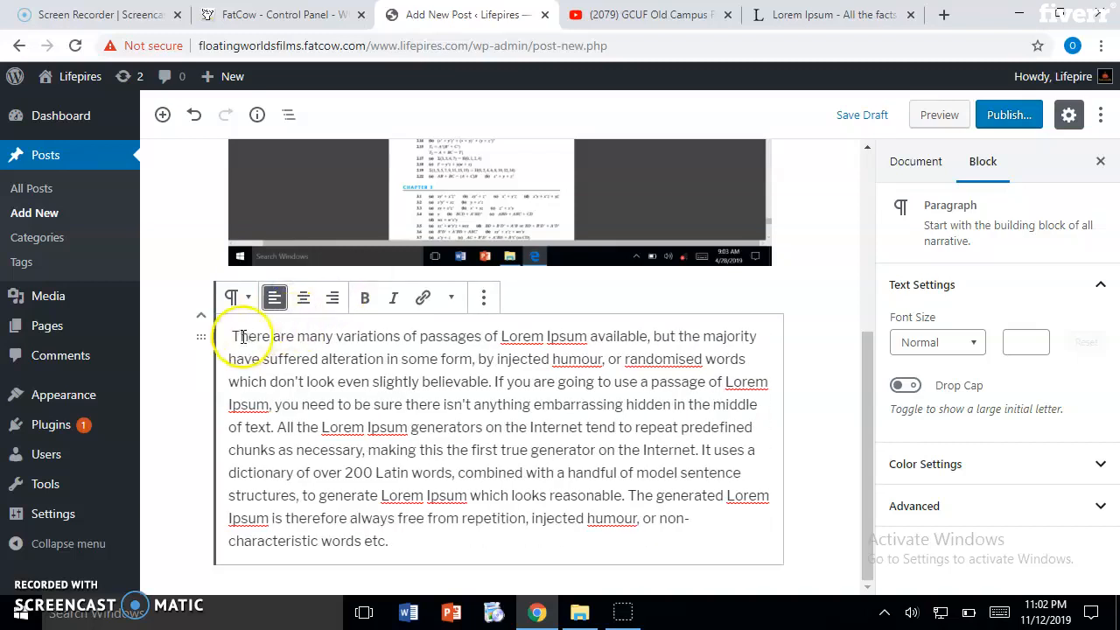
left_click_drag(230, 337, 660, 337)
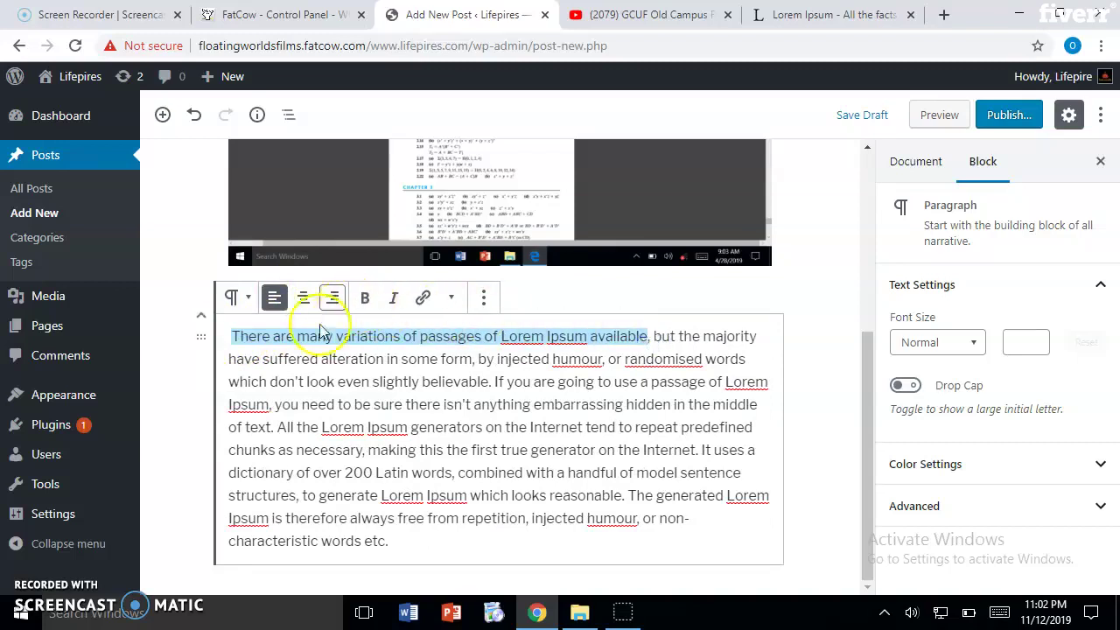
left_click(364, 298)
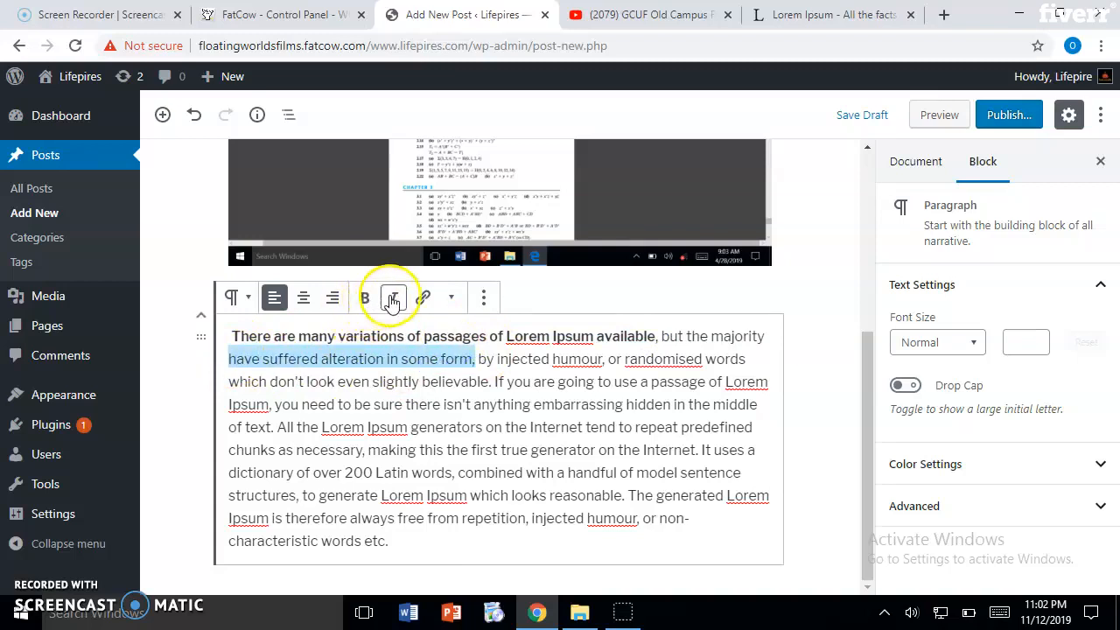
left_click(392, 298)
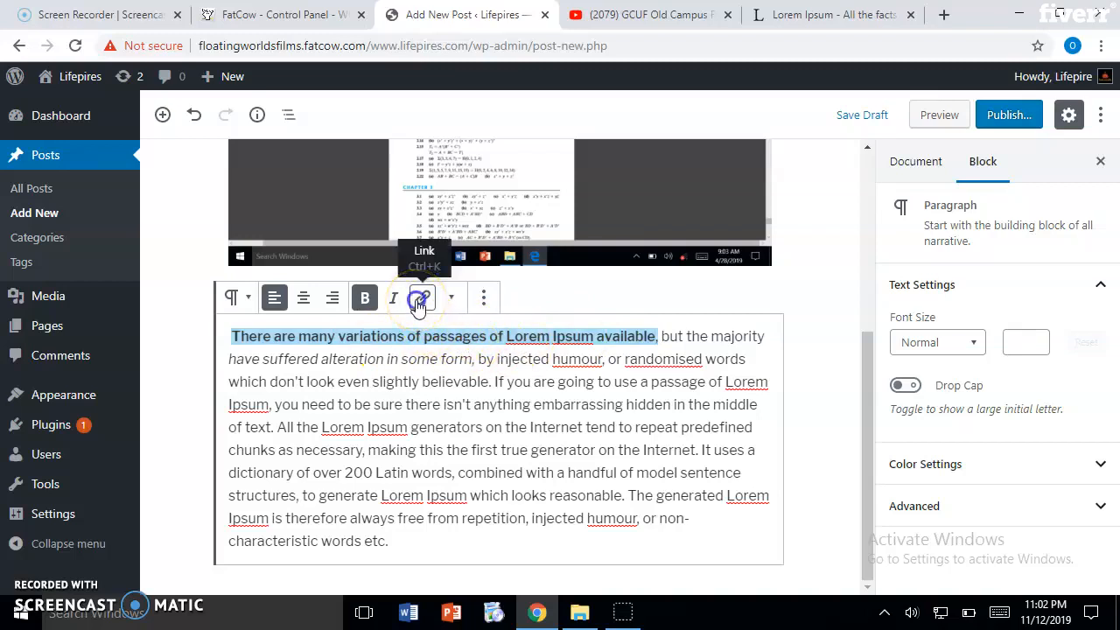
Link the bold opening sentence to the copied YouTube campus video address
left_click(421, 298)
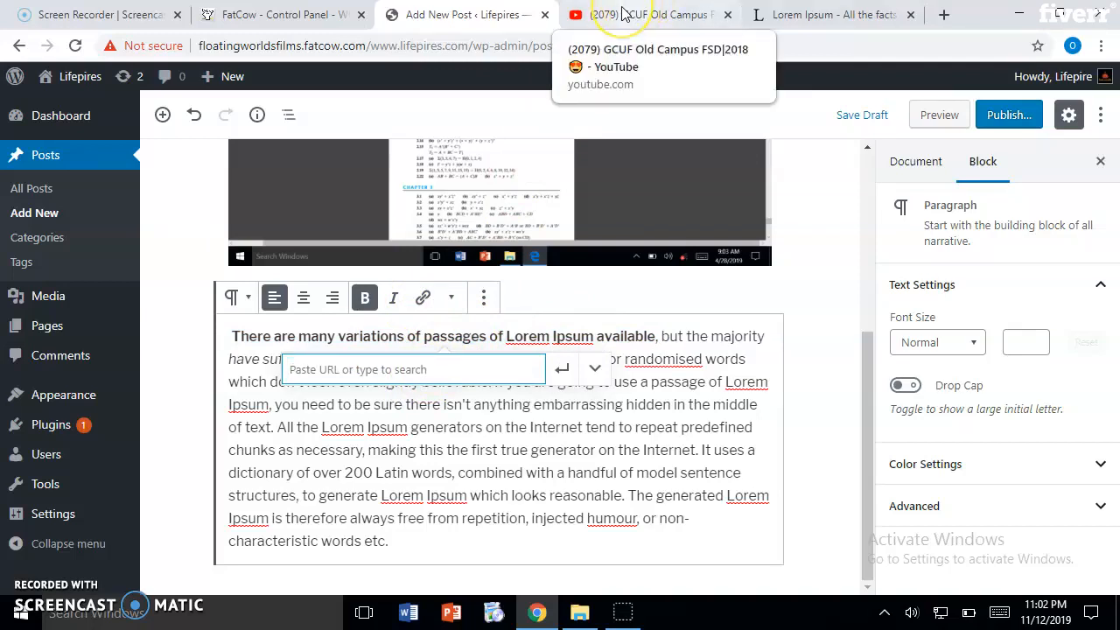
left_click(639, 15)
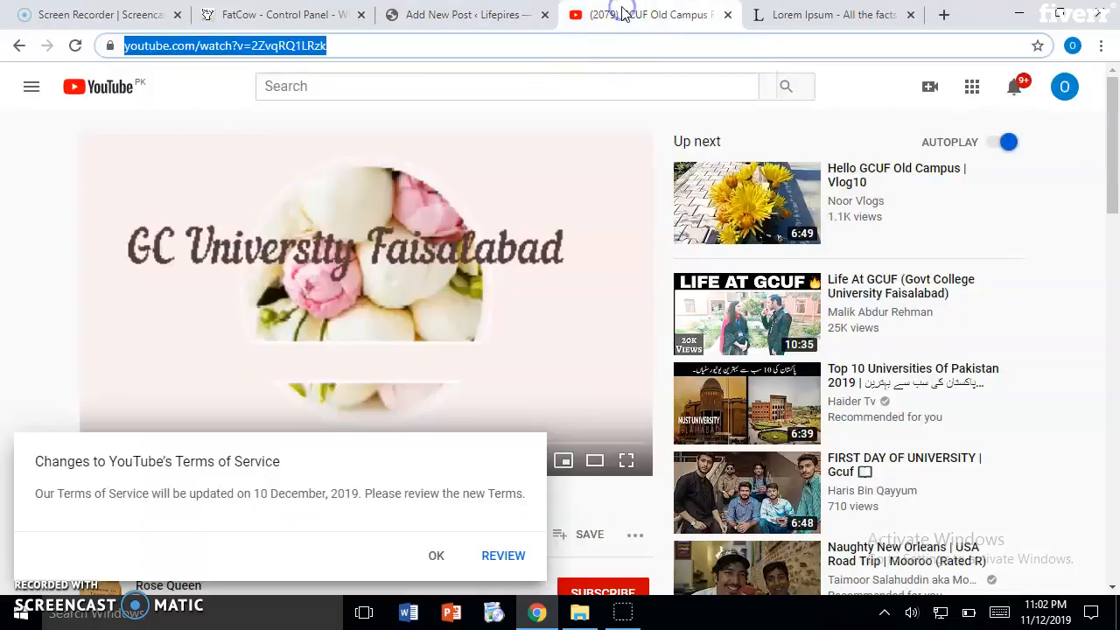
mouse_move(488, 65)
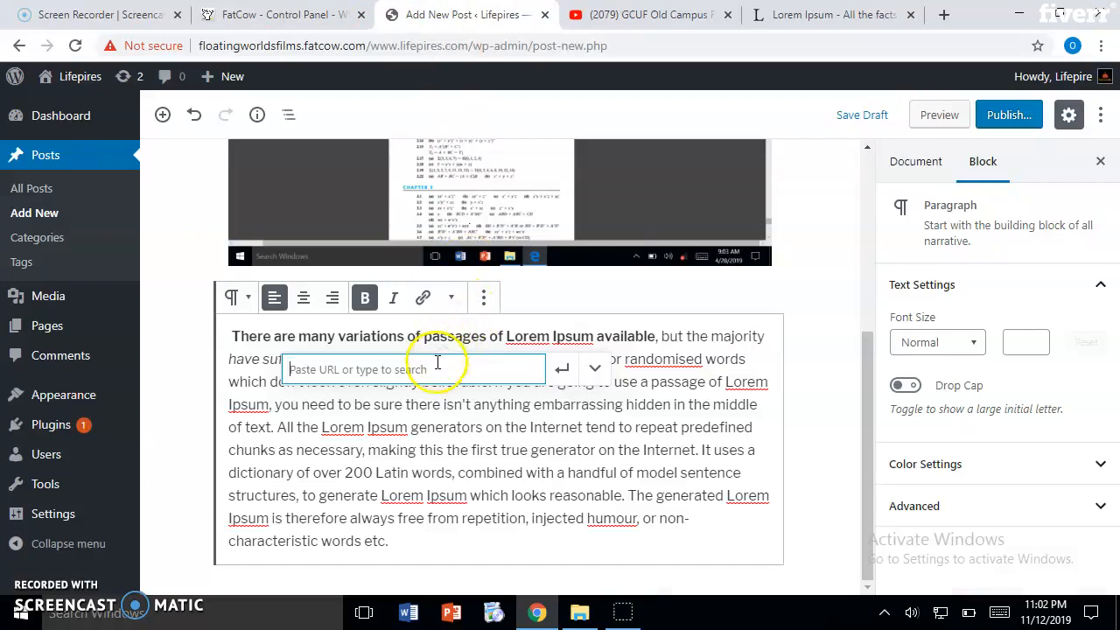
right_click(437, 369)
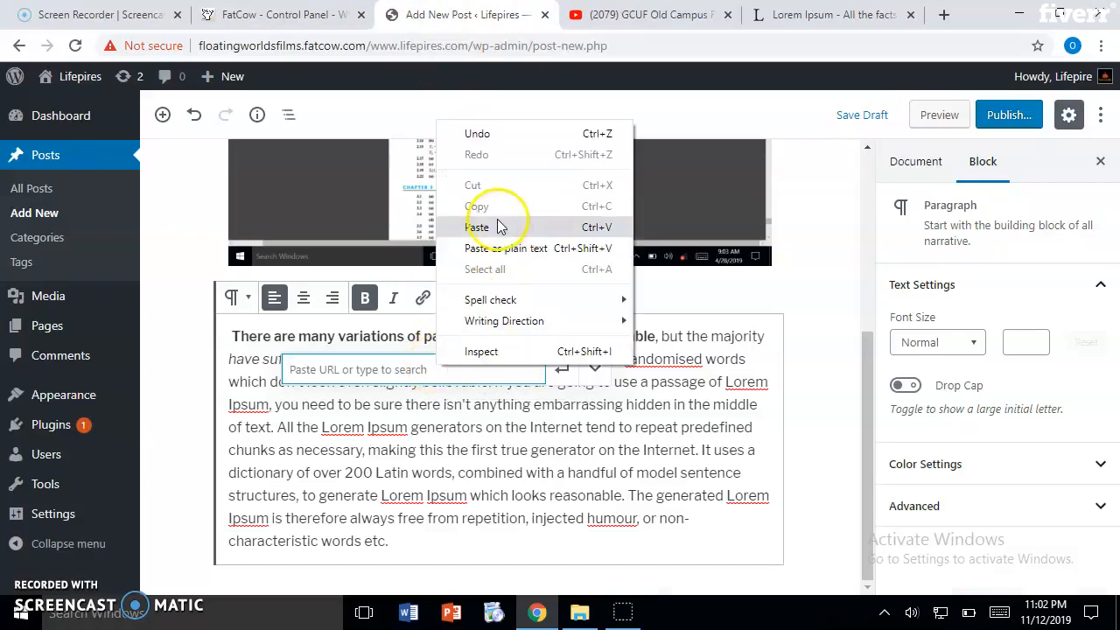
left_click(478, 226)
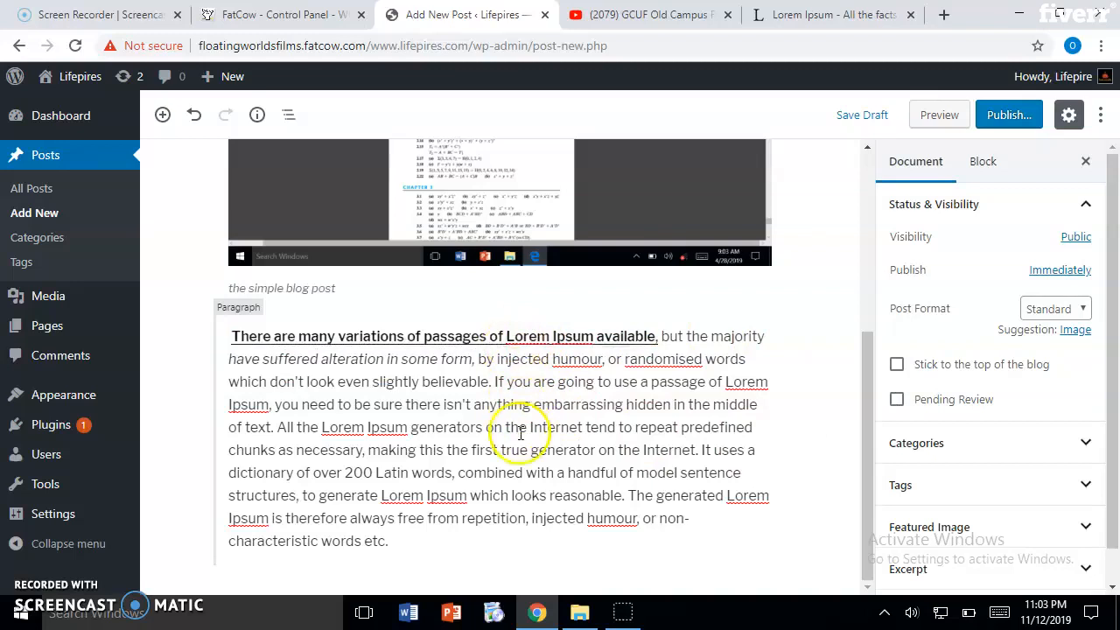
mouse_move(834, 416)
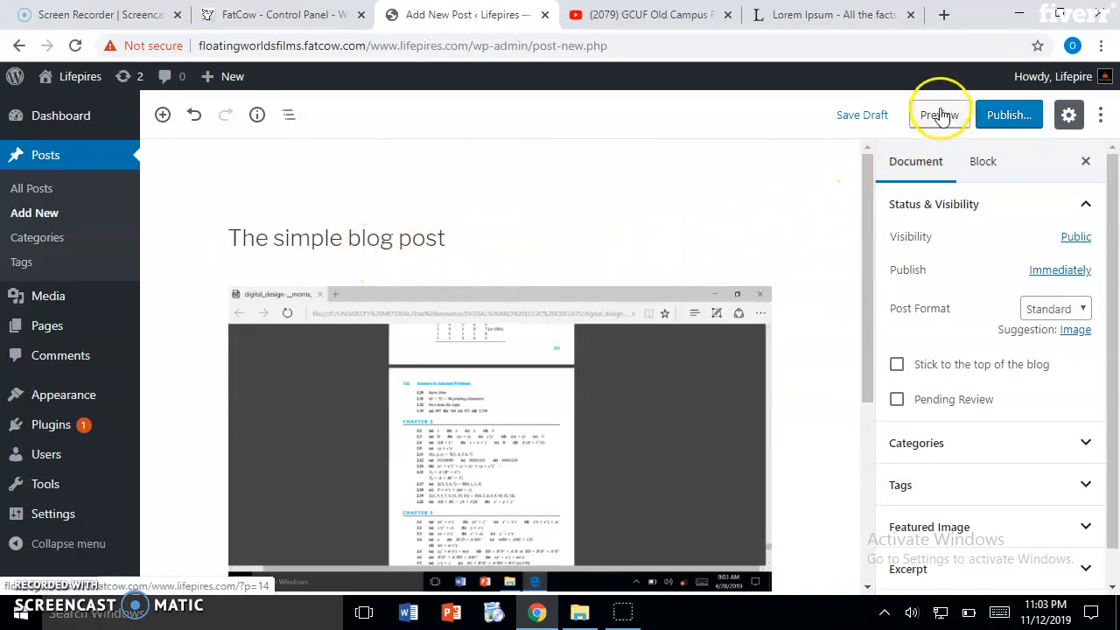
Preview the draft, follow the linked sentence to YouTube, and pause the video
left_click(940, 115)
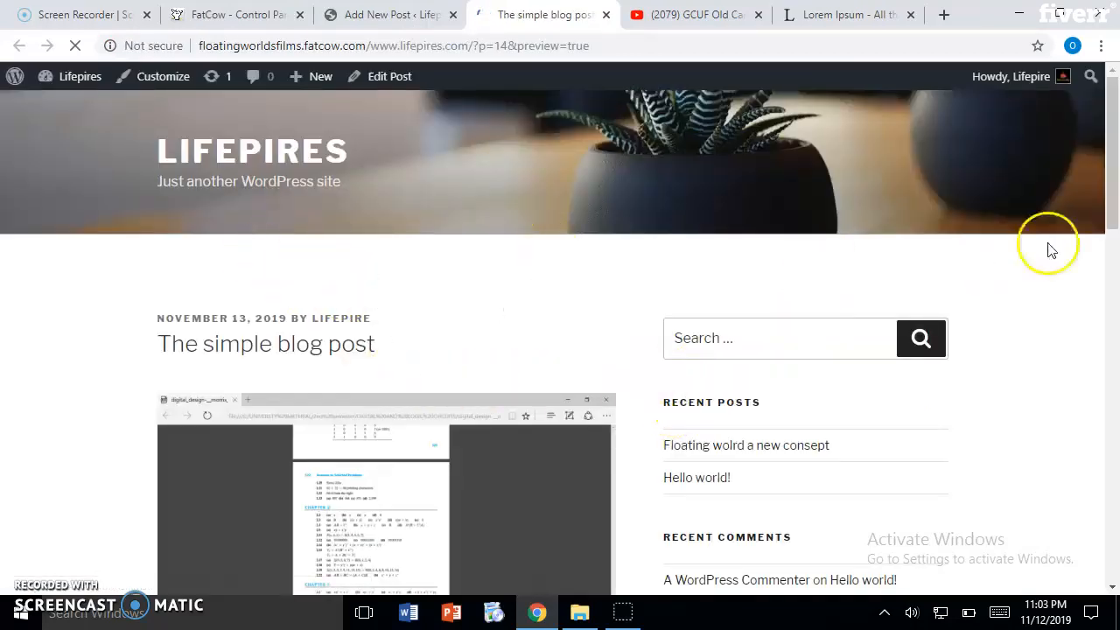
scroll("down", 3)
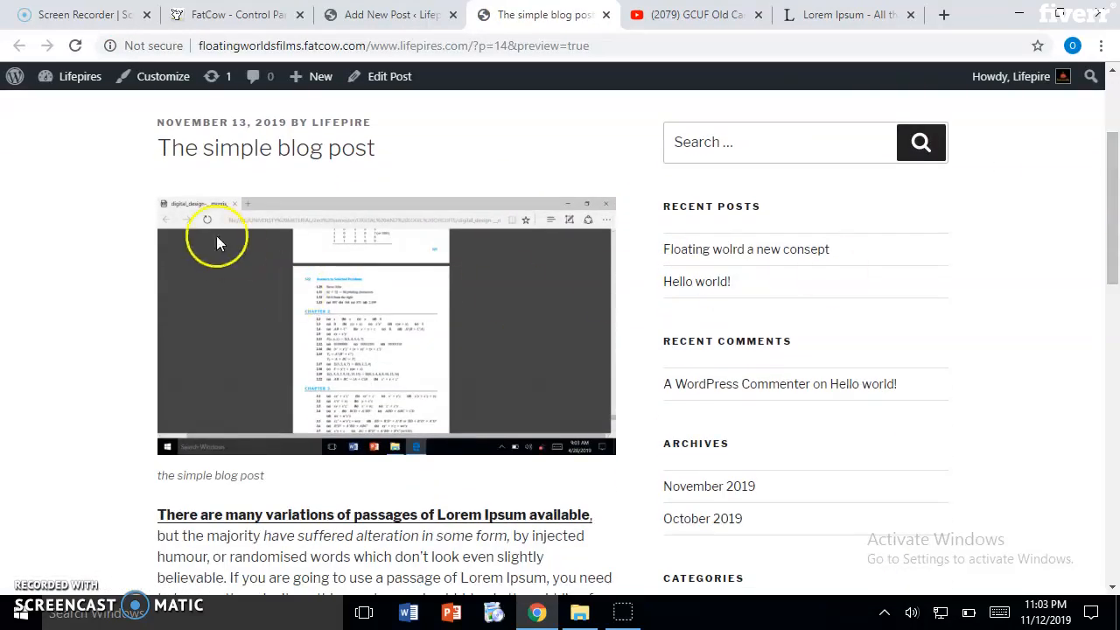
mouse_move(335, 315)
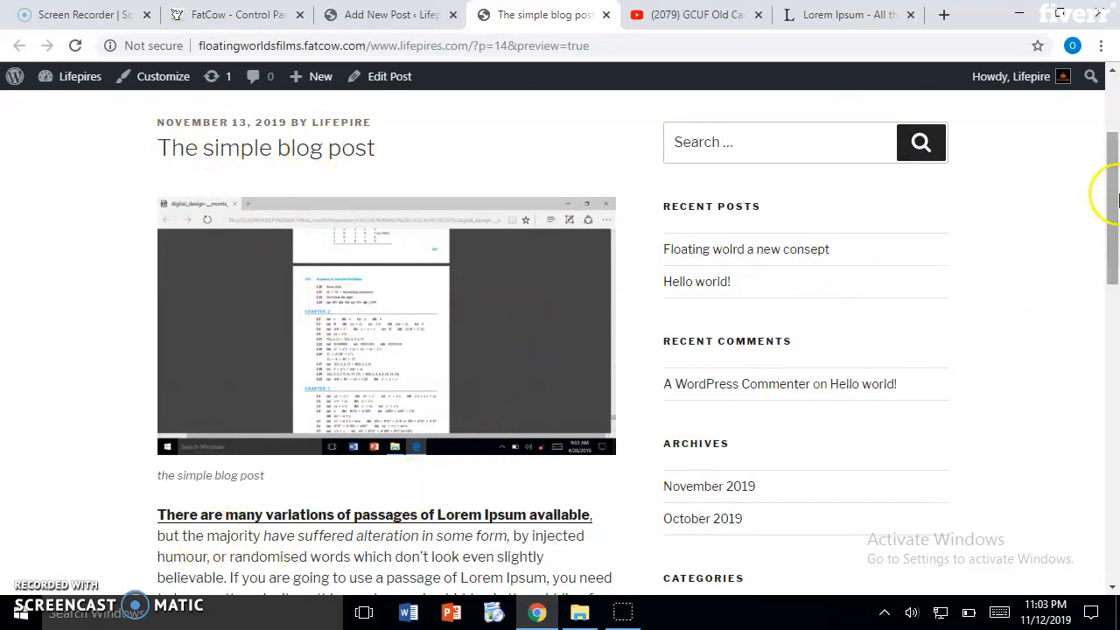
scroll("down", 3)
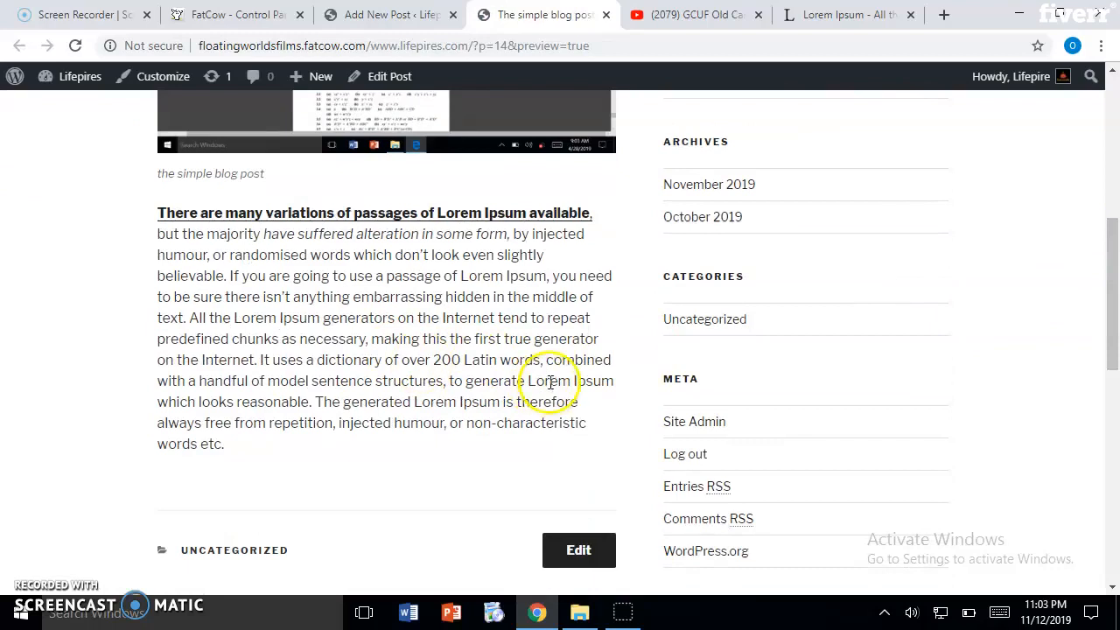
mouse_move(334, 214)
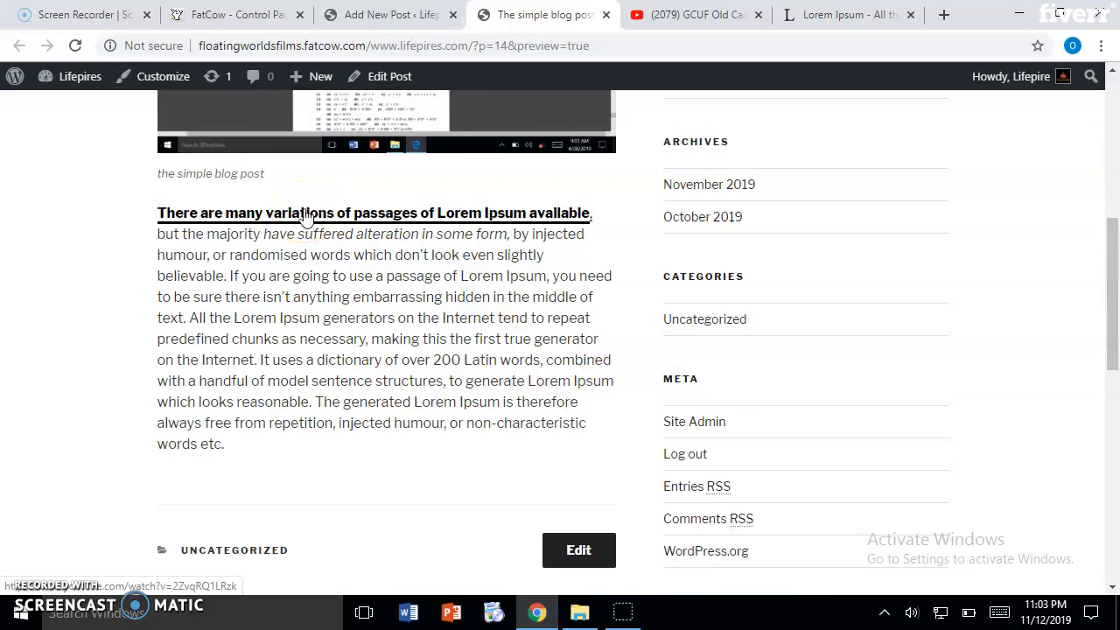
left_click(543, 14)
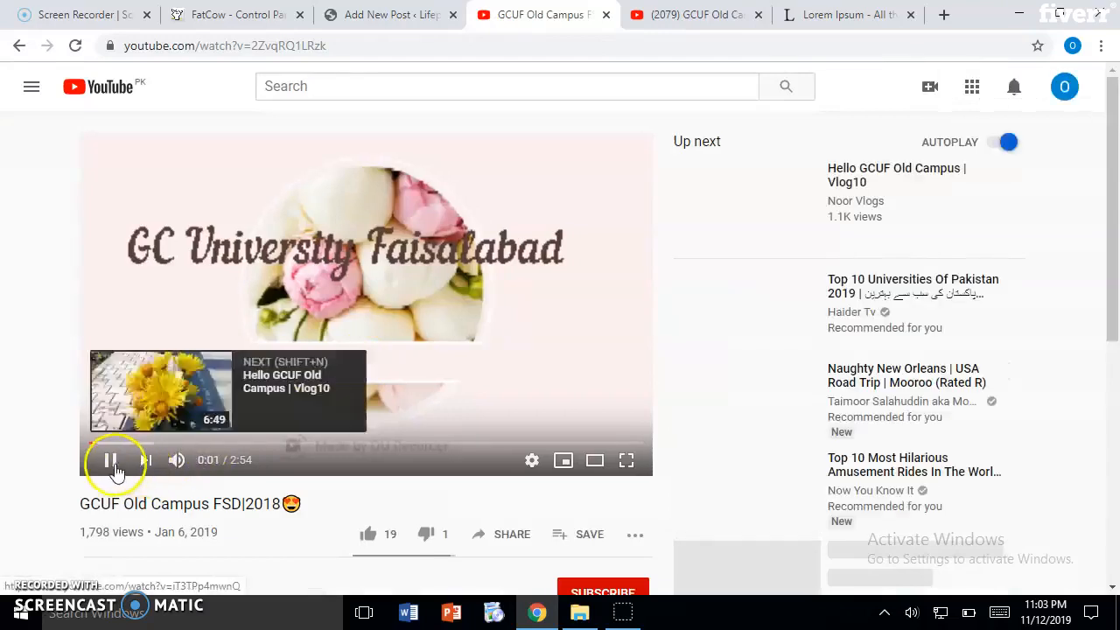
left_click(111, 460)
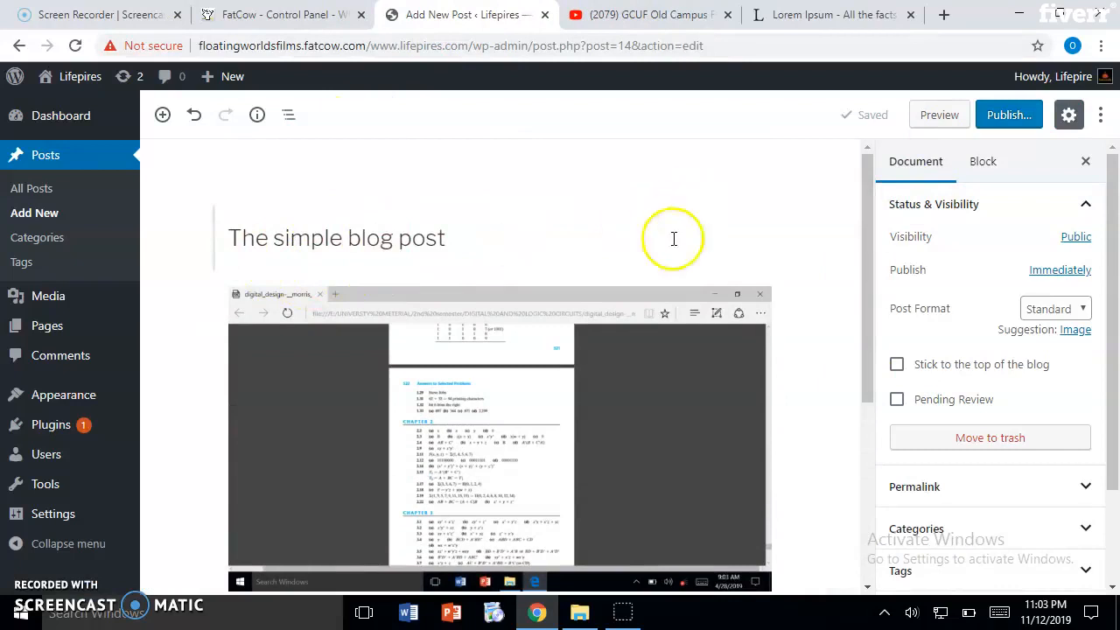
Publish 'The simple blog post' through the pre-publish panel
scroll("down", 3)
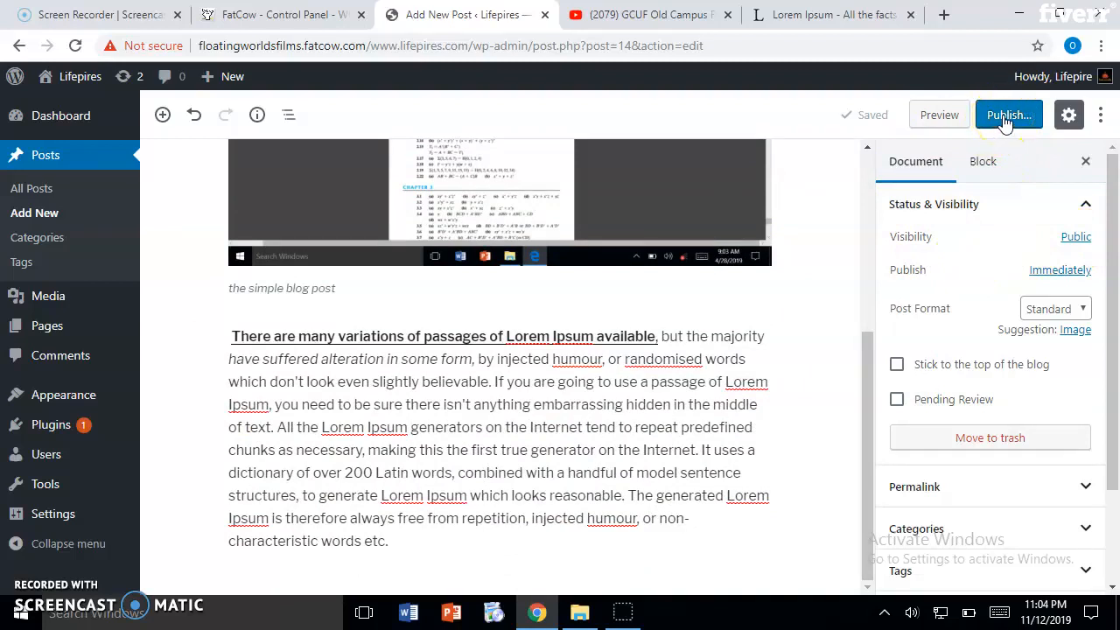
left_click(1008, 114)
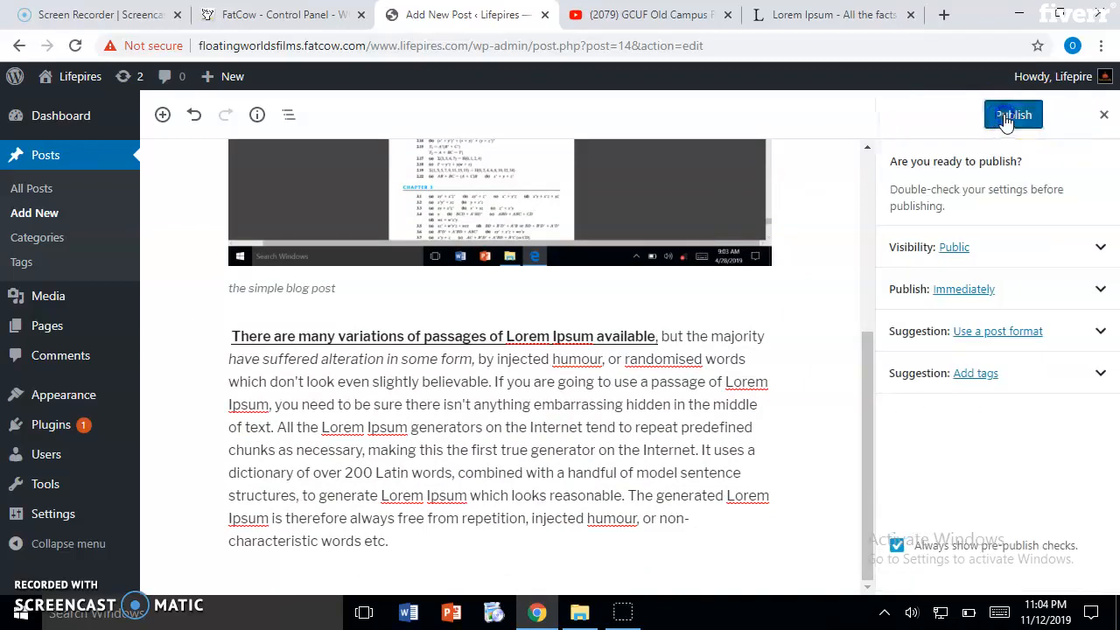
left_click(1013, 114)
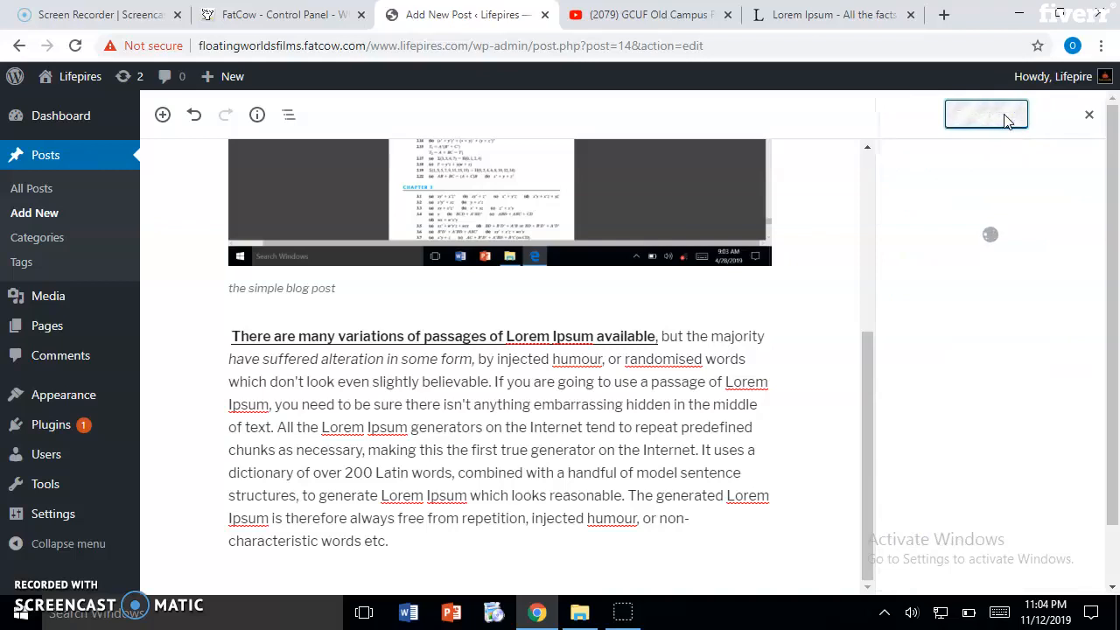
left_click(987, 115)
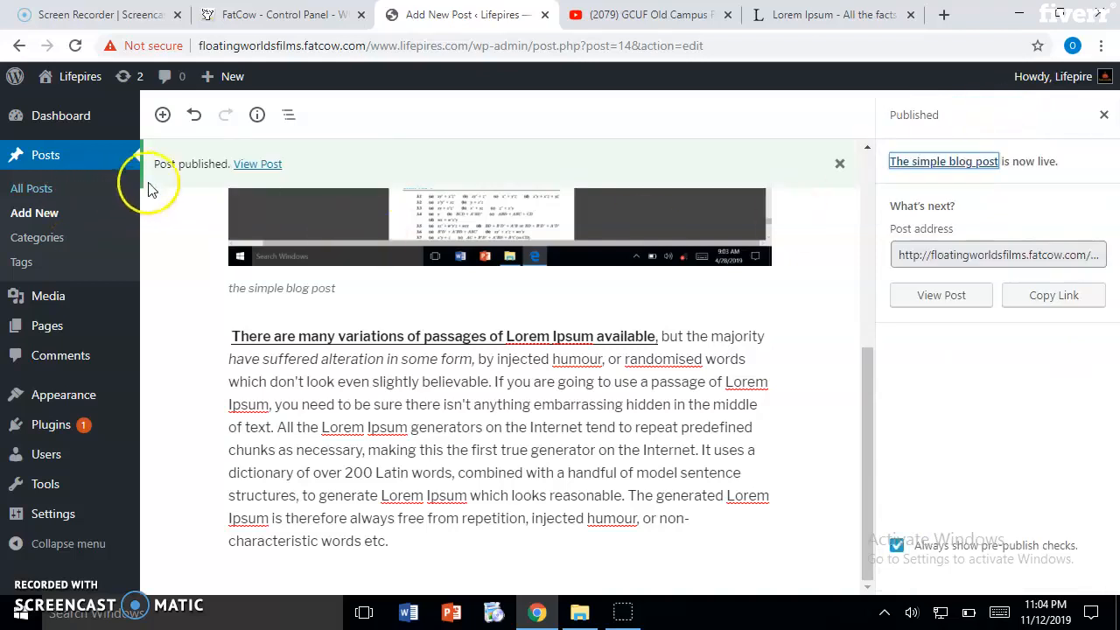
mouse_move(261, 167)
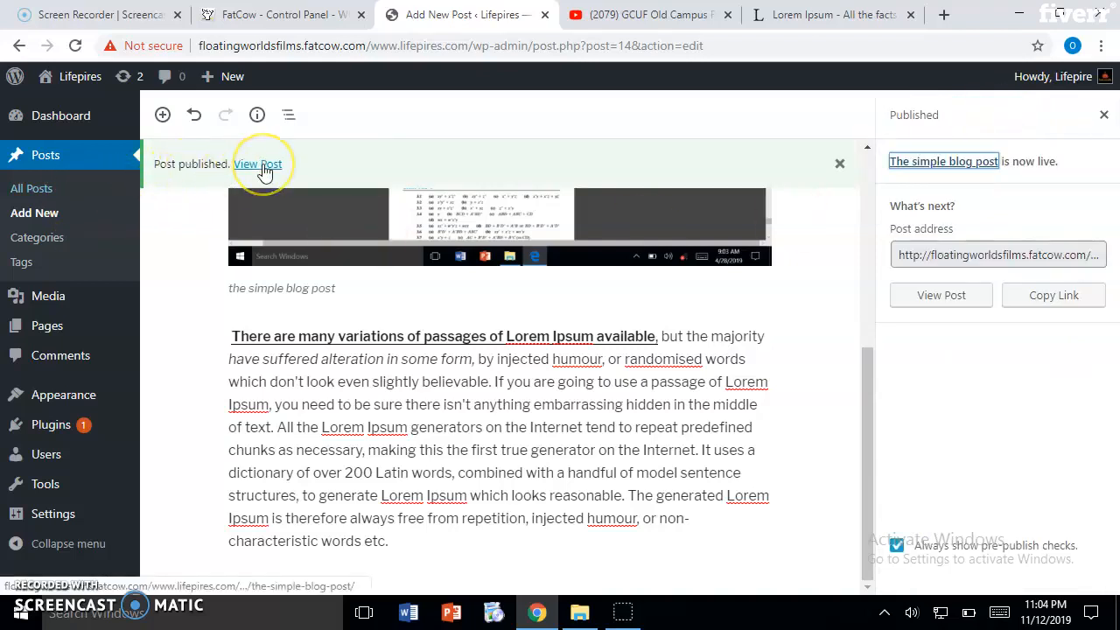
mouse_move(70, 77)
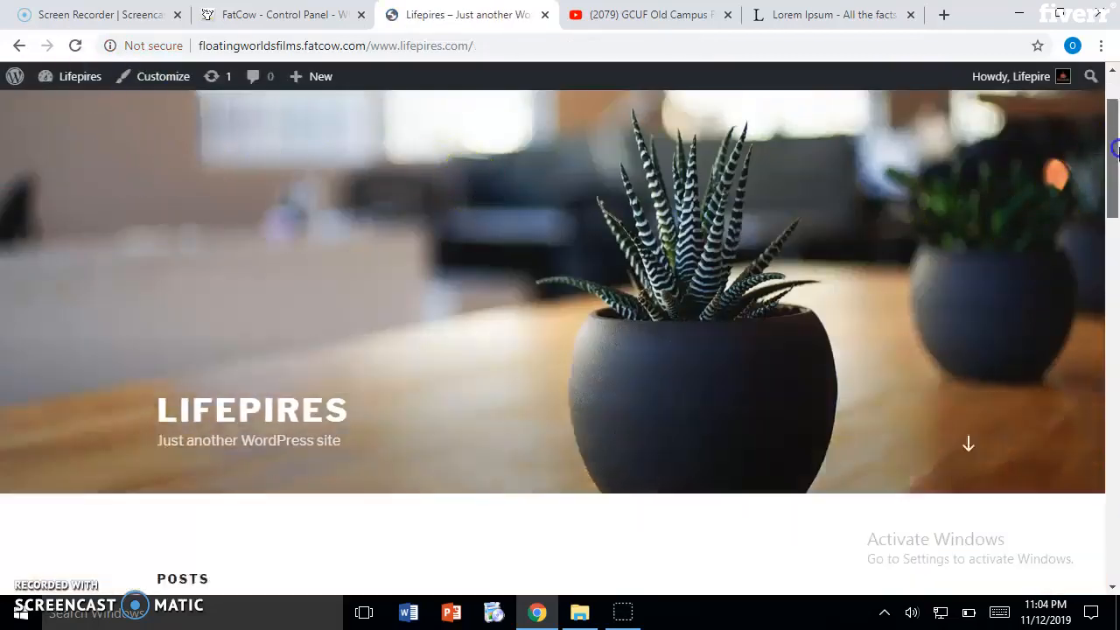
Scroll the Lifepires homepage to see 'The simple blog post' listed first
scroll("down", 3)
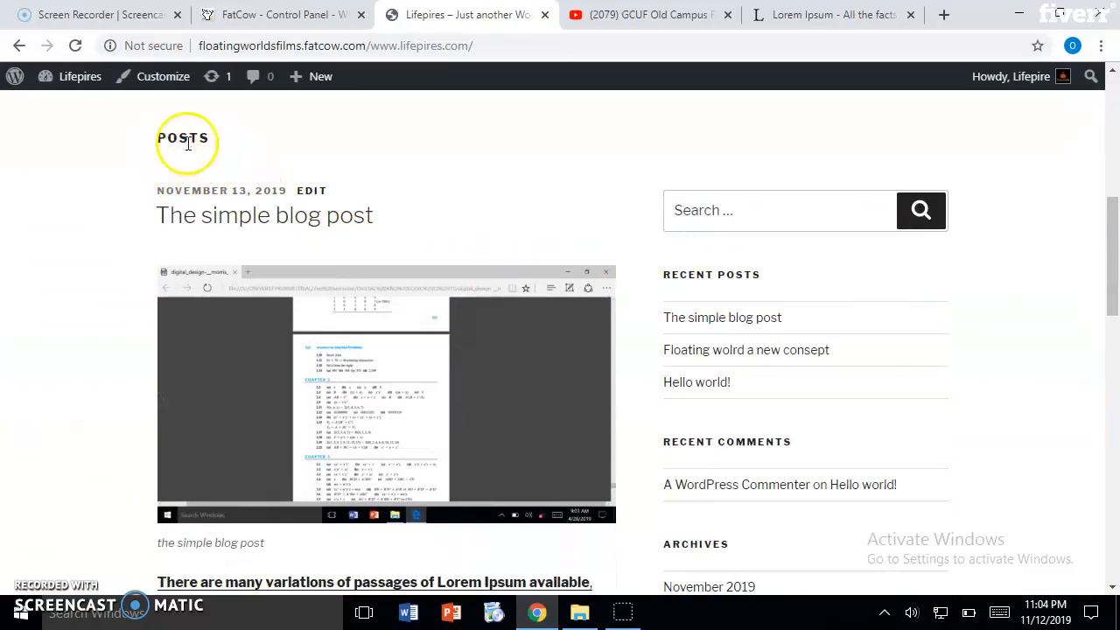
mouse_move(292, 226)
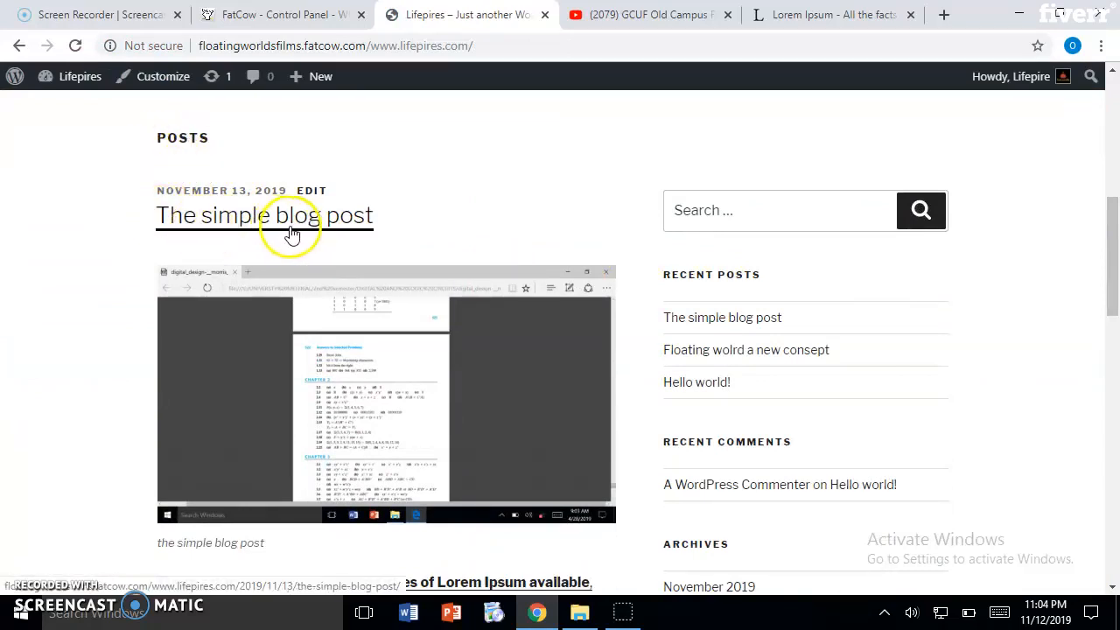
scroll("down", 3)
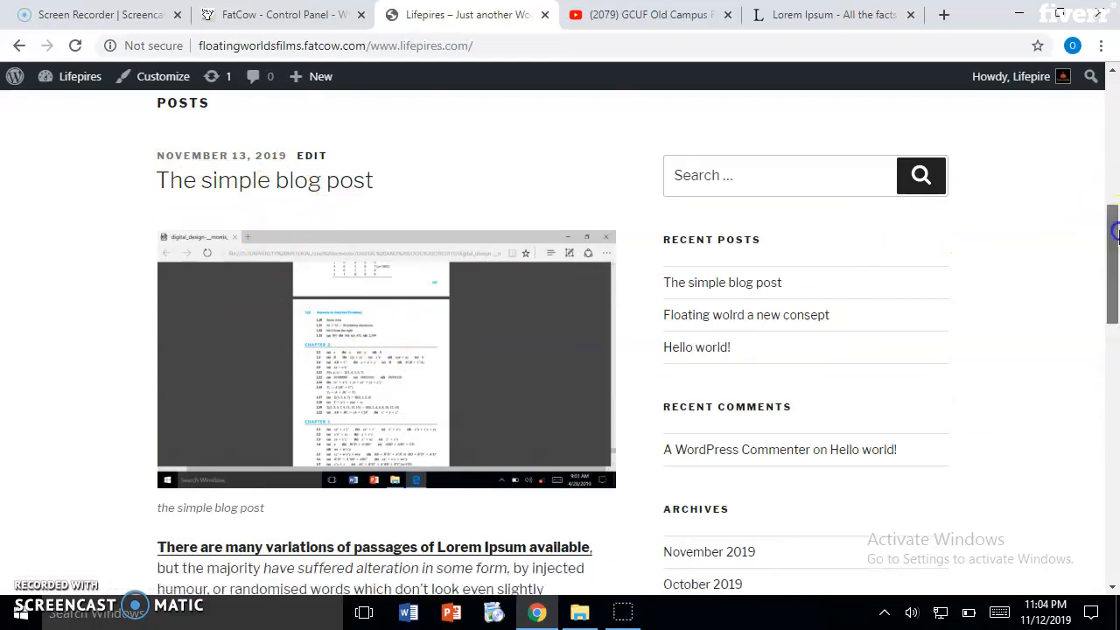
scroll("down", 3)
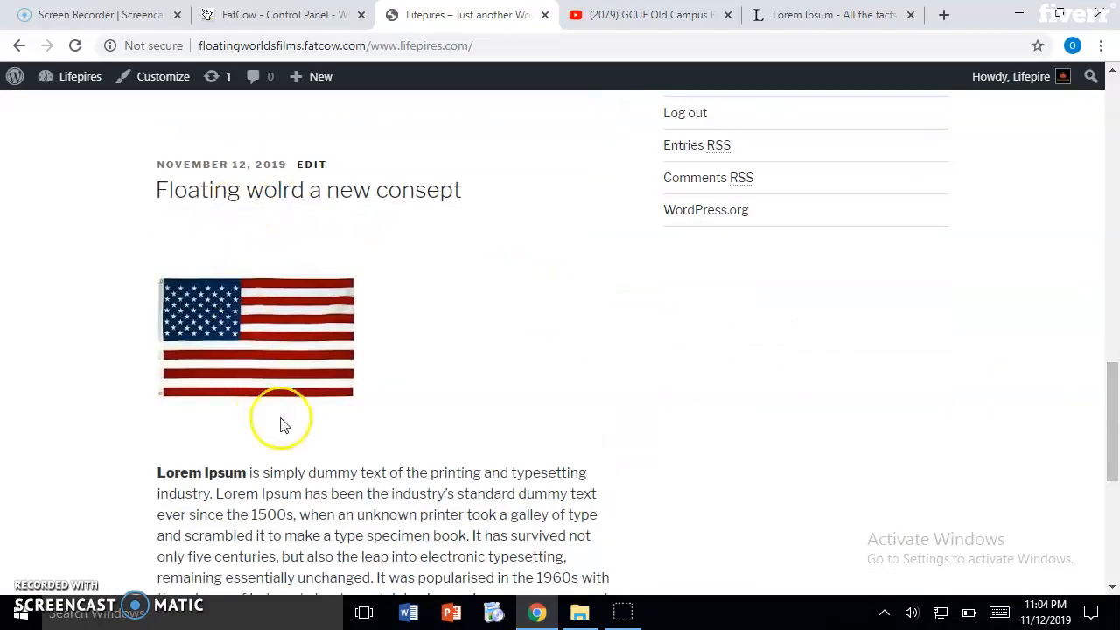
scroll("down", 3)
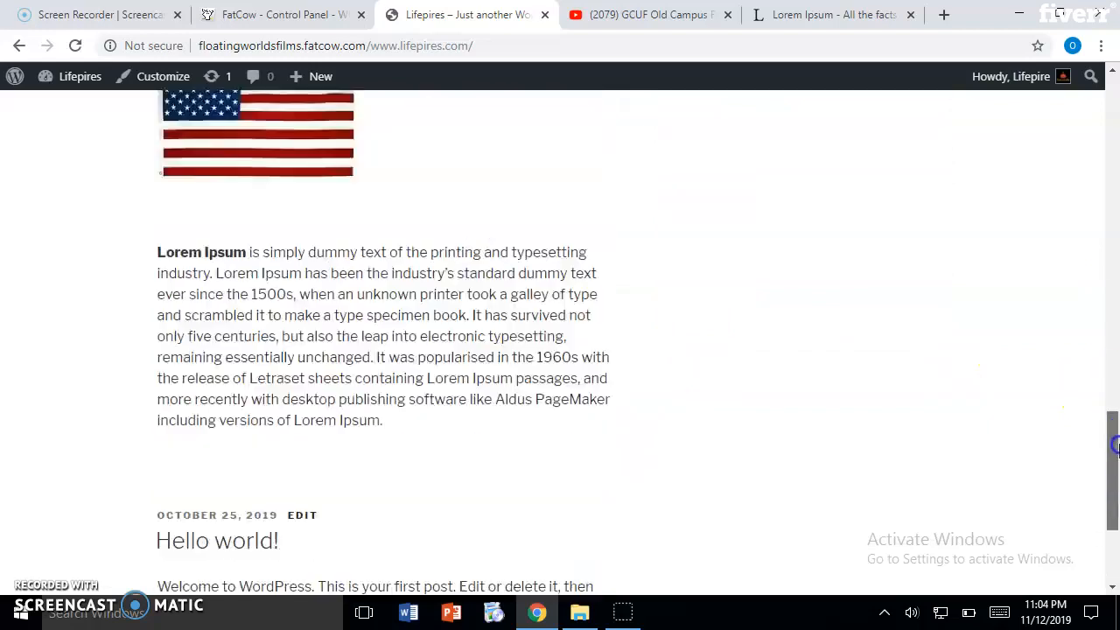
left_click(80, 76)
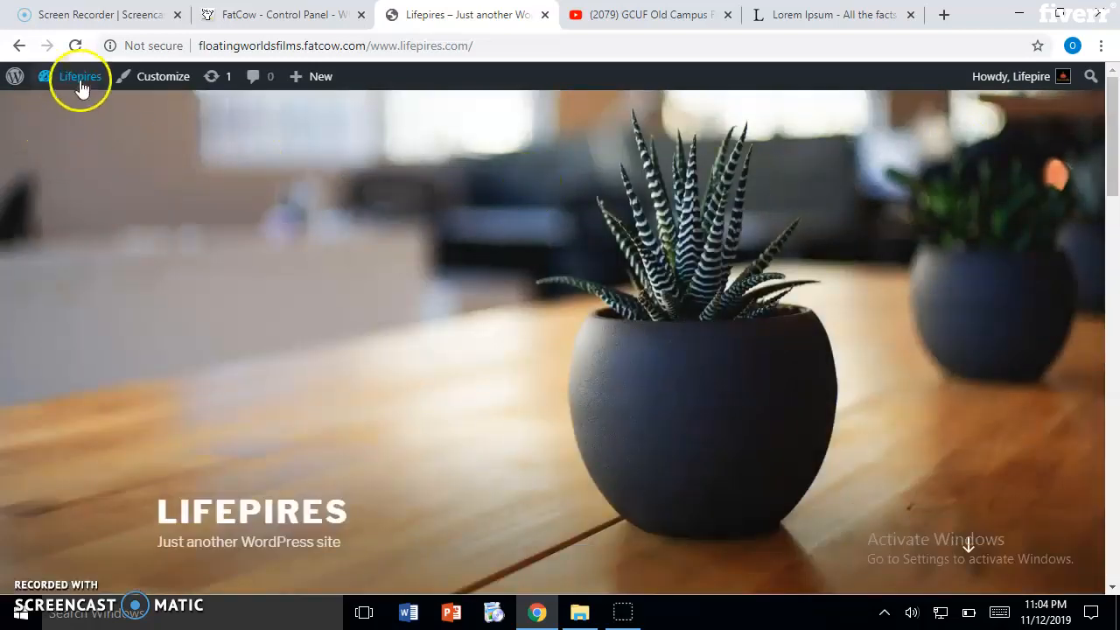
Go from the site to the Lifepires Dashboard and open All Posts
left_click(79, 76)
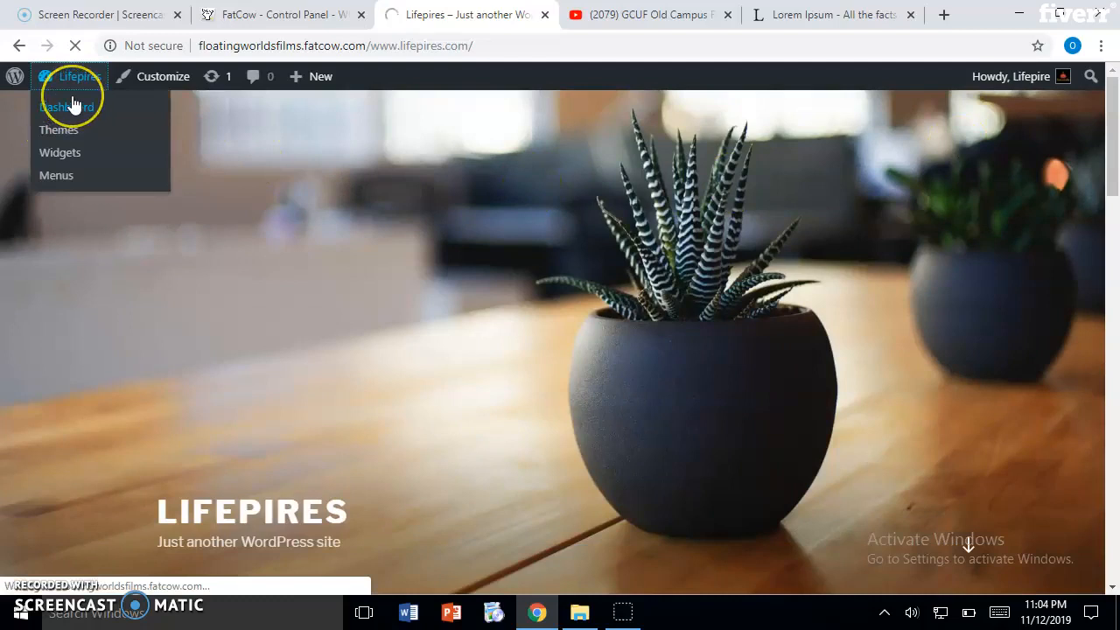
left_click(63, 107)
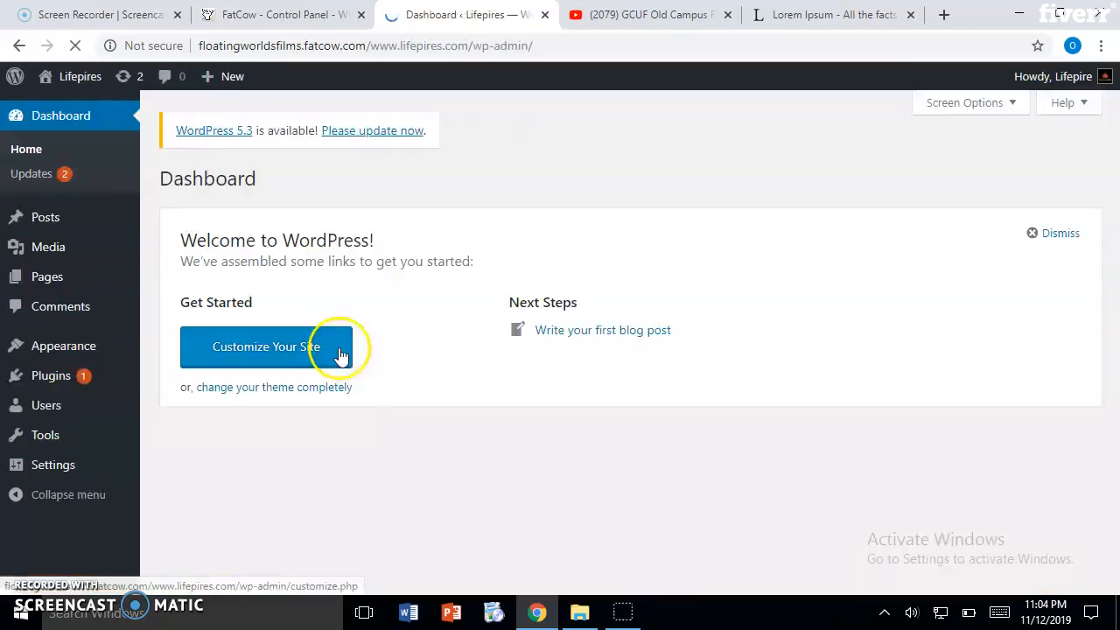
mouse_move(46, 217)
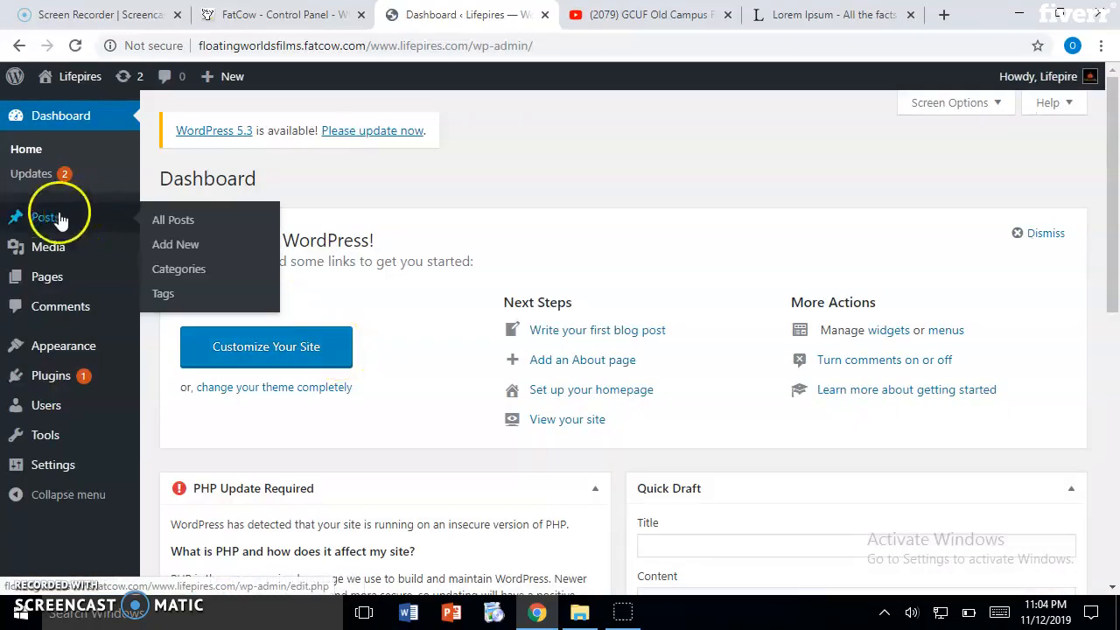
mouse_move(35, 220)
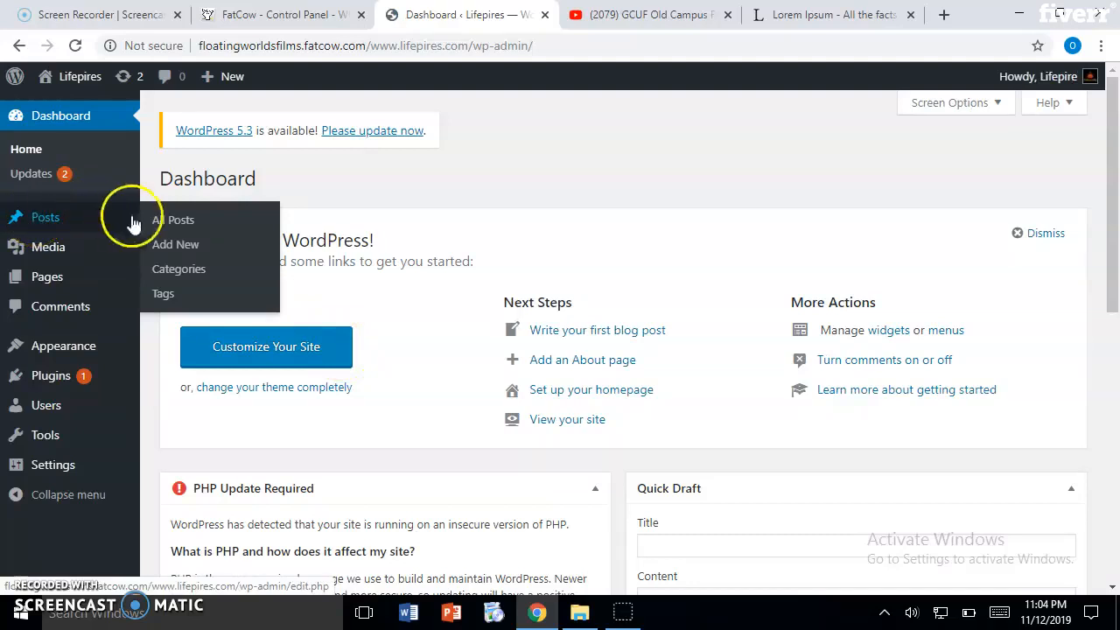
mouse_move(216, 224)
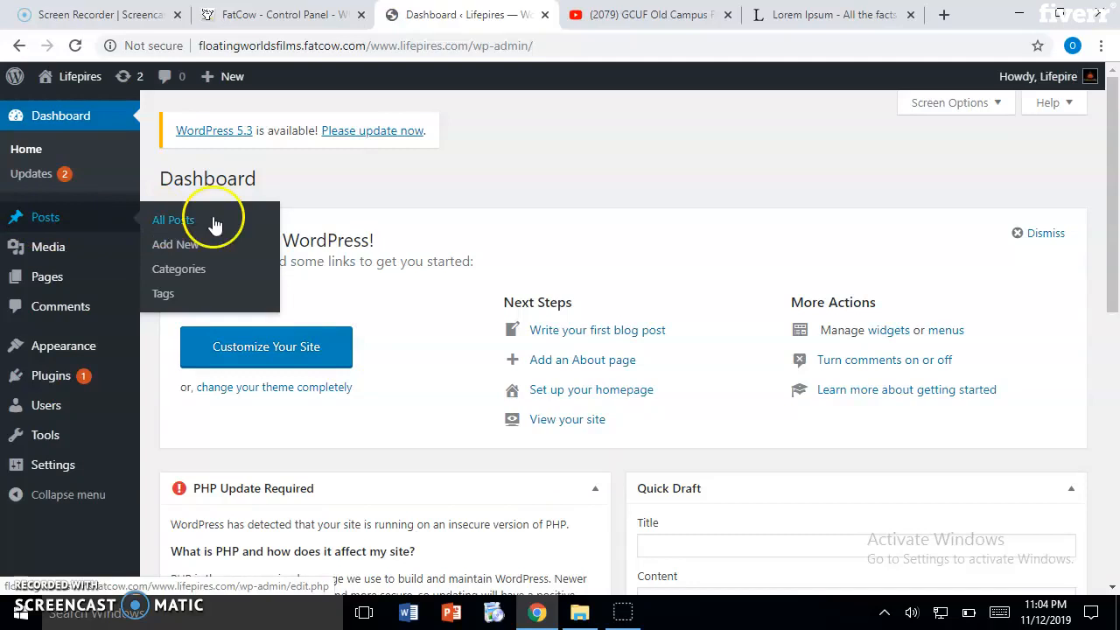
left_click(173, 220)
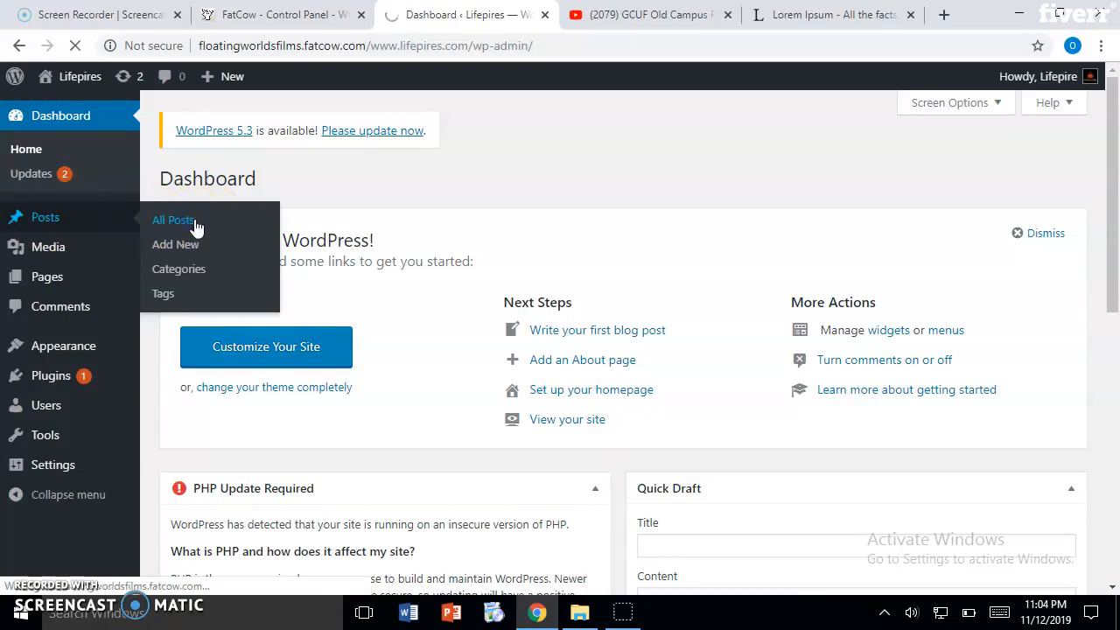
mouse_move(203, 244)
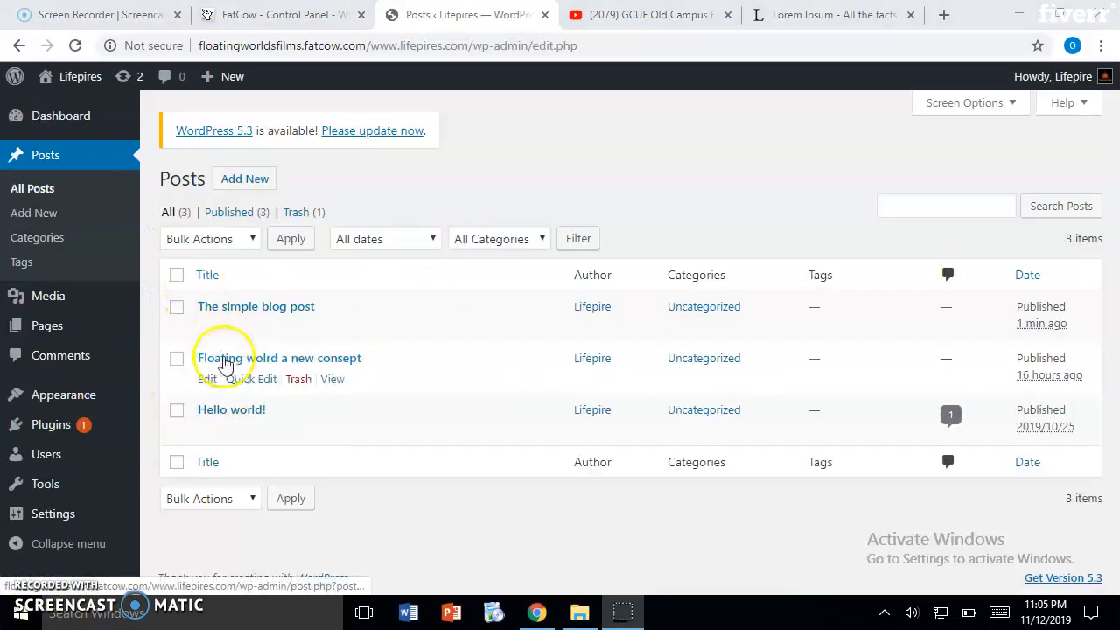
mouse_move(1050, 350)
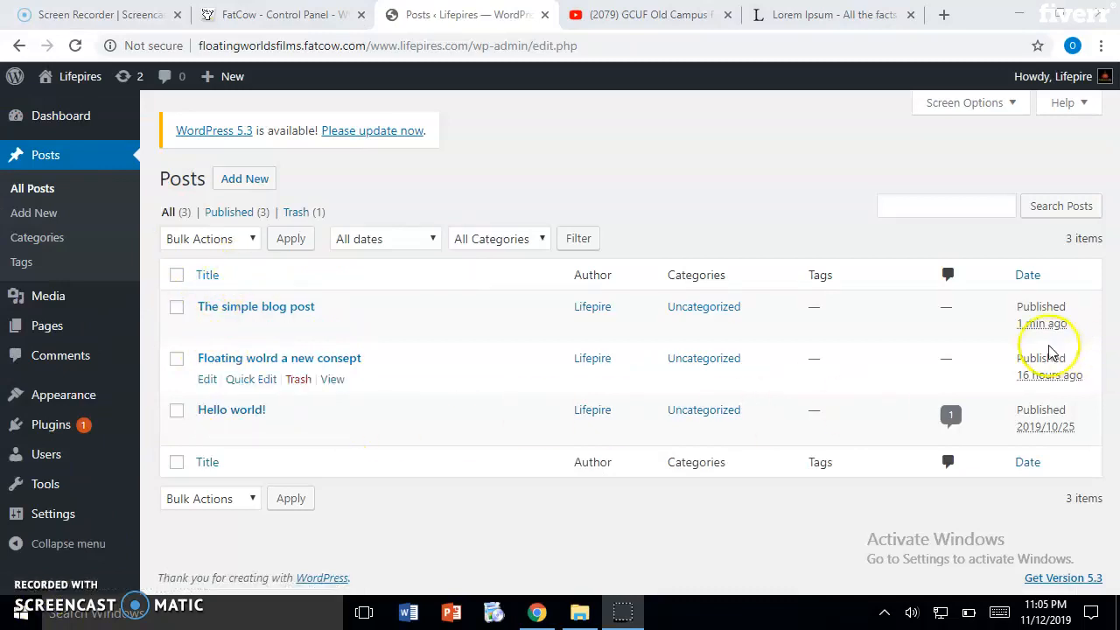
mouse_move(260, 312)
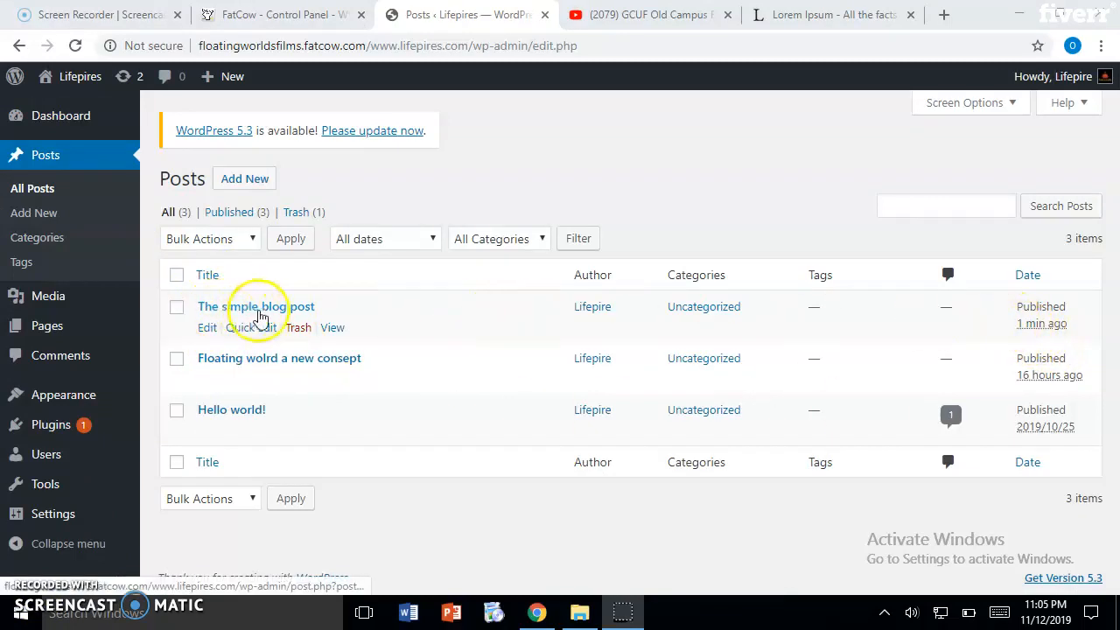
mouse_move(1066, 329)
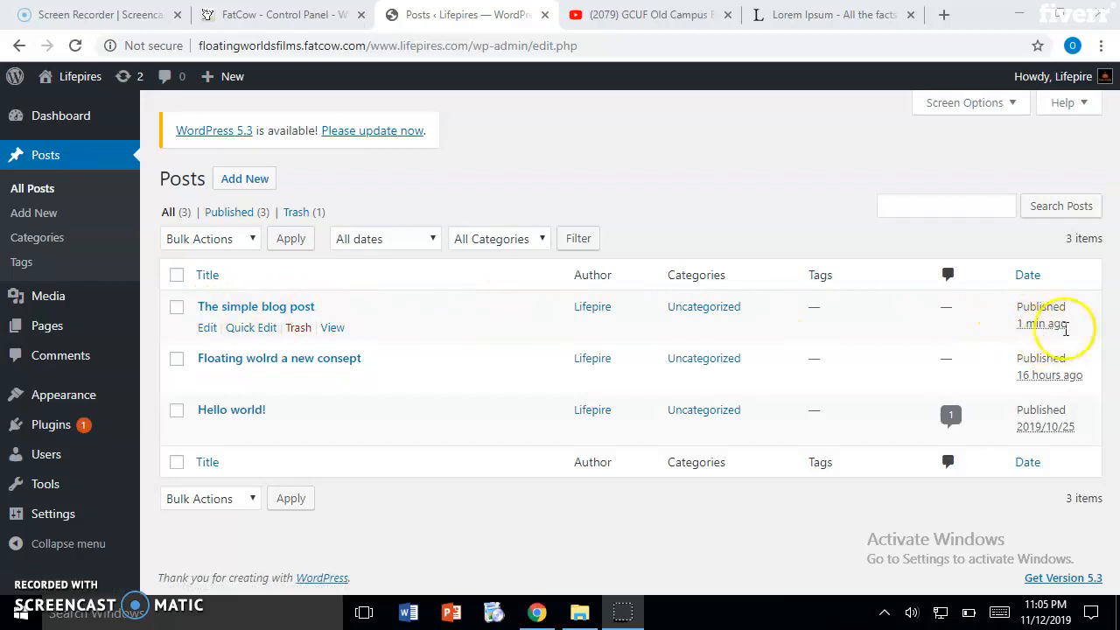
mouse_move(333, 327)
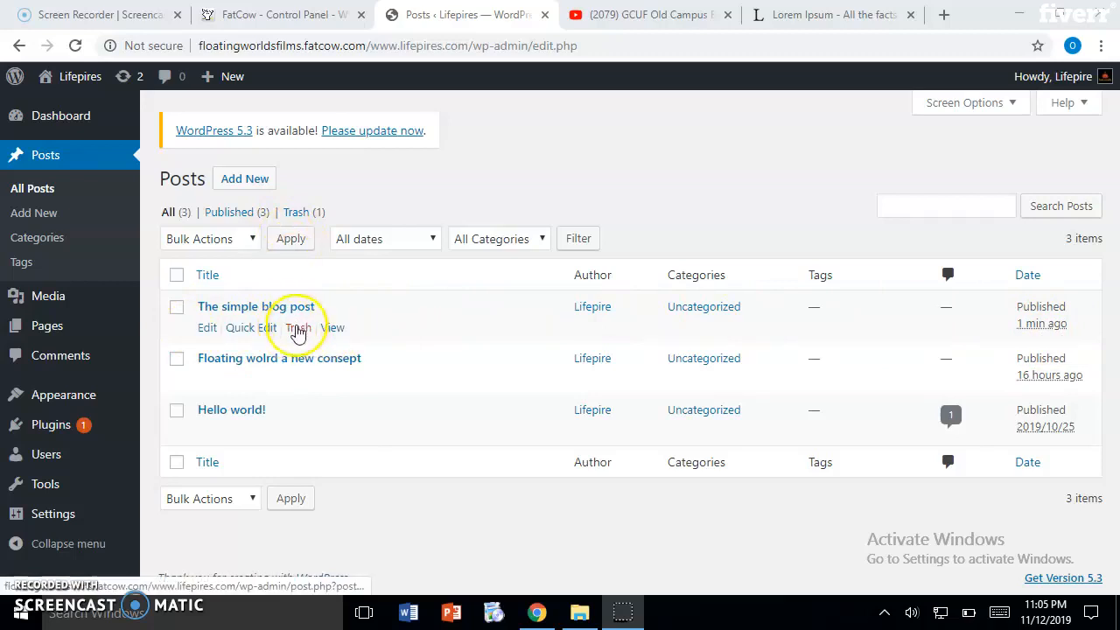
Trash 'The simple blog post' from its row in the All Posts list
left_click(297, 327)
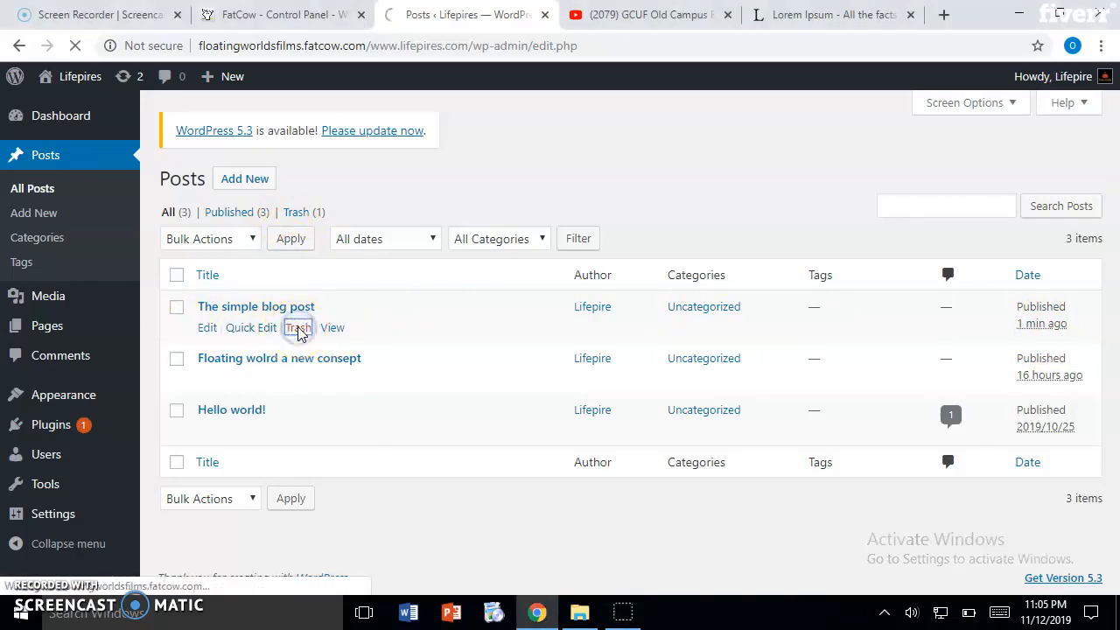
left_click(298, 327)
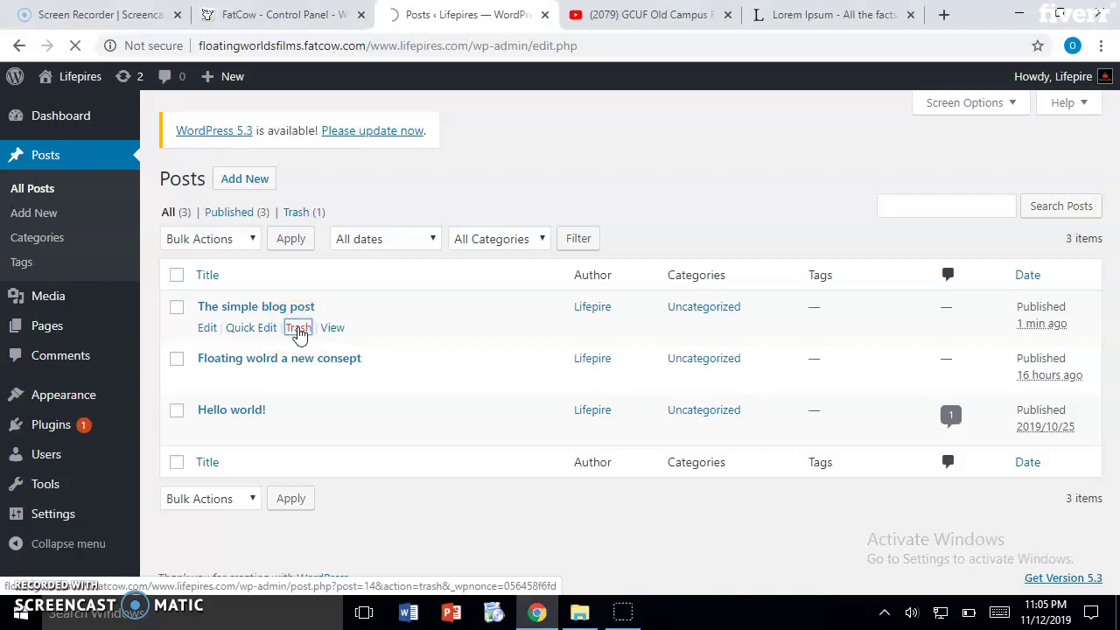
left_click(298, 327)
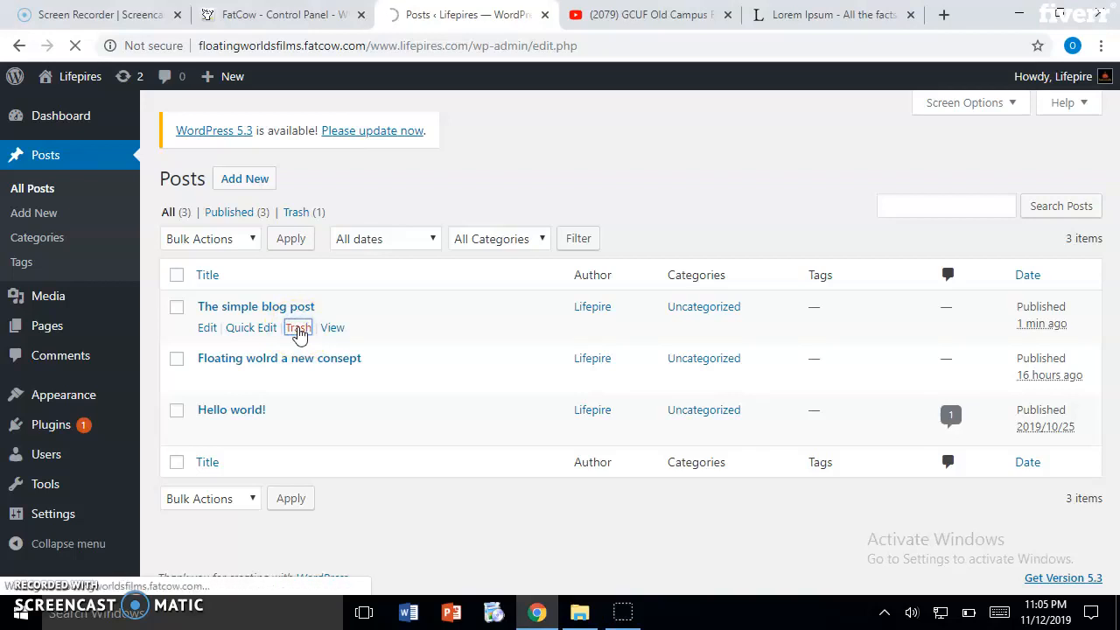
left_click(298, 327)
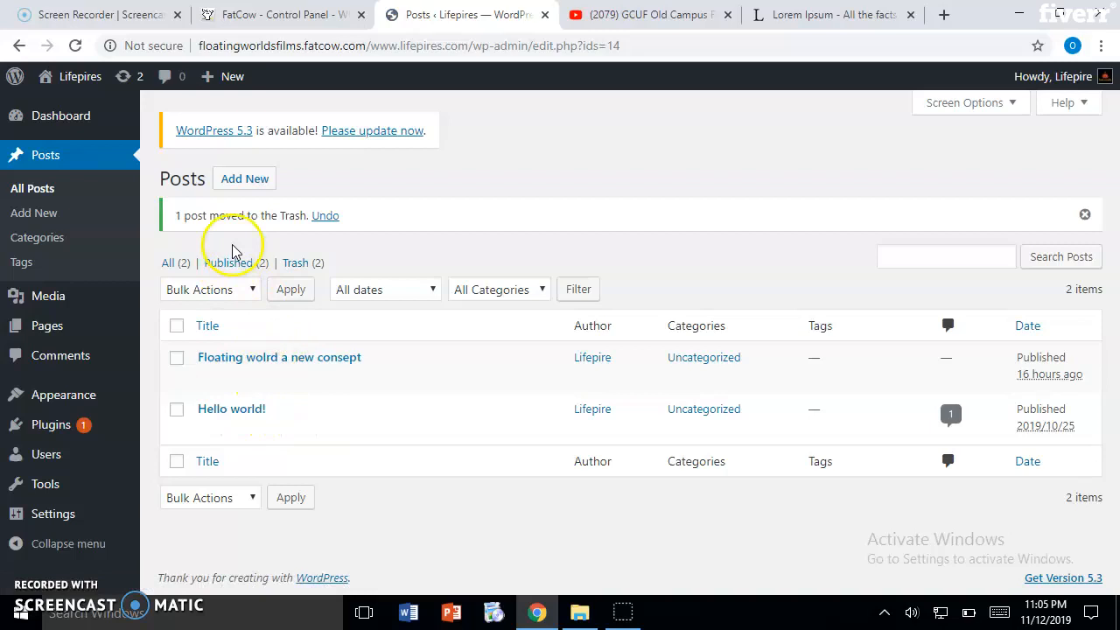
mouse_move(44, 83)
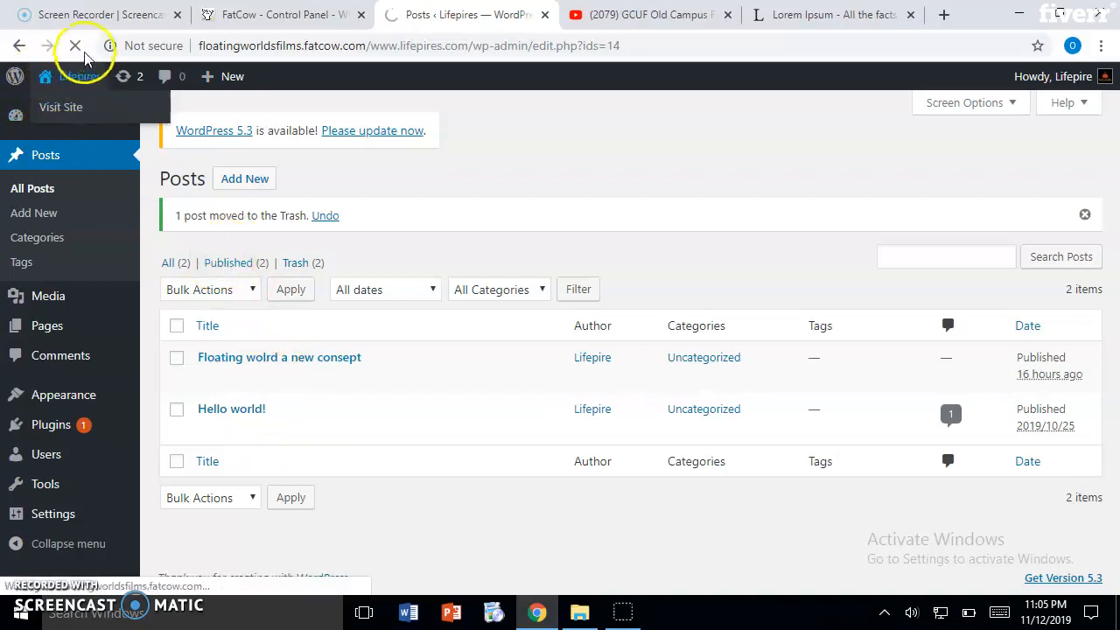
Visit the live Lifepires site, scroll the homepage, then head back to the admin
left_click(60, 107)
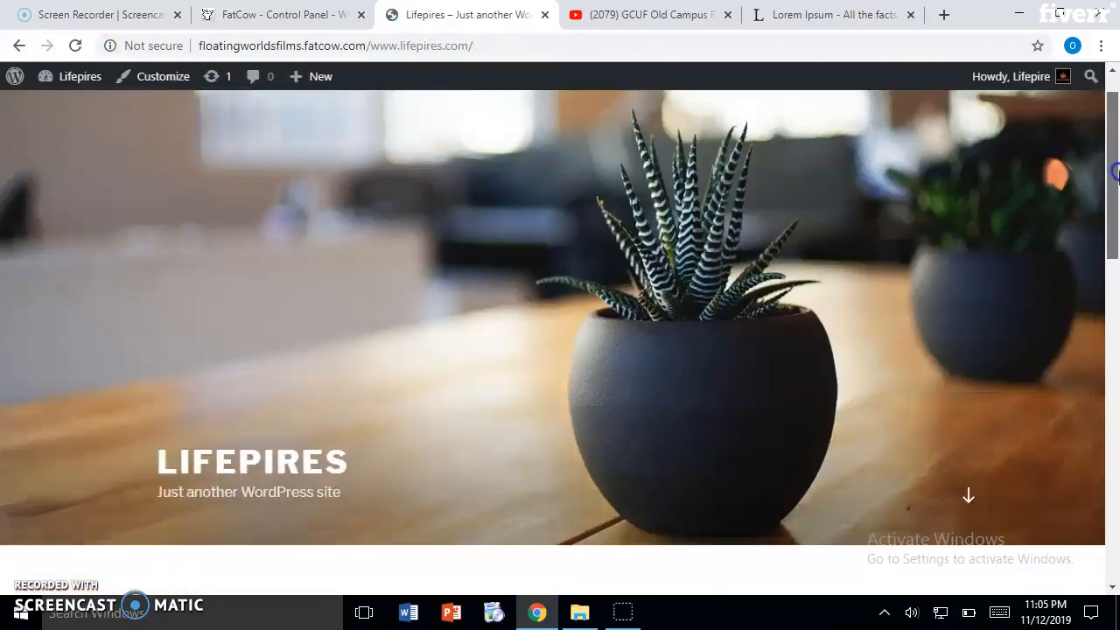
scroll("down", 3)
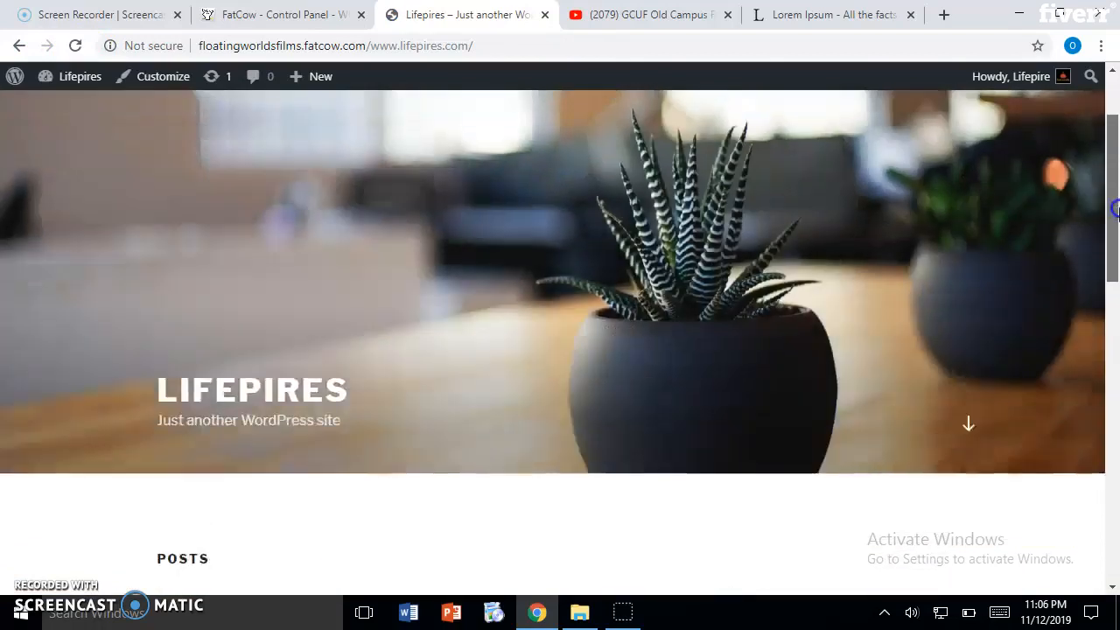
left_click(75, 76)
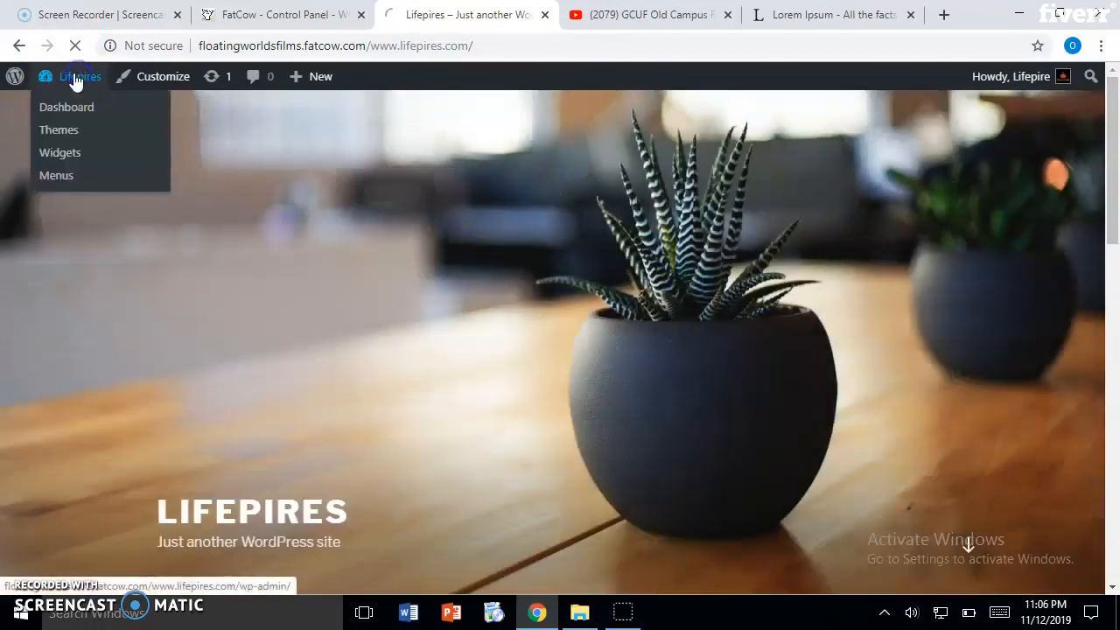
Go back to the Lifepires admin Dashboard from the site name in the admin bar
left_click(65, 106)
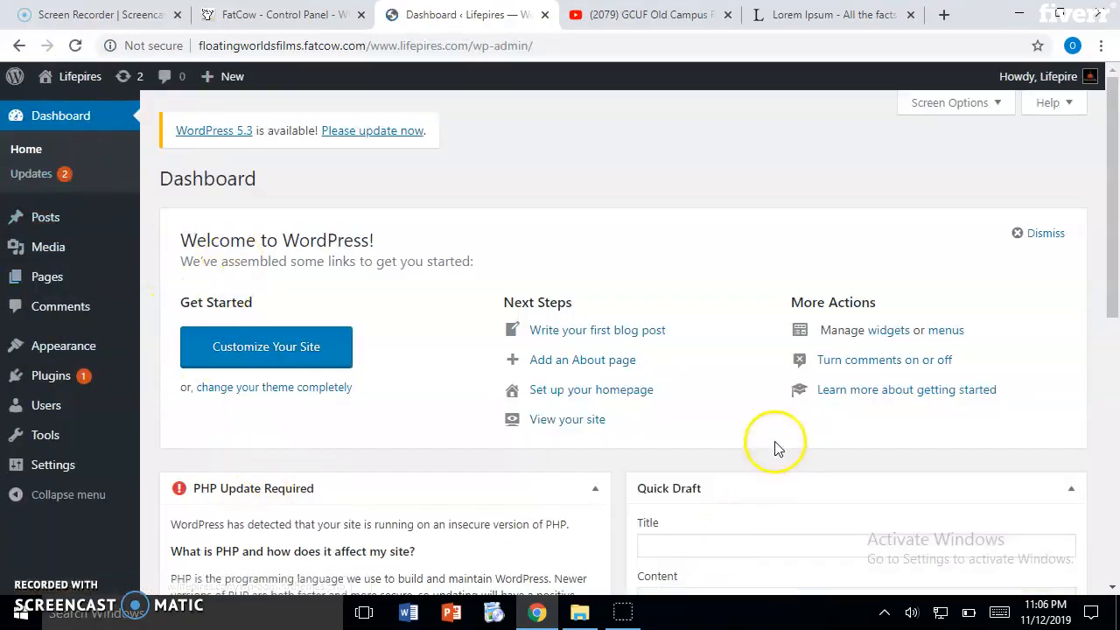
mouse_move(1112, 267)
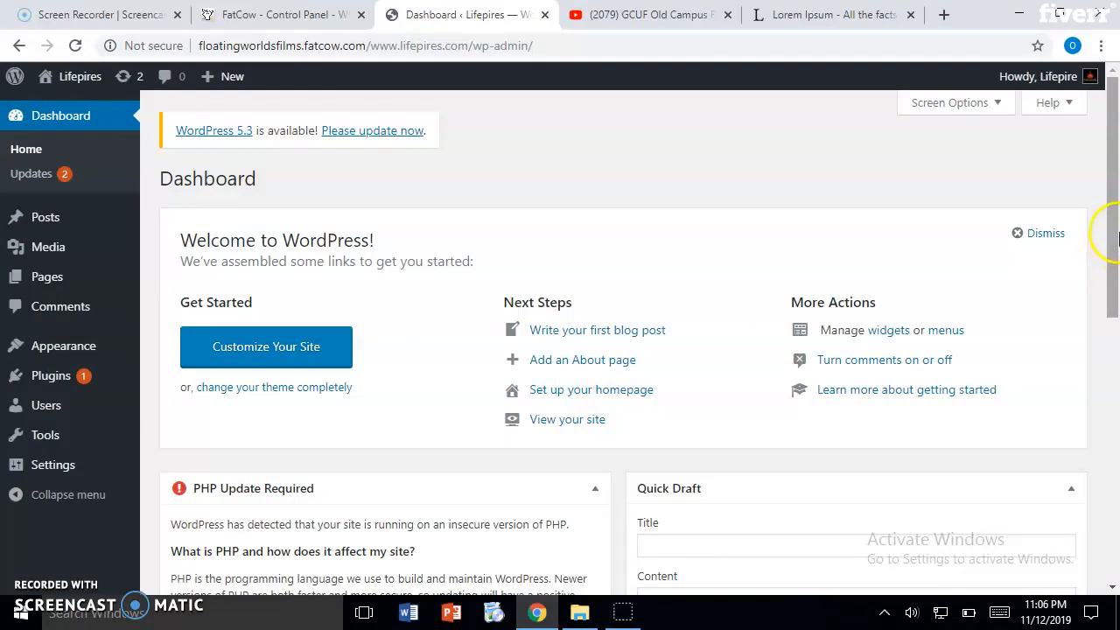
mouse_move(1111, 237)
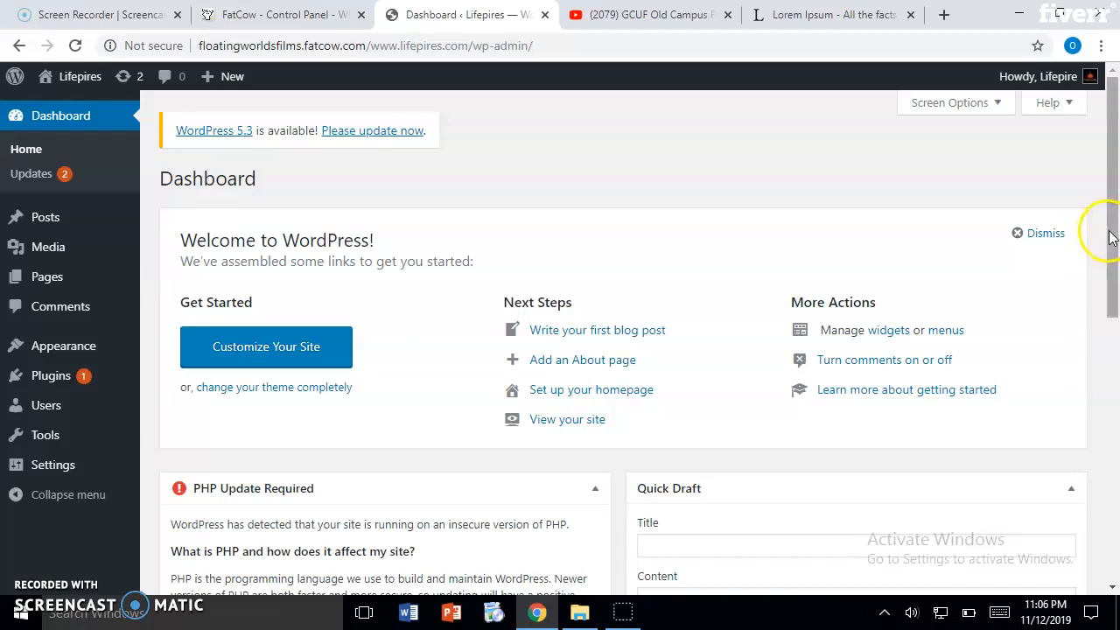
mouse_move(1113, 230)
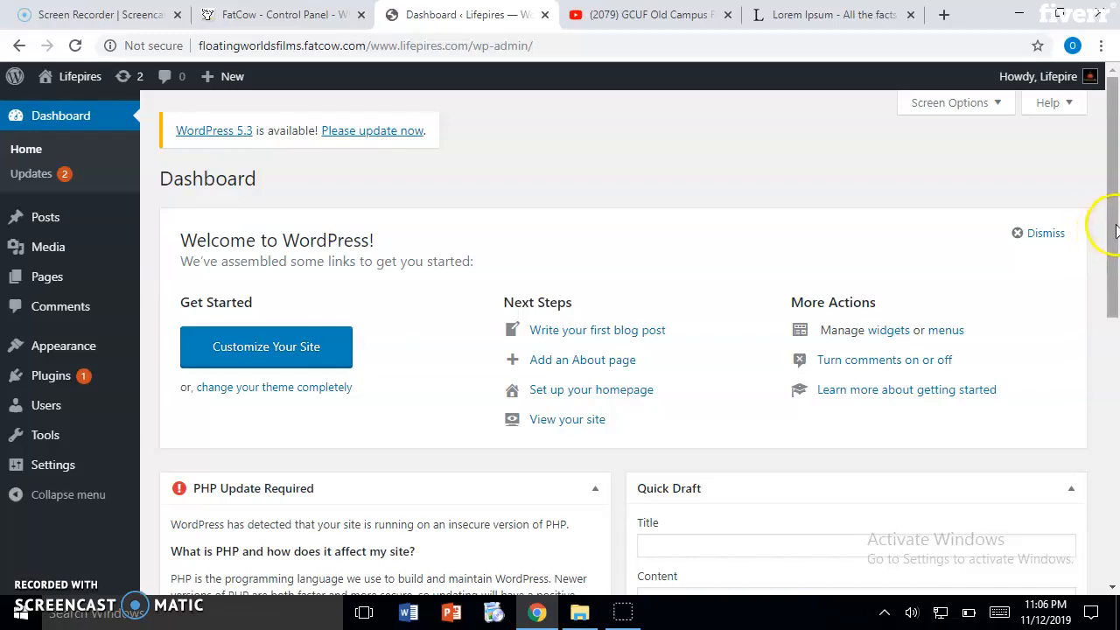
mouse_move(263, 499)
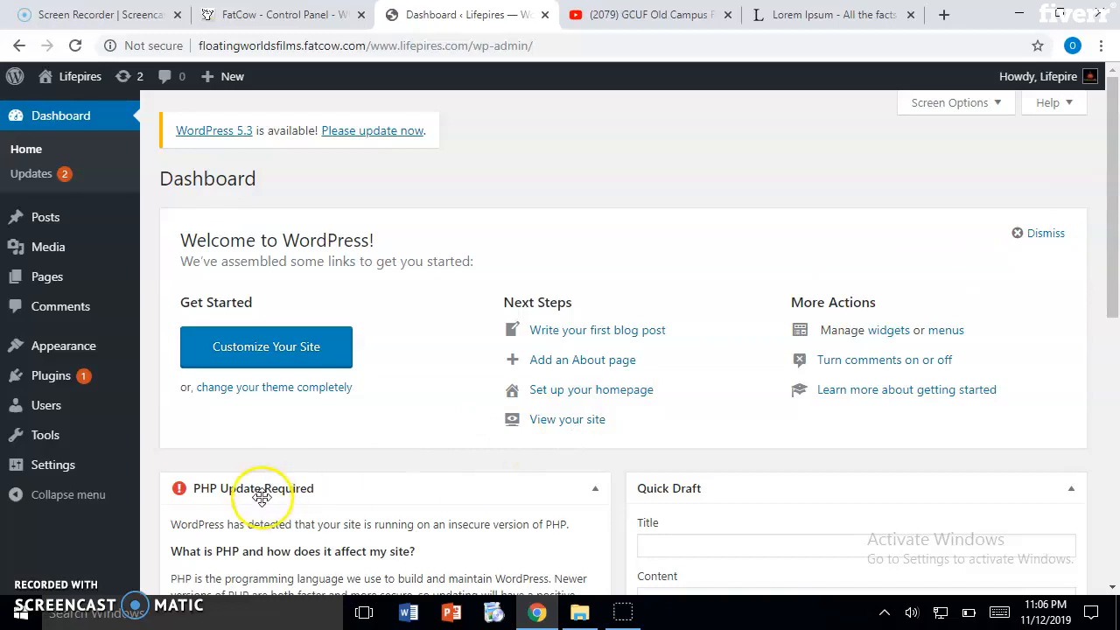
mouse_move(1112, 258)
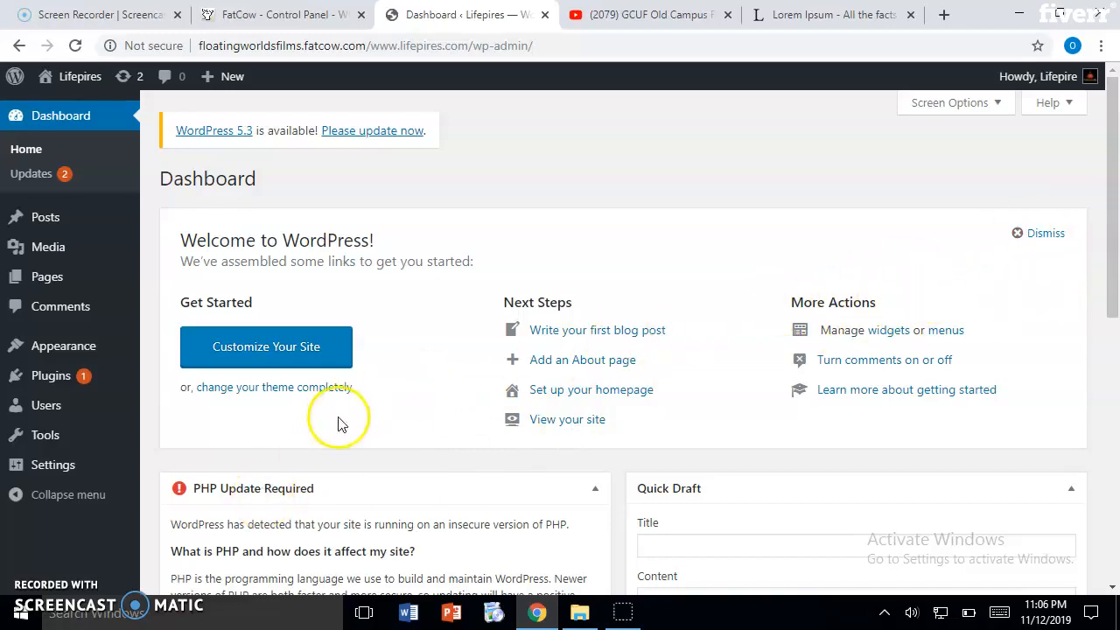
mouse_move(39, 561)
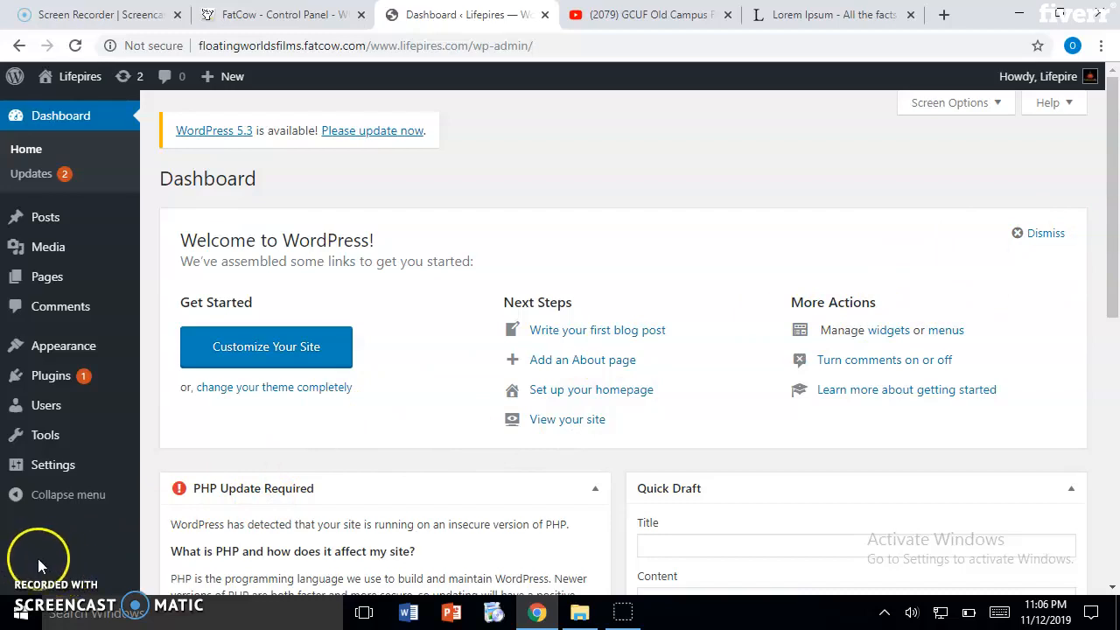